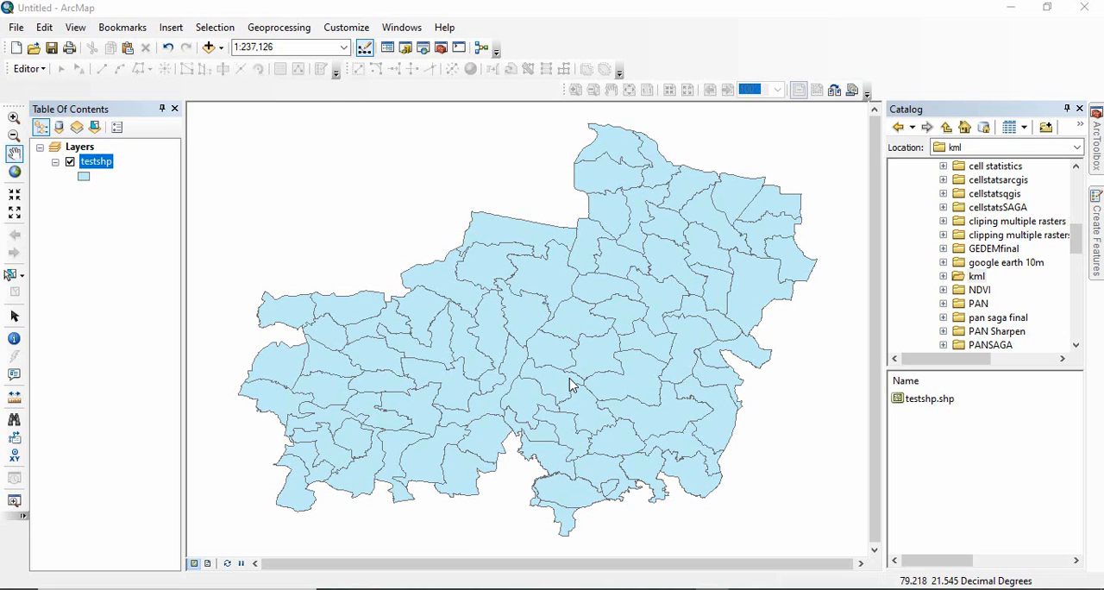
mouse_move(657, 229)
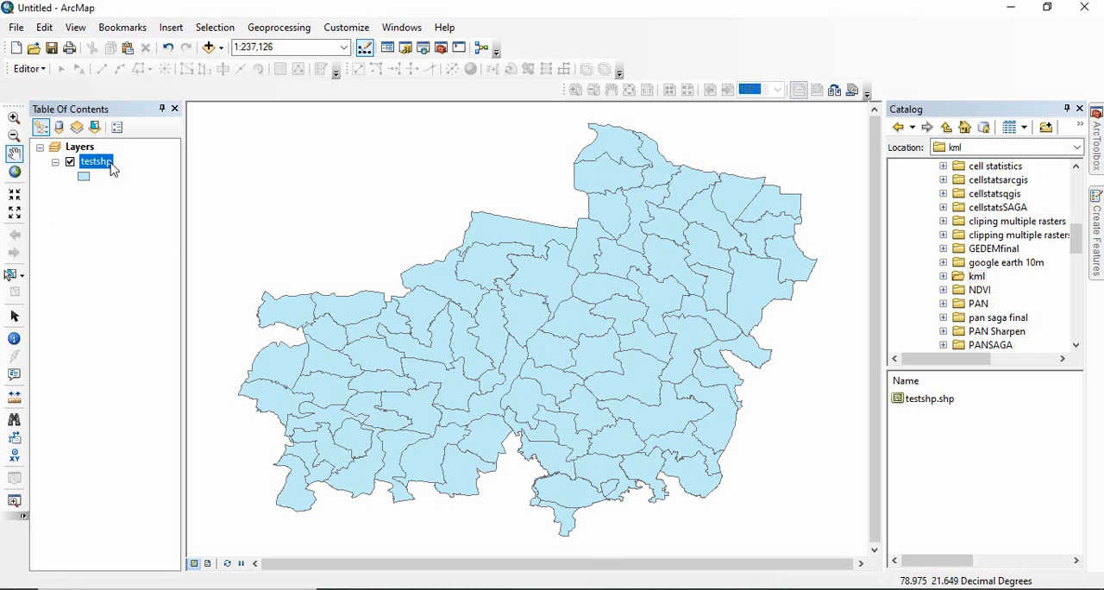
Step: Bring up the testshp layer's context menu in ArcMap
right_click(94, 161)
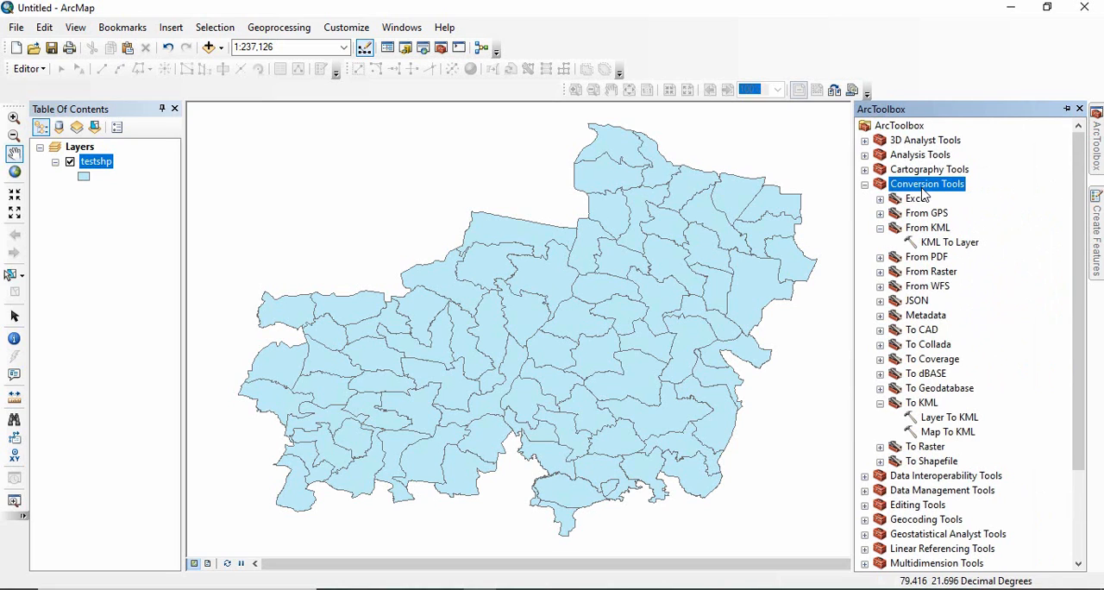
Step: Export testshp with Layer To KML as testkmz1.kmz in the kml folder
left_click(922, 403)
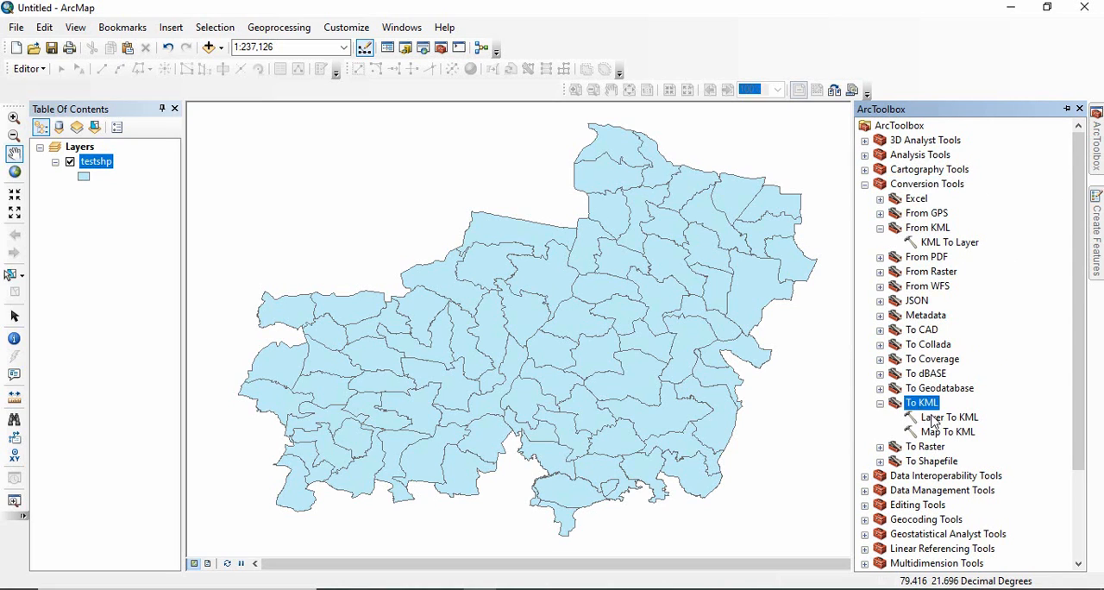
double_click(951, 417)
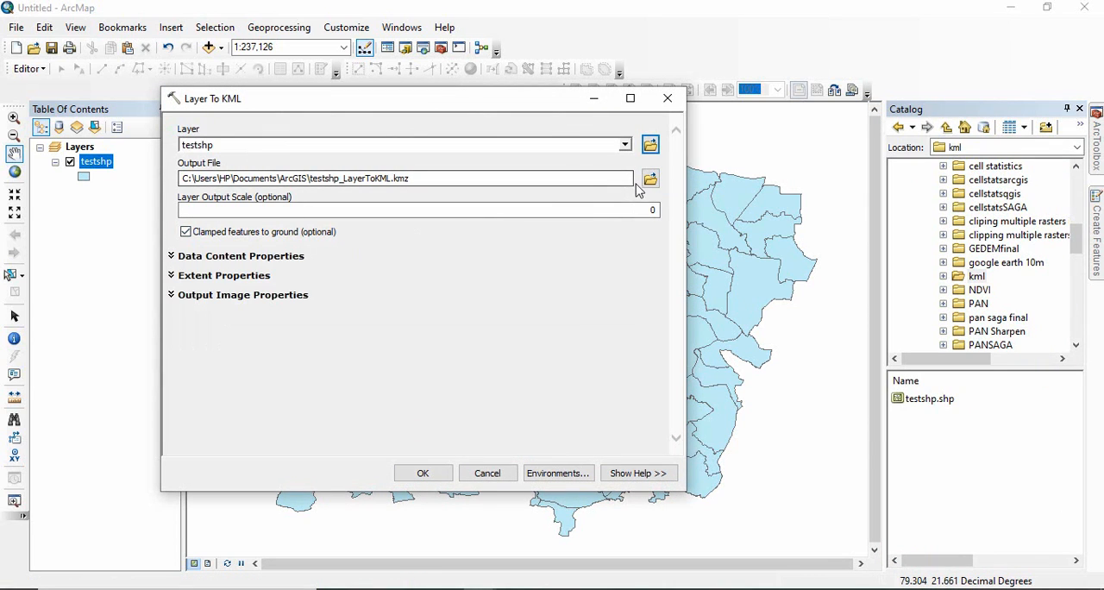
left_click(650, 179)
type("testkmz1")
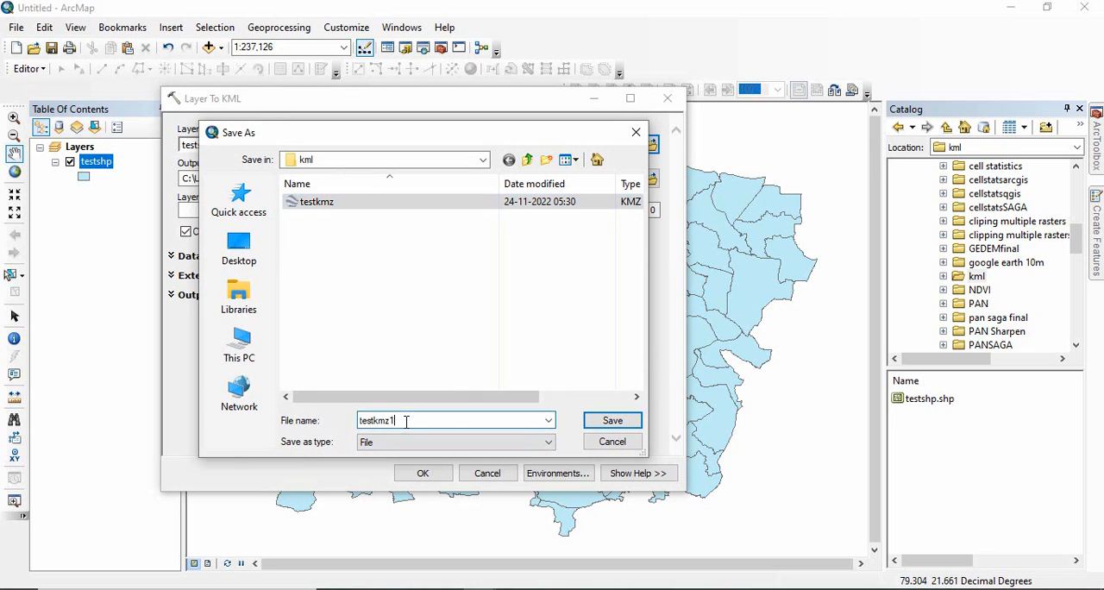
left_click(612, 420)
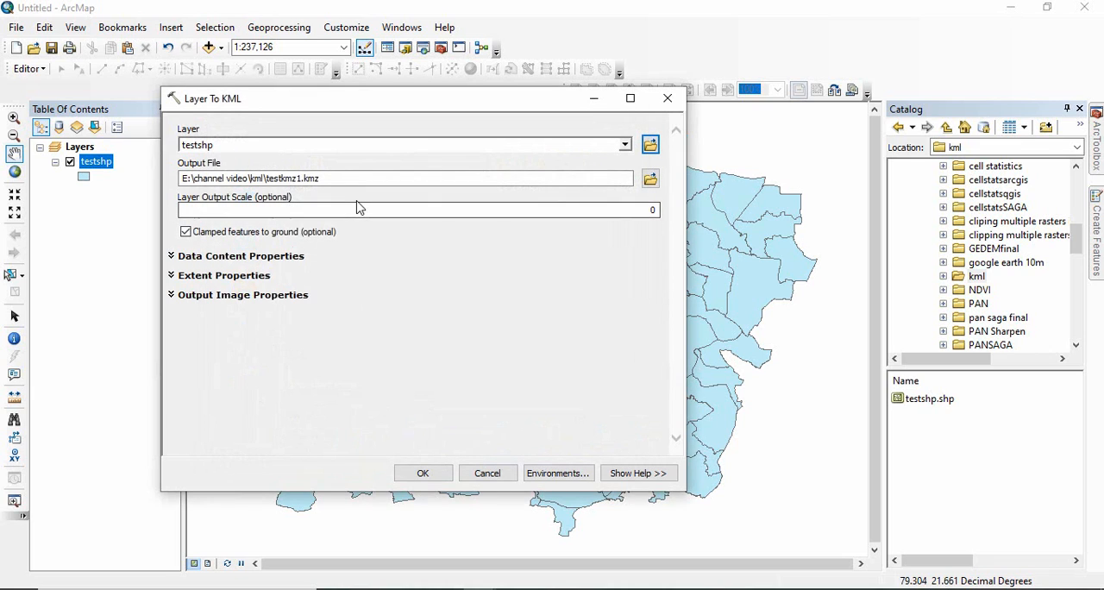
left_click(349, 179)
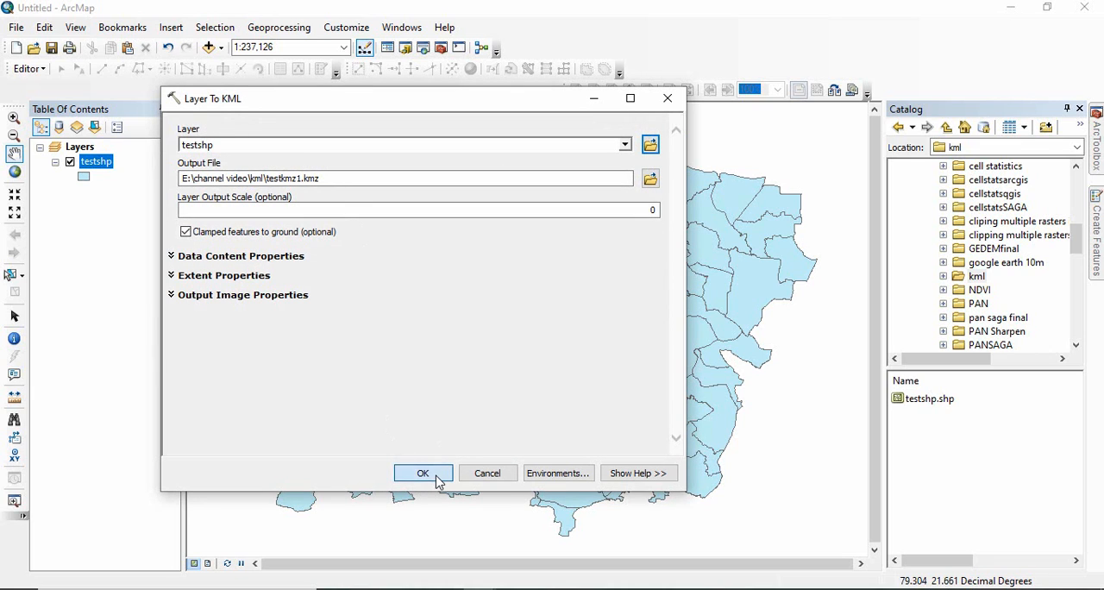
left_click(422, 472)
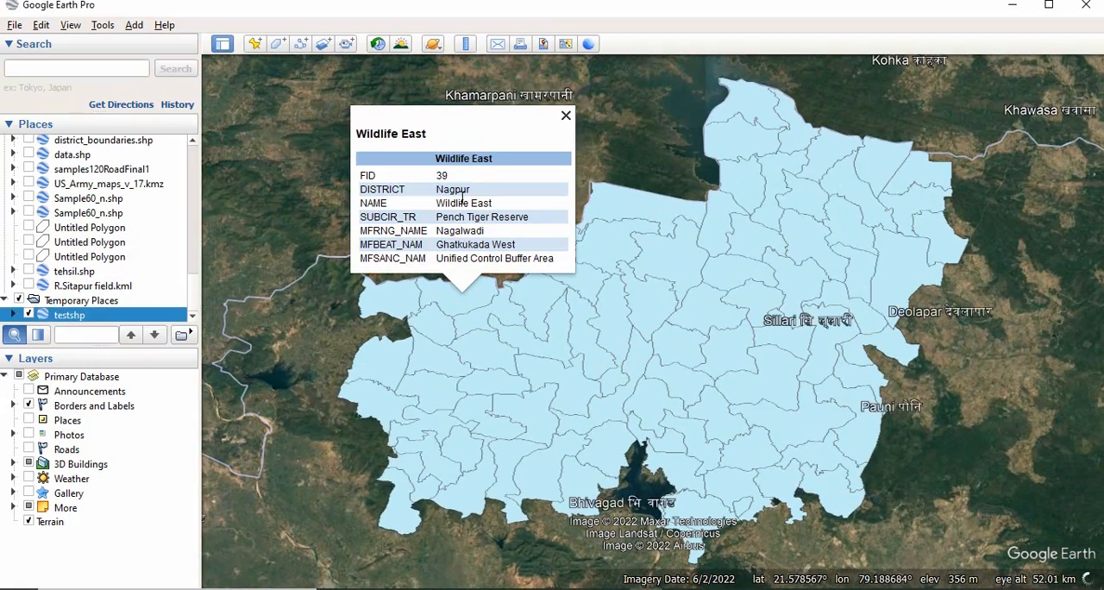
Step: Show the Wildlife East polygon's balloon with FID, DISTRICT, NAME and SUBCIR_TR
left_click(564, 115)
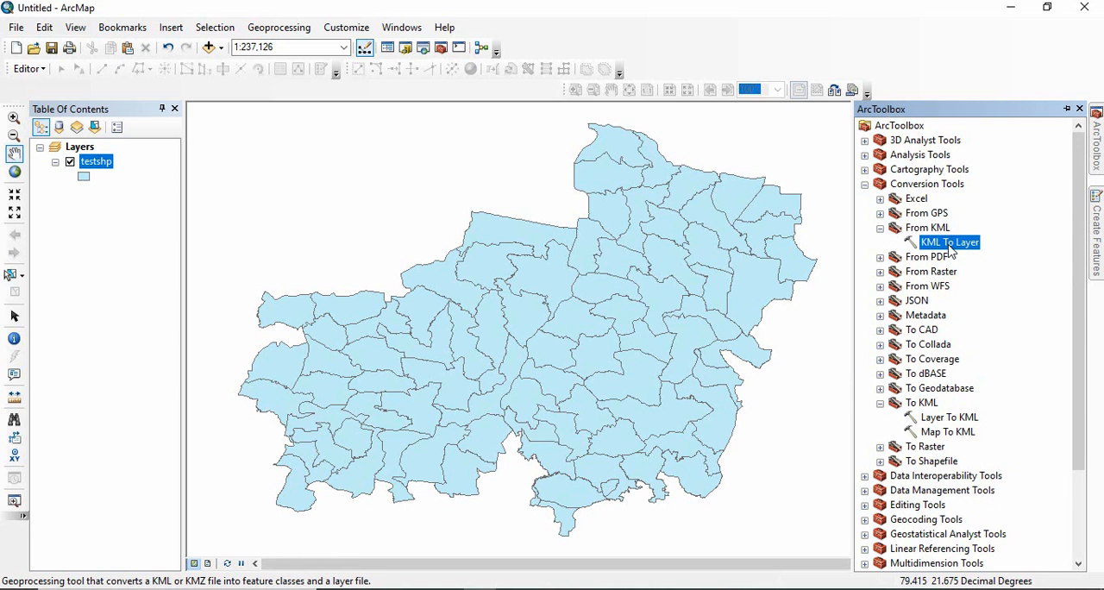
Step: Run KML To Layer on testkmz1.kmz, outputting testkmz2 to the kml folder
double_click(949, 242)
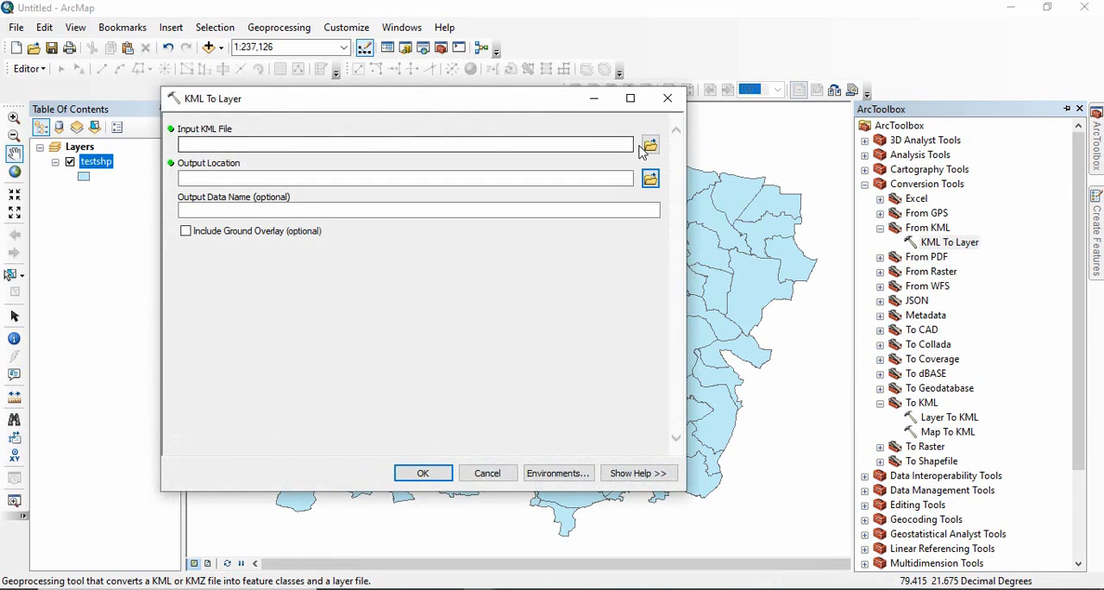
left_click(648, 144)
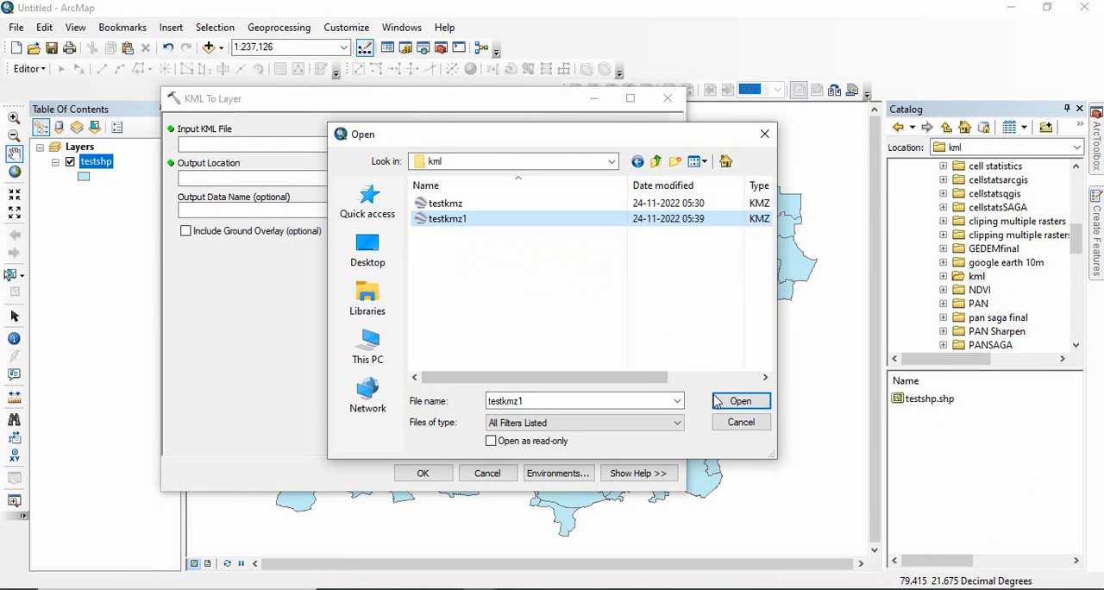
left_click(740, 400)
type("testkmz2")
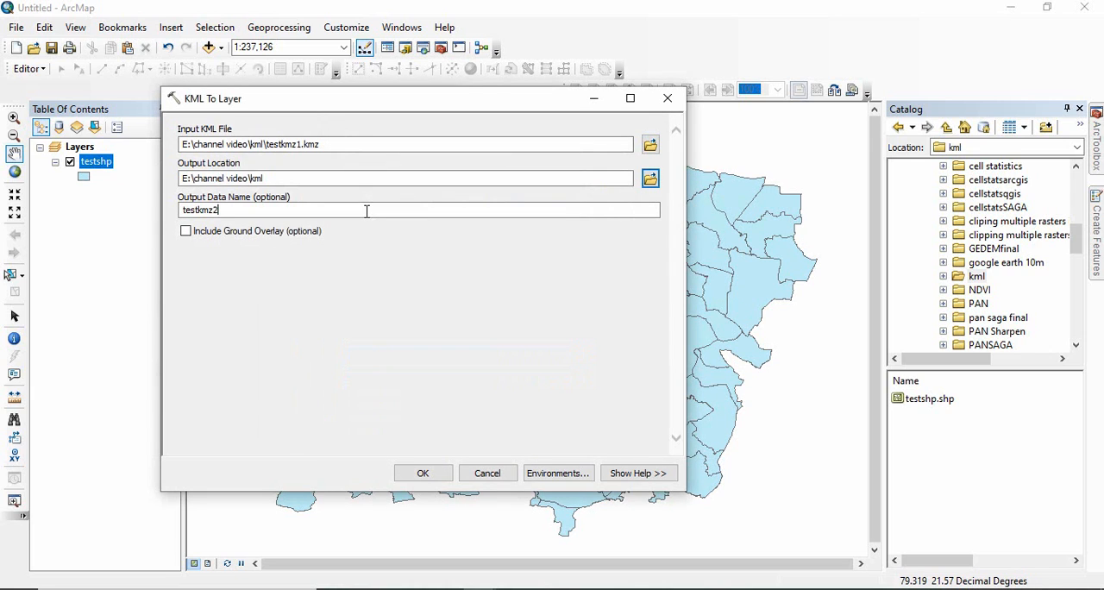
left_click(423, 472)
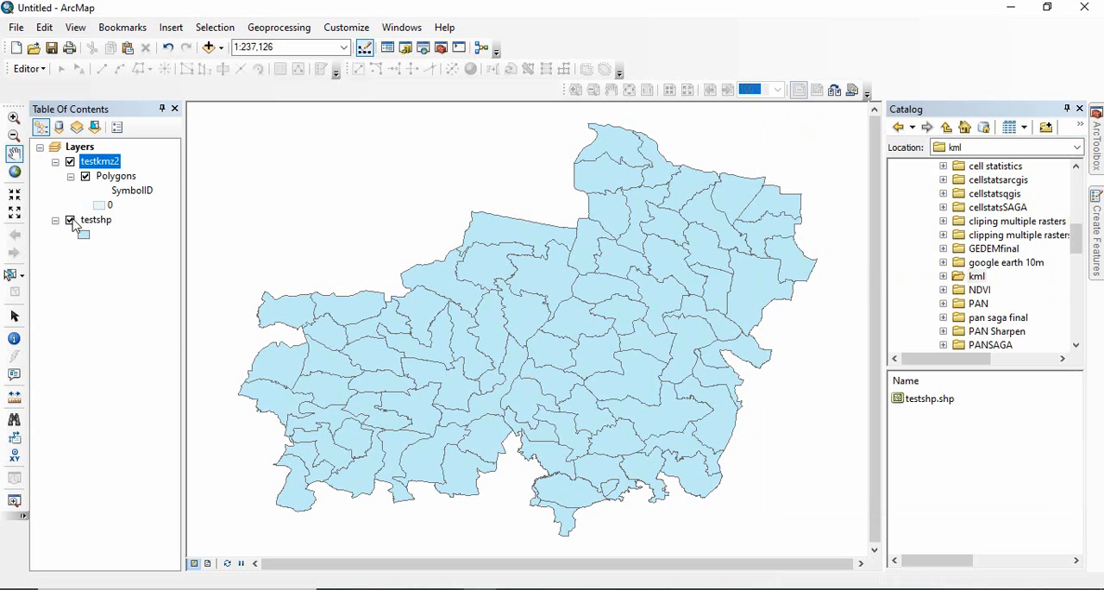
Step: Hide testshp and open the converted Polygons layer's attribute table
left_click(70, 219)
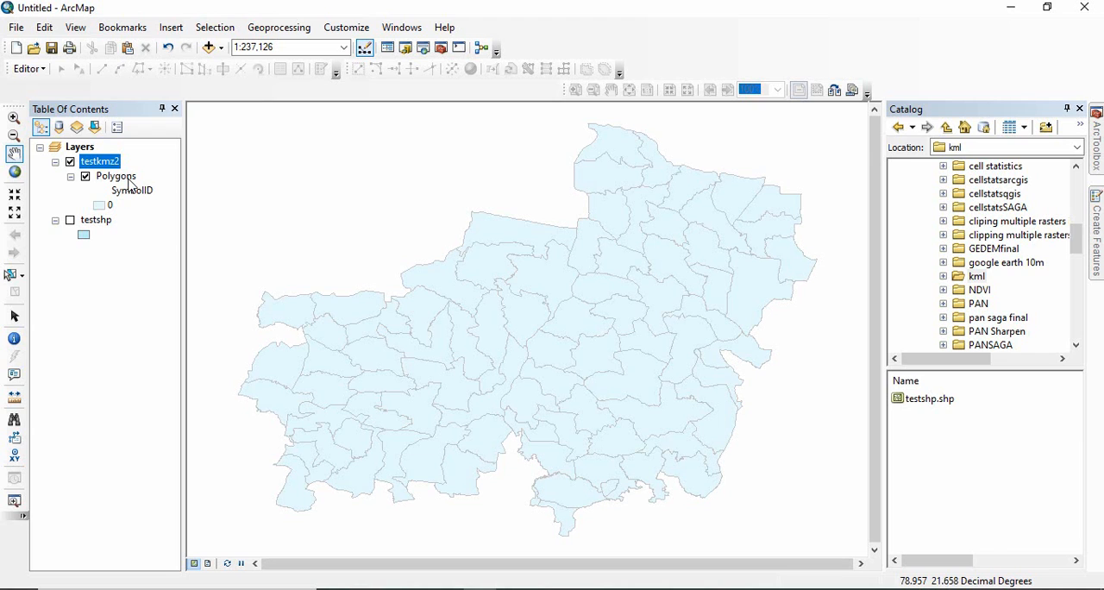
right_click(115, 176)
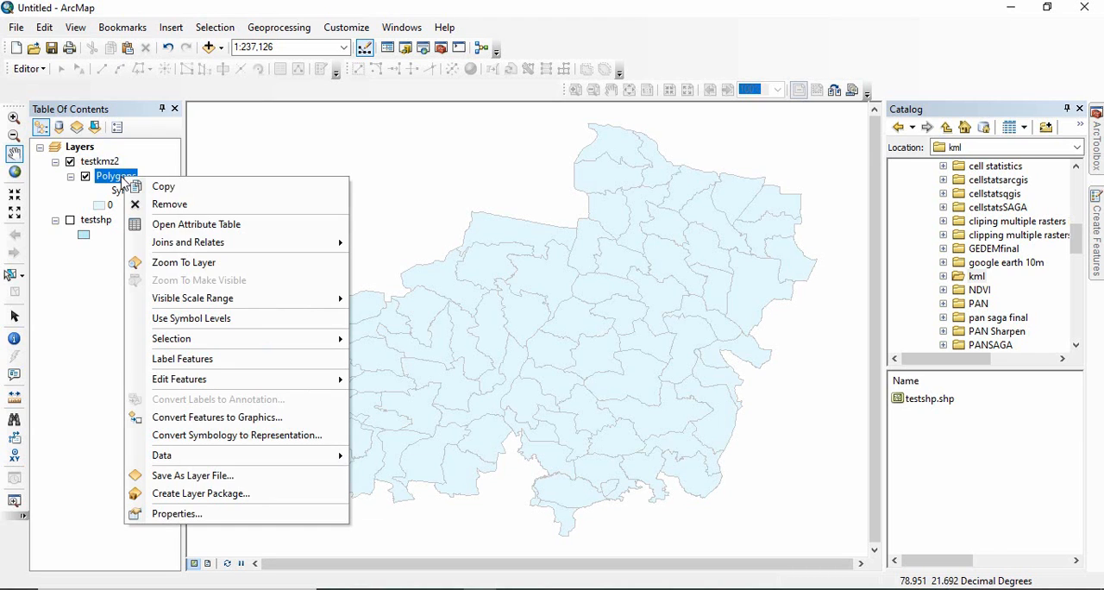
left_click(196, 223)
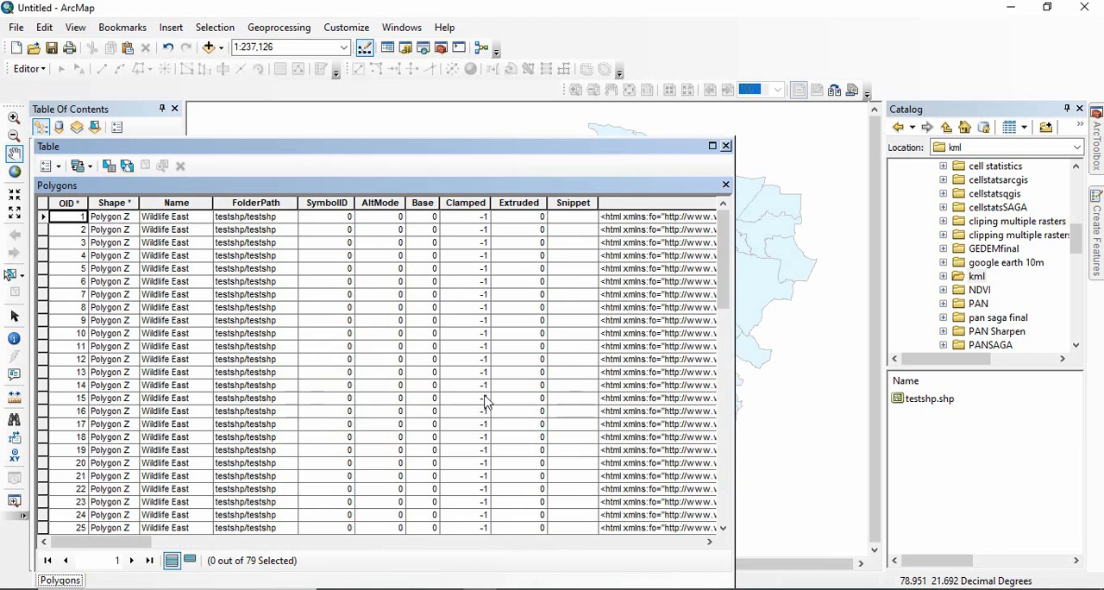
Step: Open the testshp attribute table for comparison, then return to the Polygons table
scroll("right", 3)
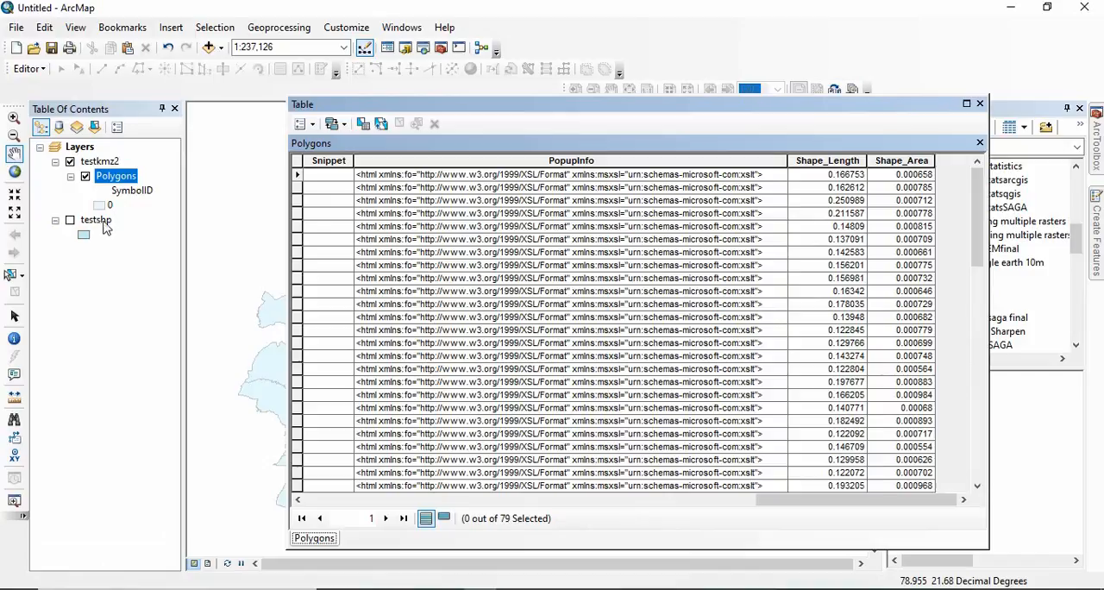
left_click(96, 219)
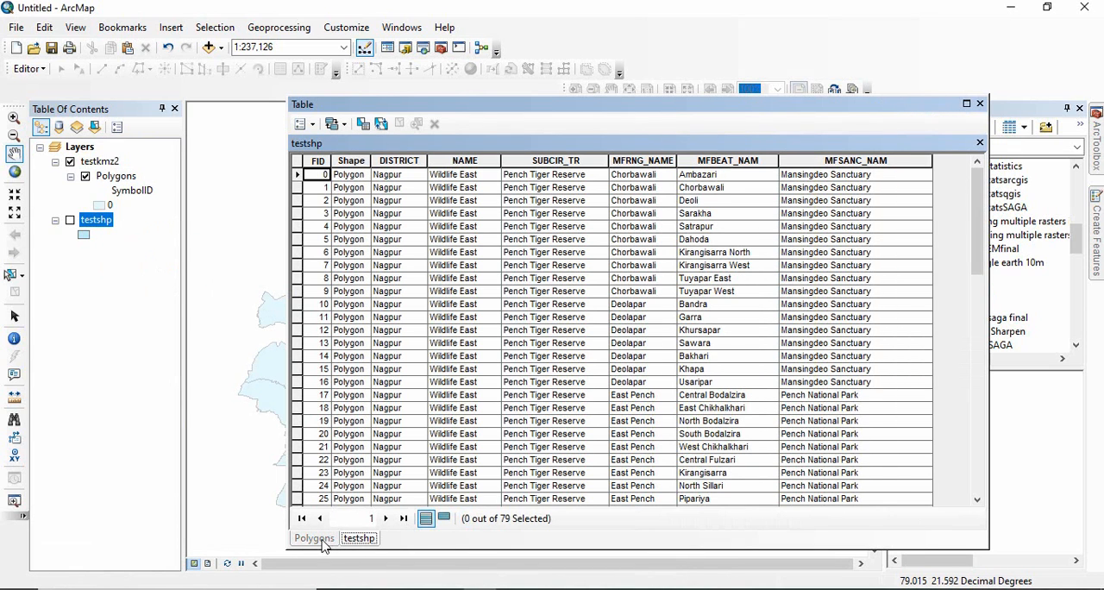
left_click(313, 537)
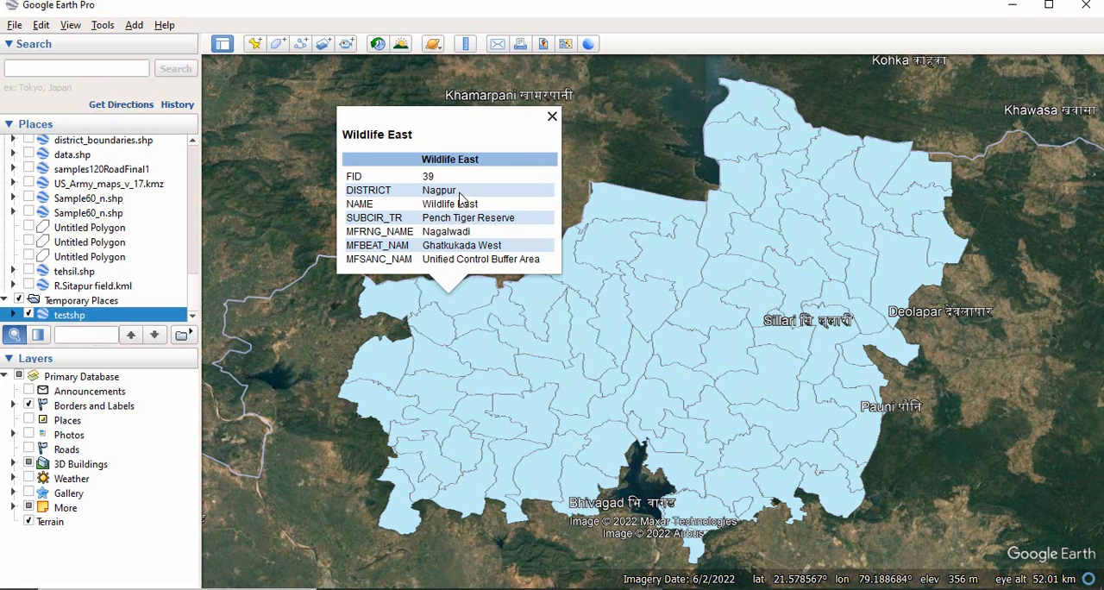
mouse_move(547, 127)
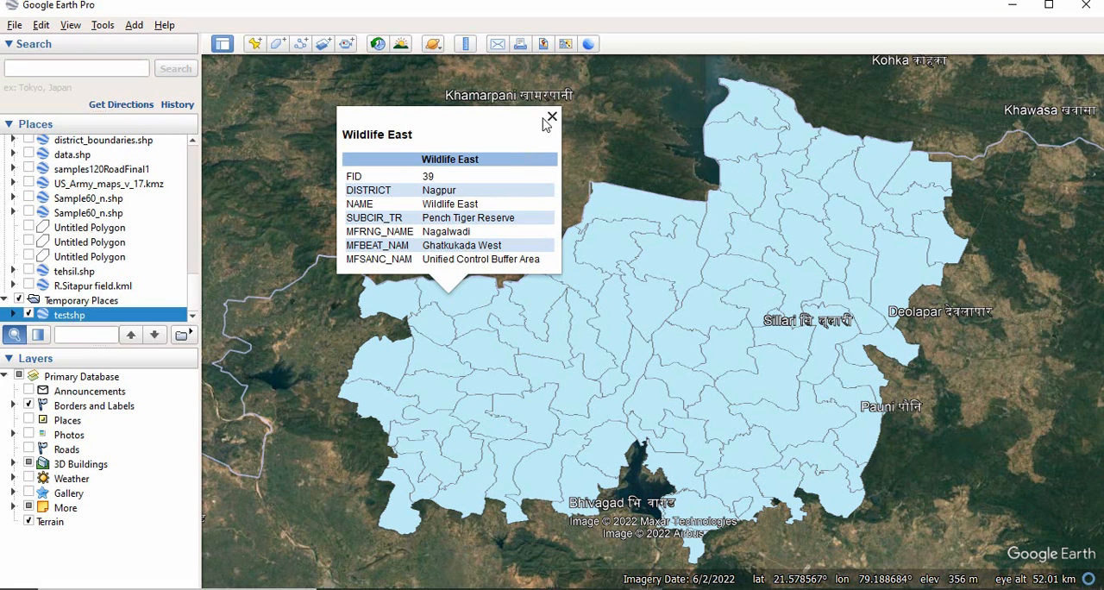
Step: Close the Wildlife East placemark balloon using its X button
left_click(550, 118)
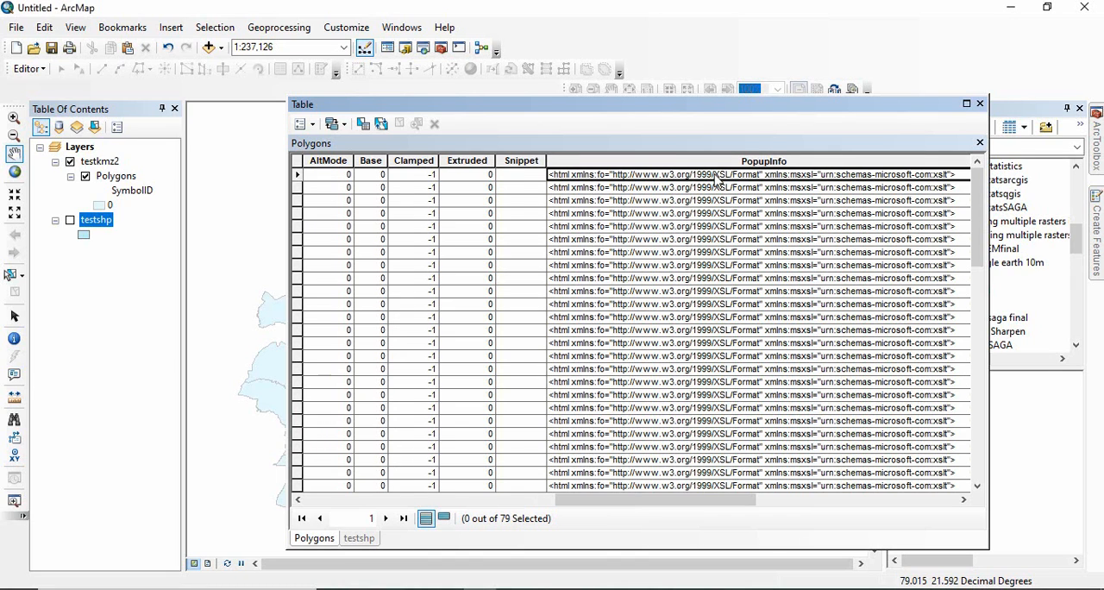
scroll("right", 3)
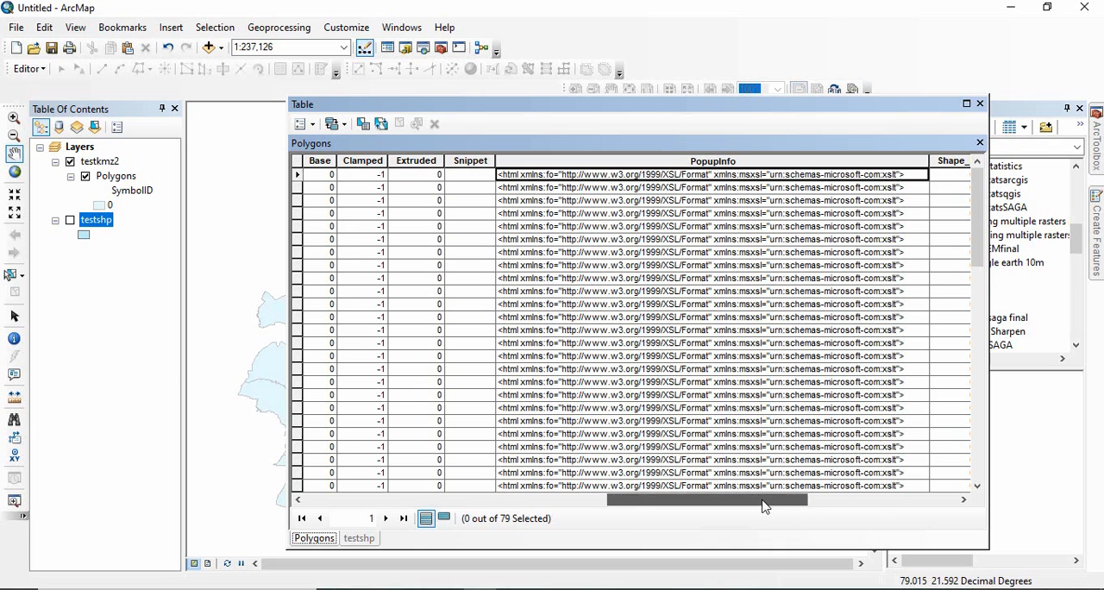
left_click_drag(705, 500, 806, 500)
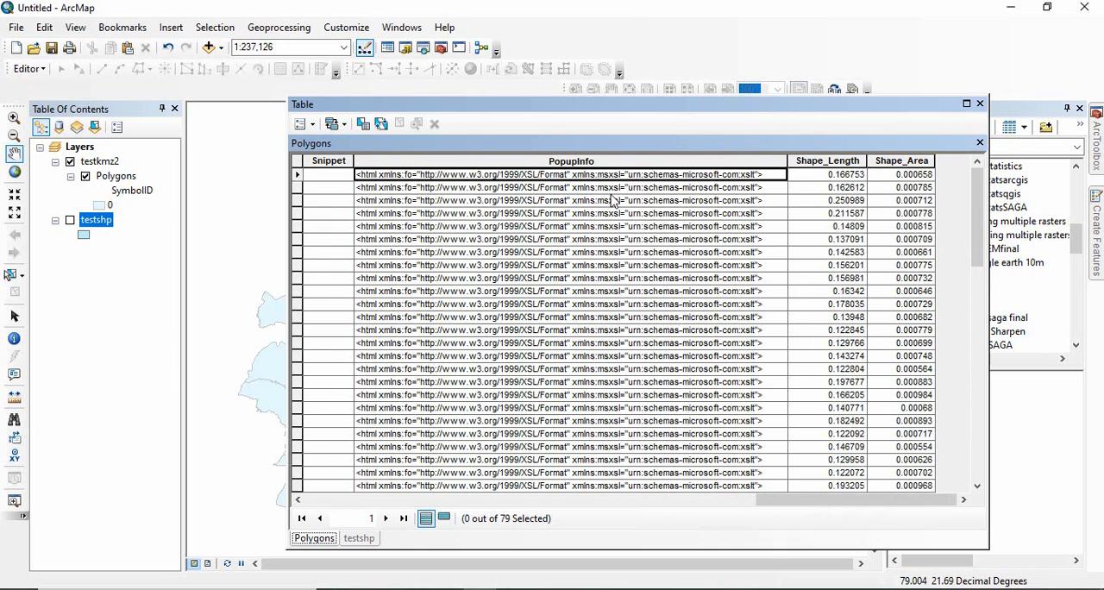
mouse_move(623, 202)
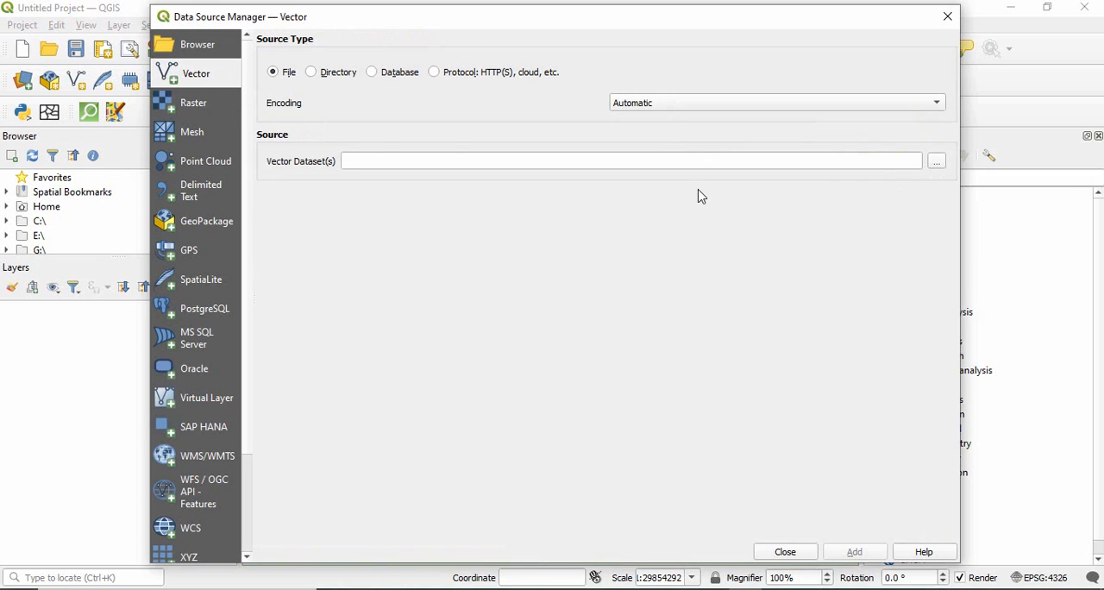
Step: Add testkmz1.kmz as a vector source and load its PolygonZ layer (79 features)
left_click(936, 160)
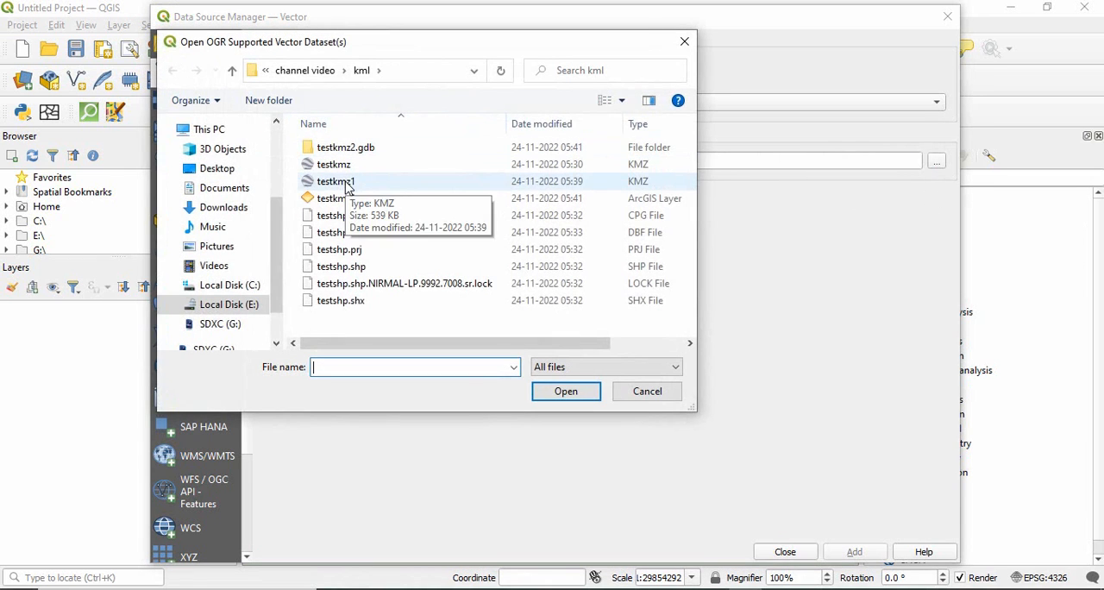
left_click(336, 181)
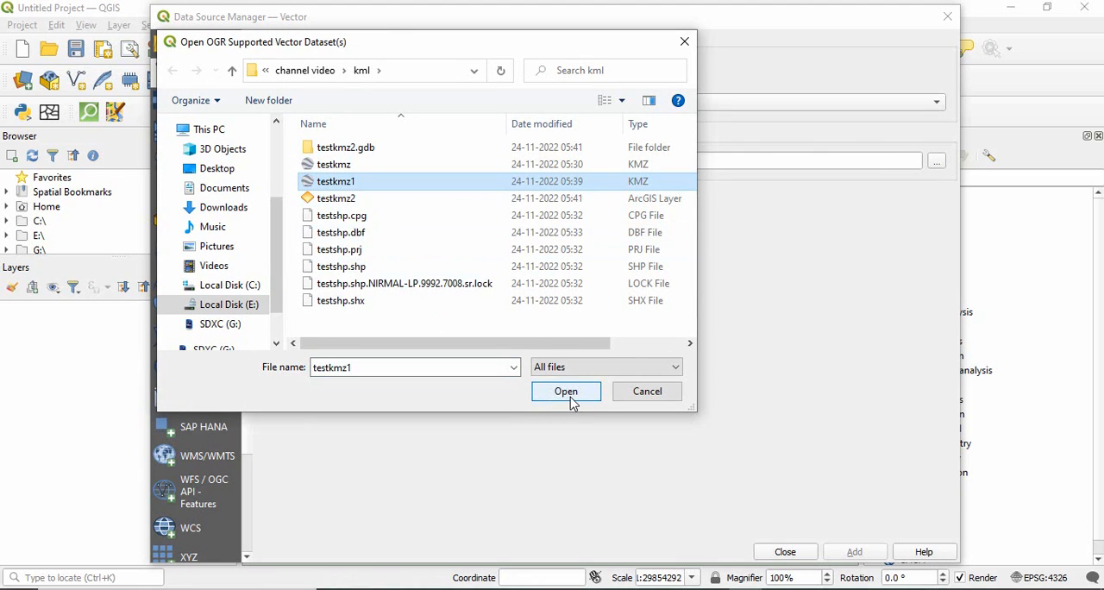
left_click(565, 390)
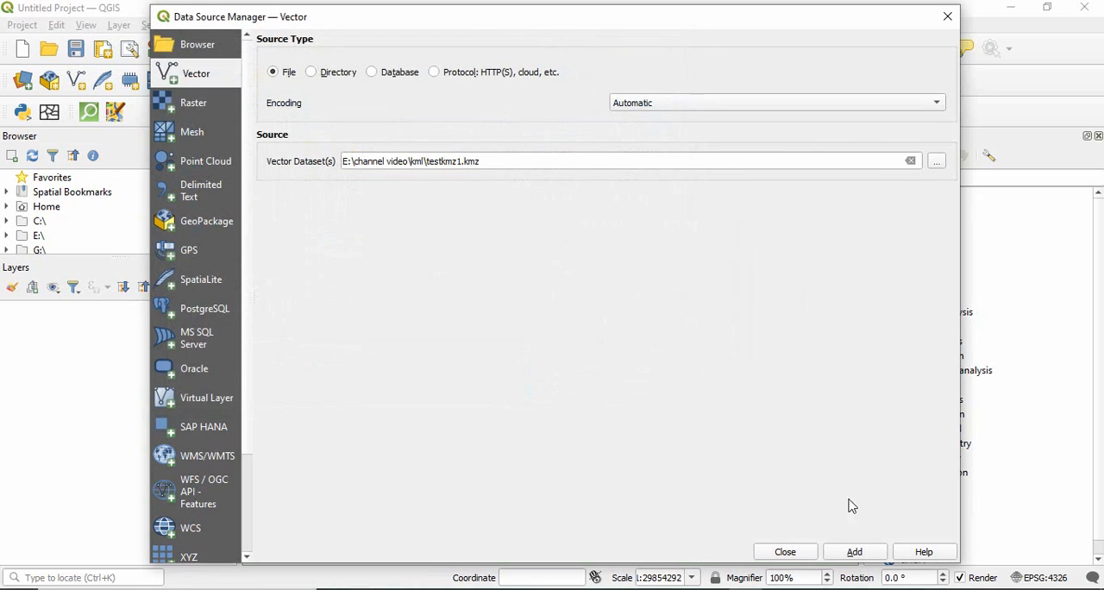
left_click(855, 551)
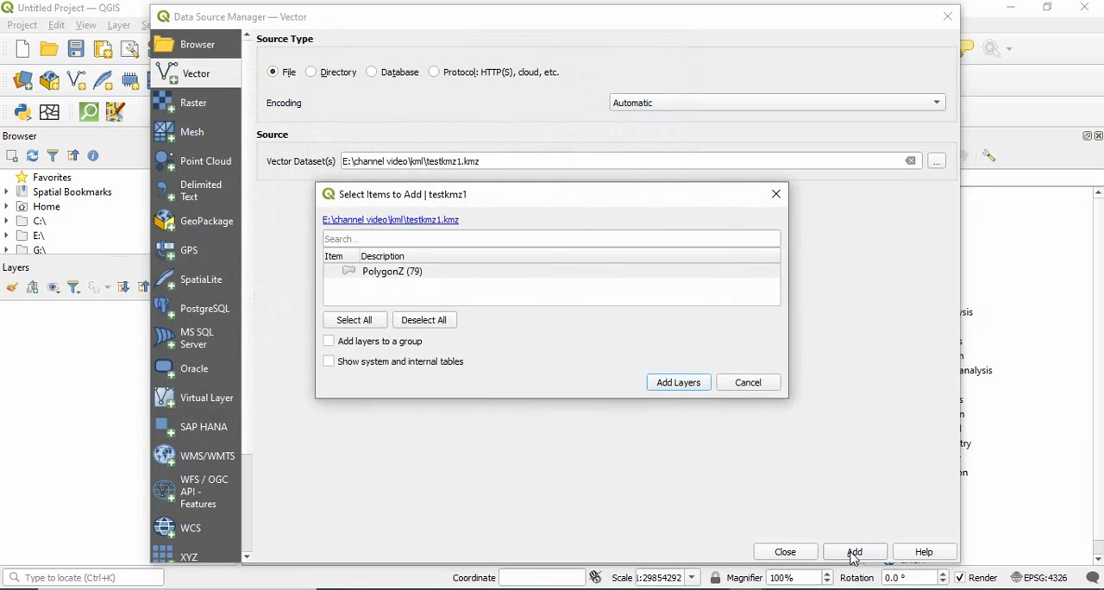
left_click(391, 271)
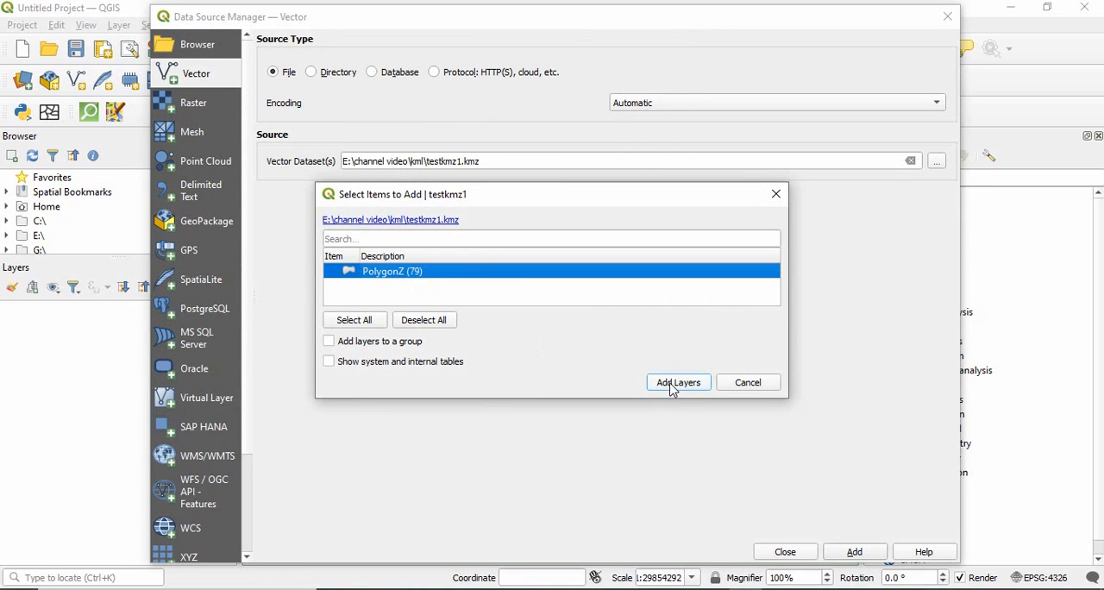
left_click(677, 382)
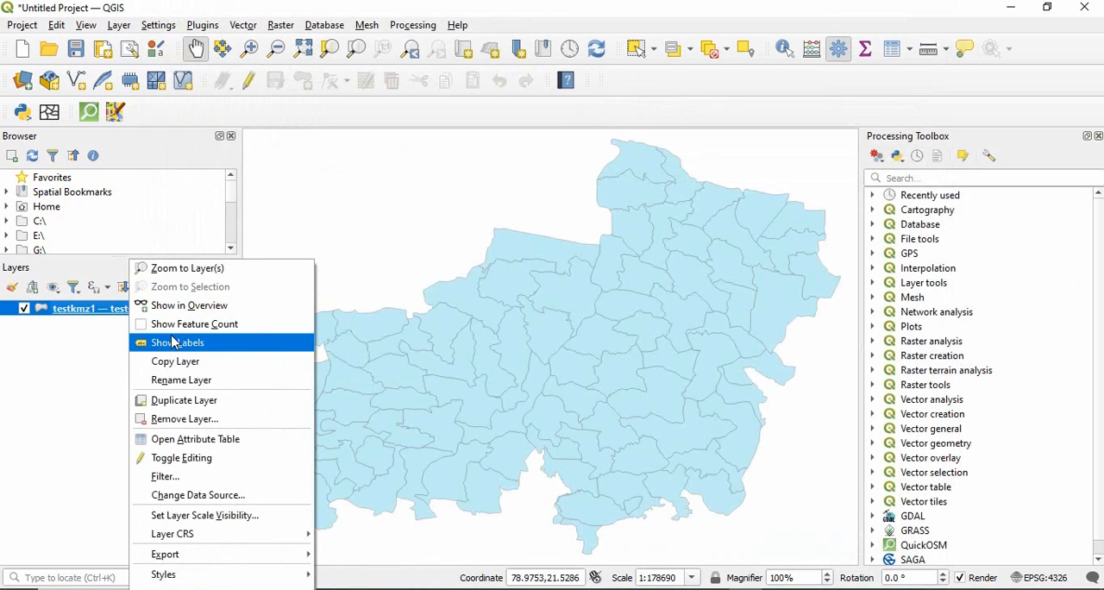
left_click(195, 439)
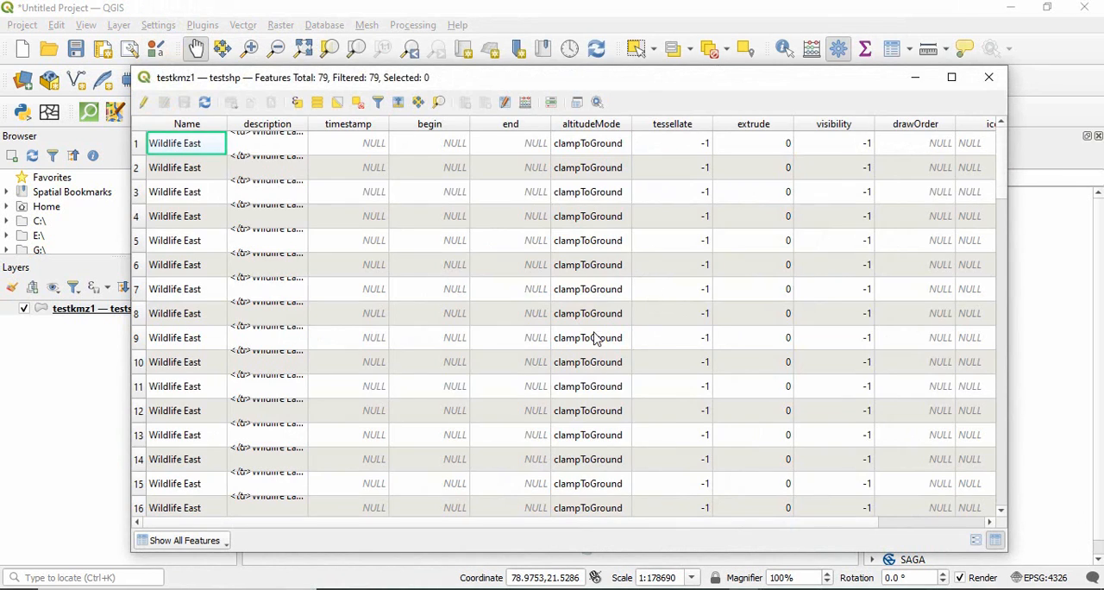
scroll("right", 3)
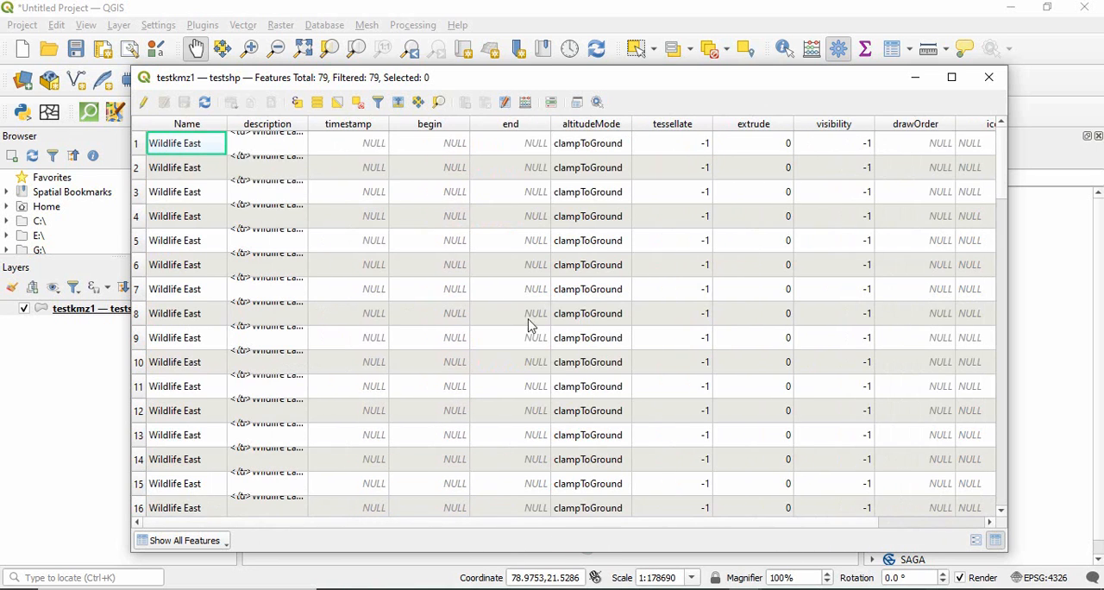
left_click(988, 77)
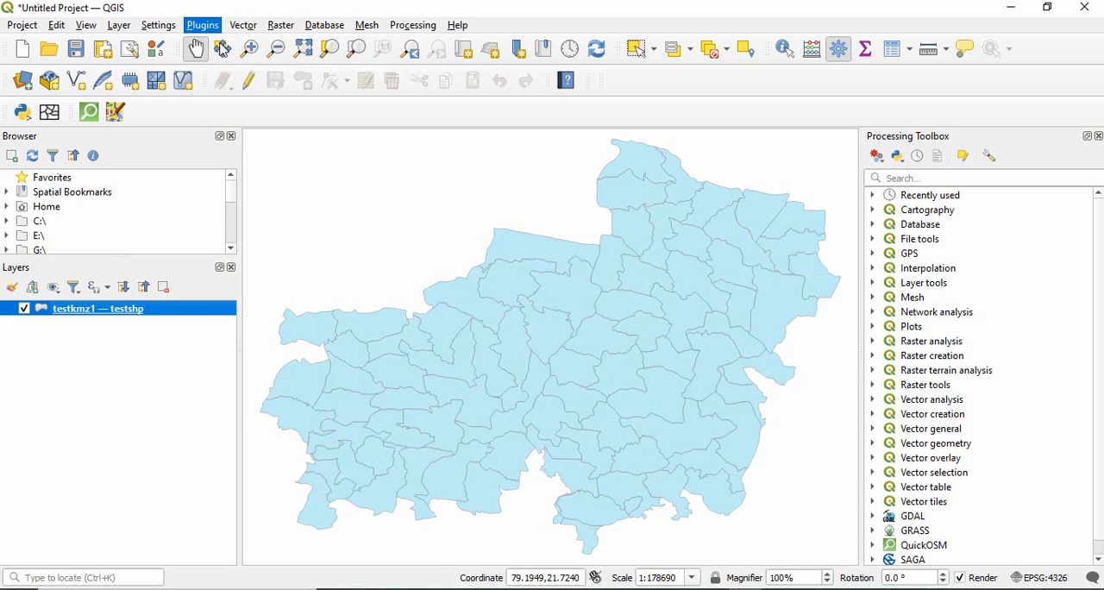
Step: Search the plugin manager for kml and enable the installed KML Tools plugin
left_click(202, 24)
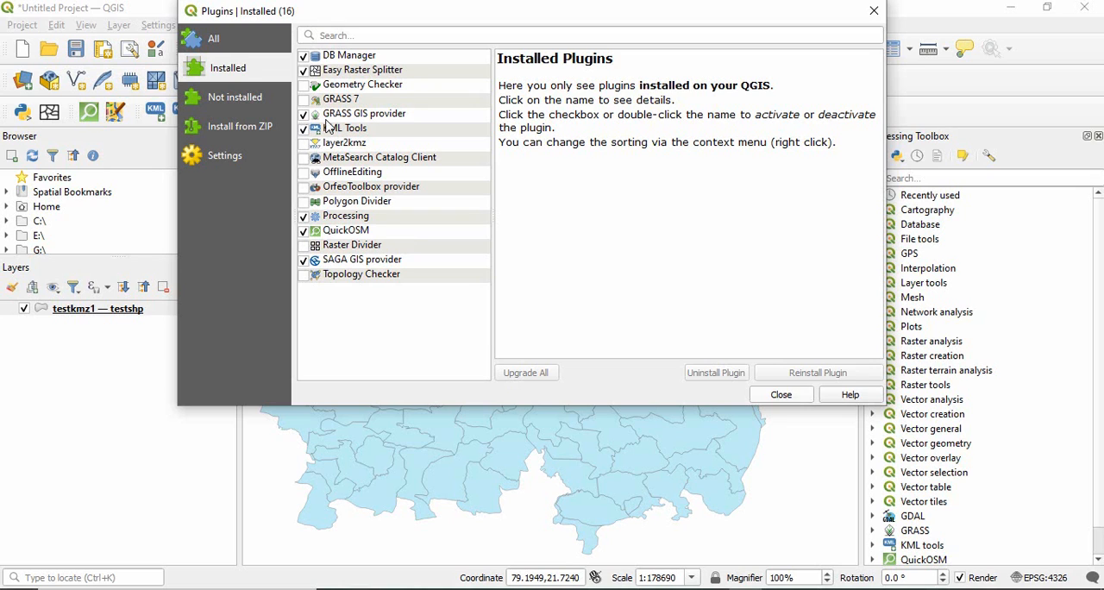
left_click(215, 38)
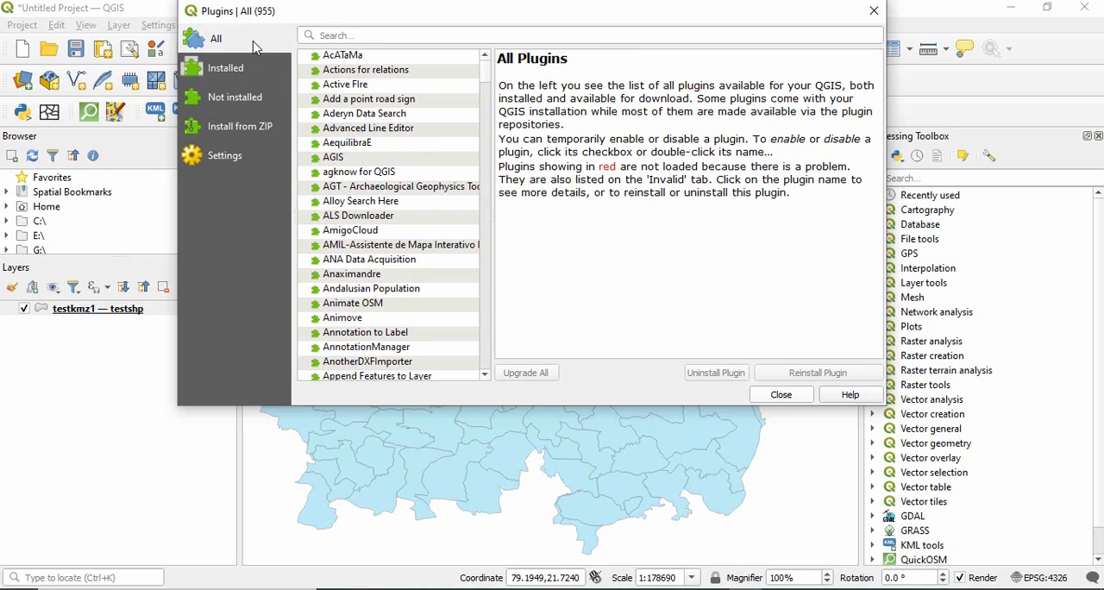
left_click(437, 34)
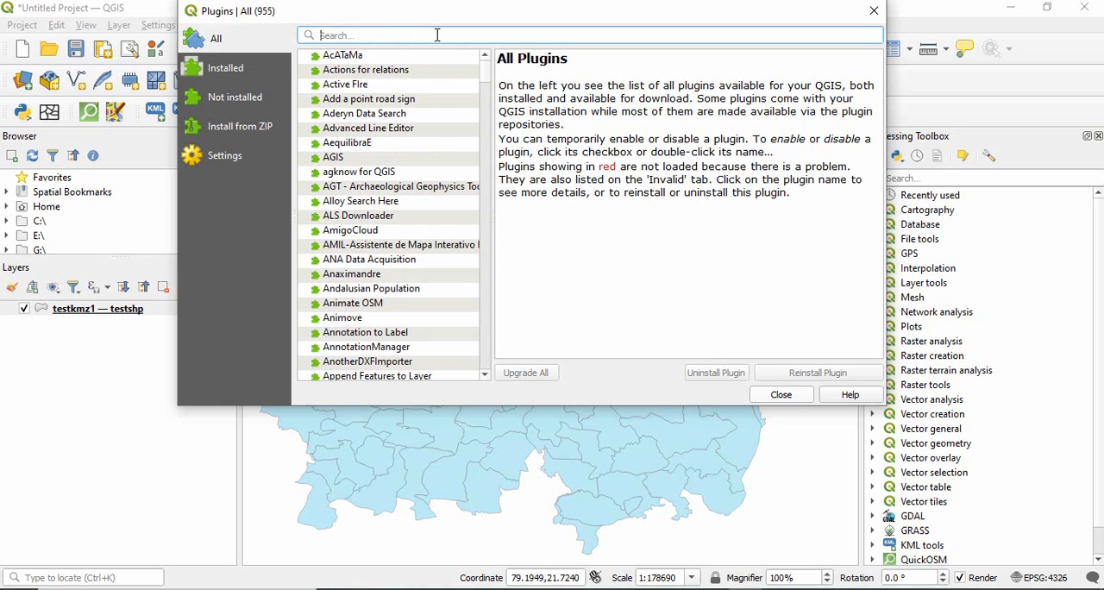
type("kml")
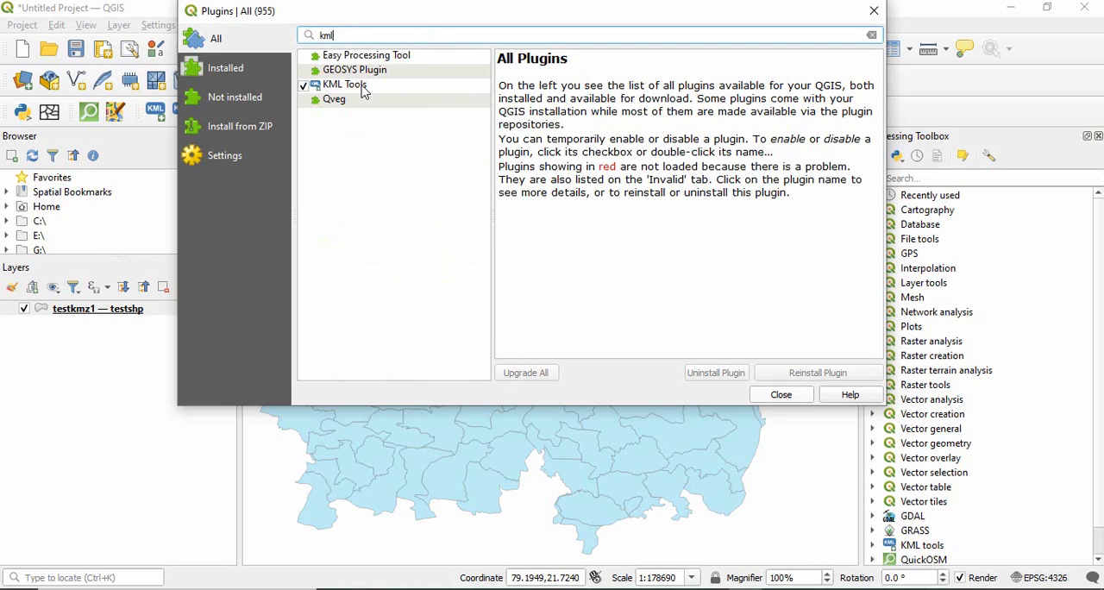
left_click(344, 84)
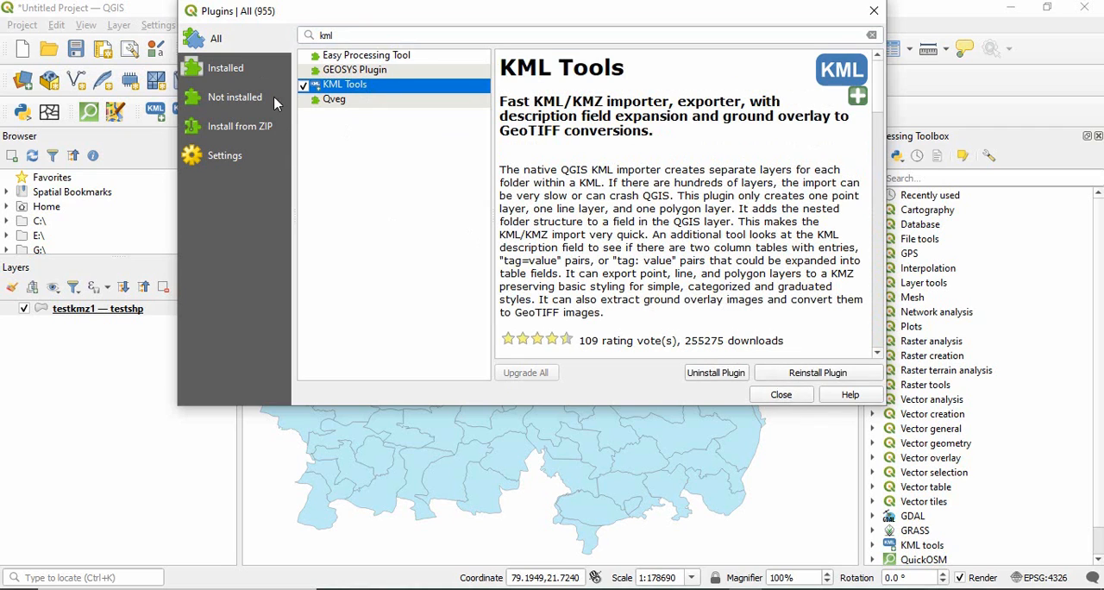
left_click(227, 67)
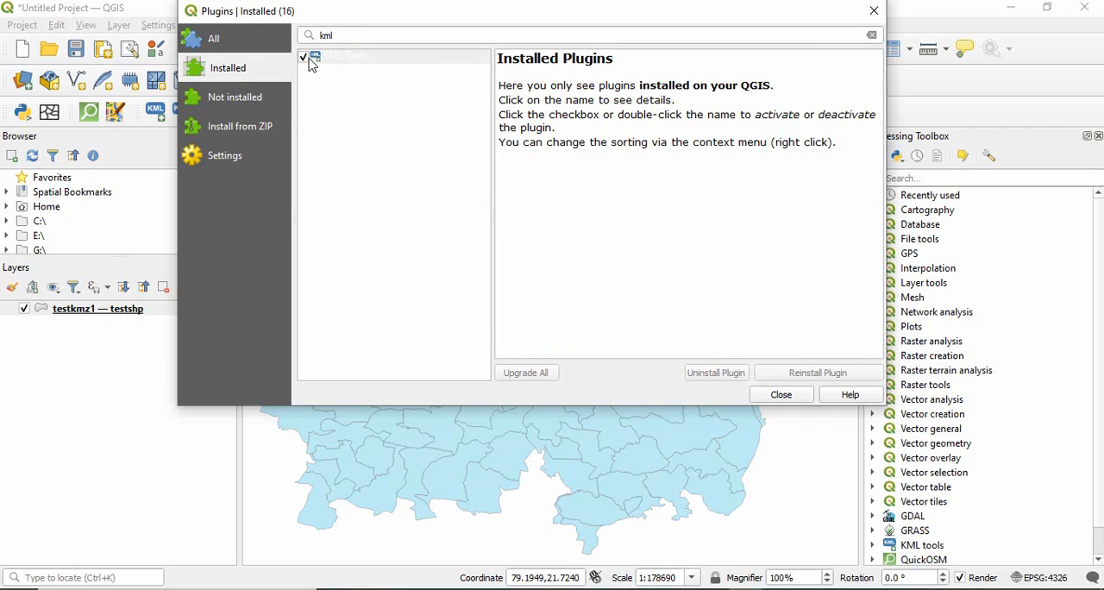
left_click(345, 55)
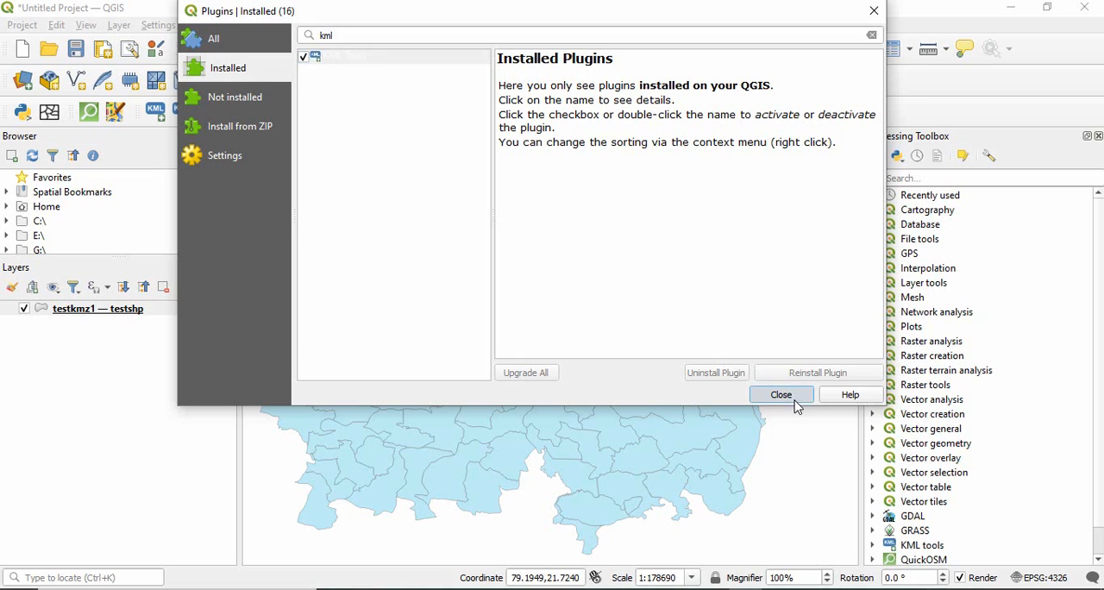
Step: Expand testkmz1's HTML description into all seven attribute fields as an Expanded KML Layer
left_click(781, 394)
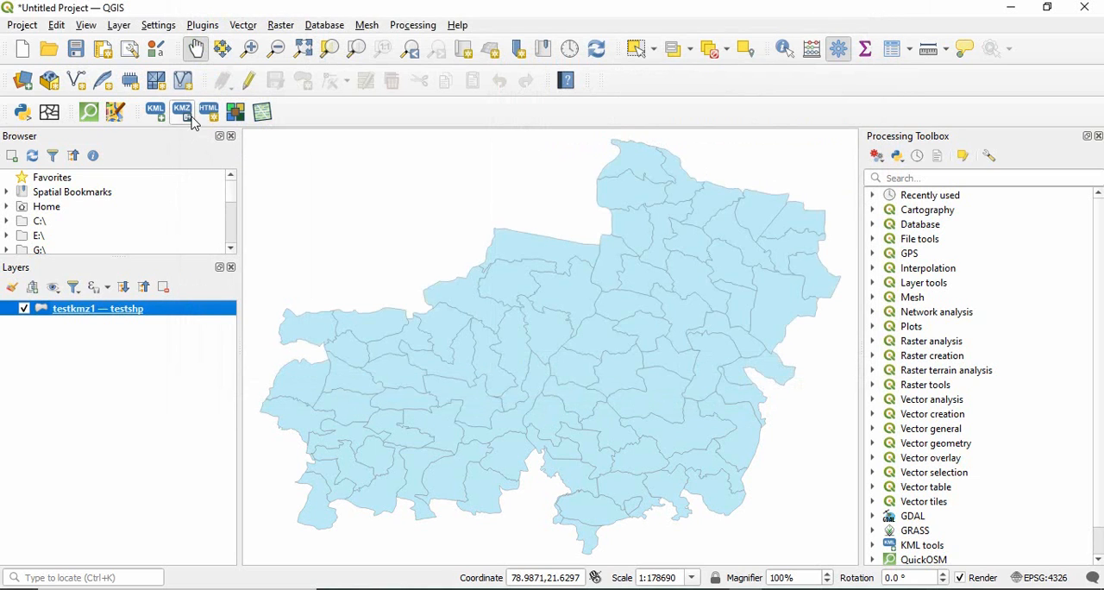
mouse_move(206, 111)
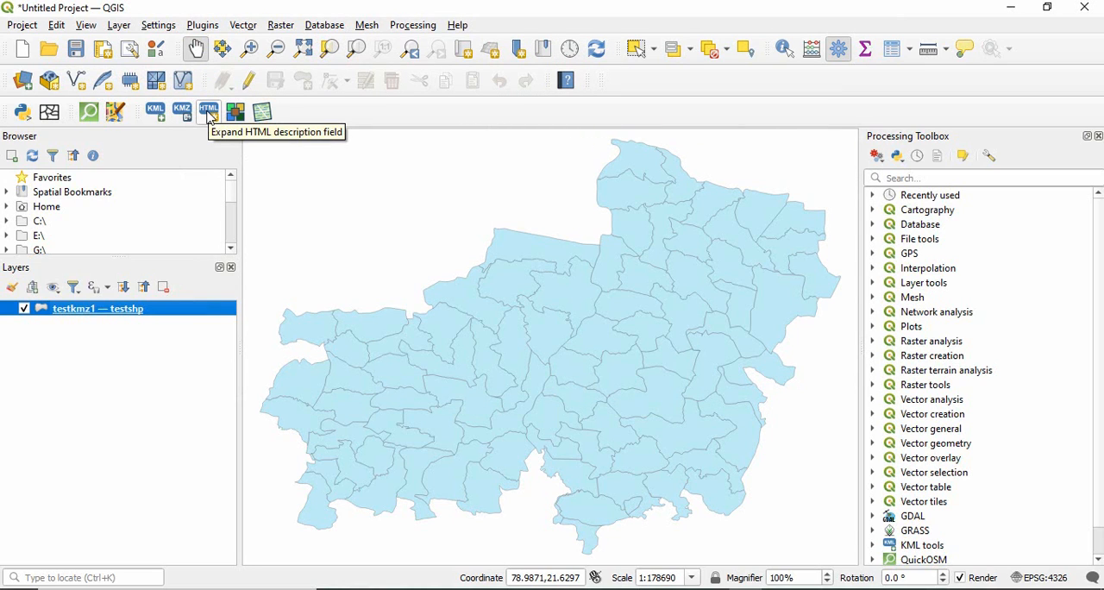
left_click(208, 112)
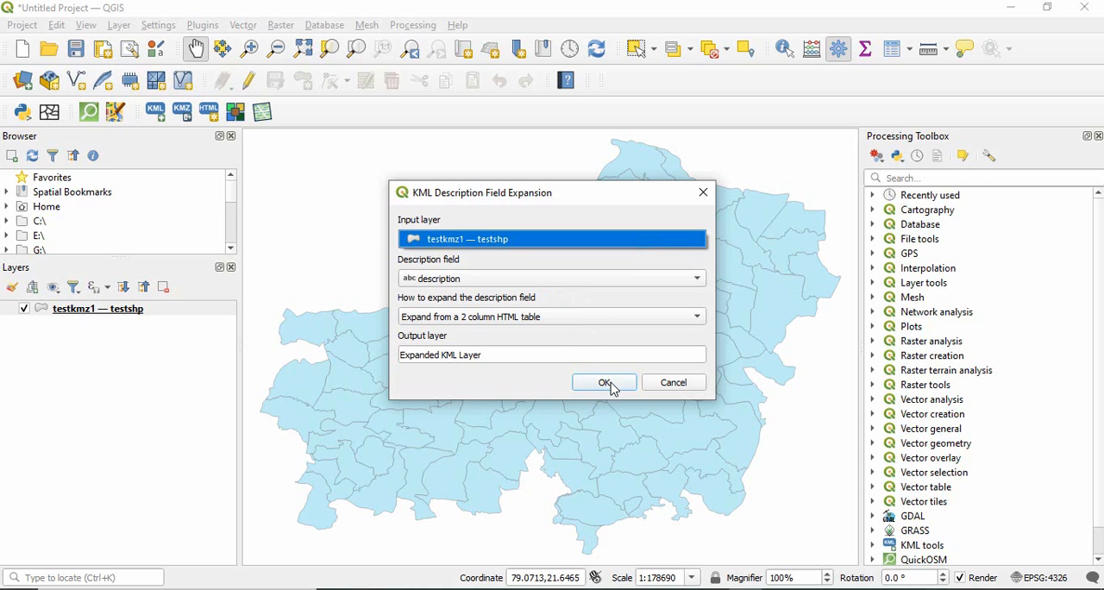
left_click(604, 382)
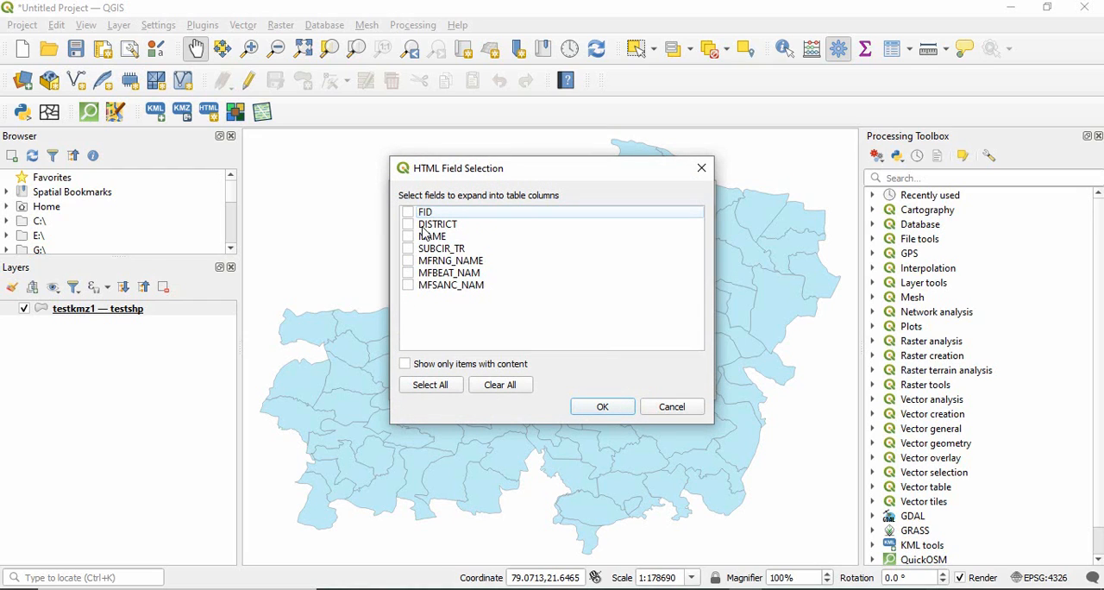
left_click(430, 385)
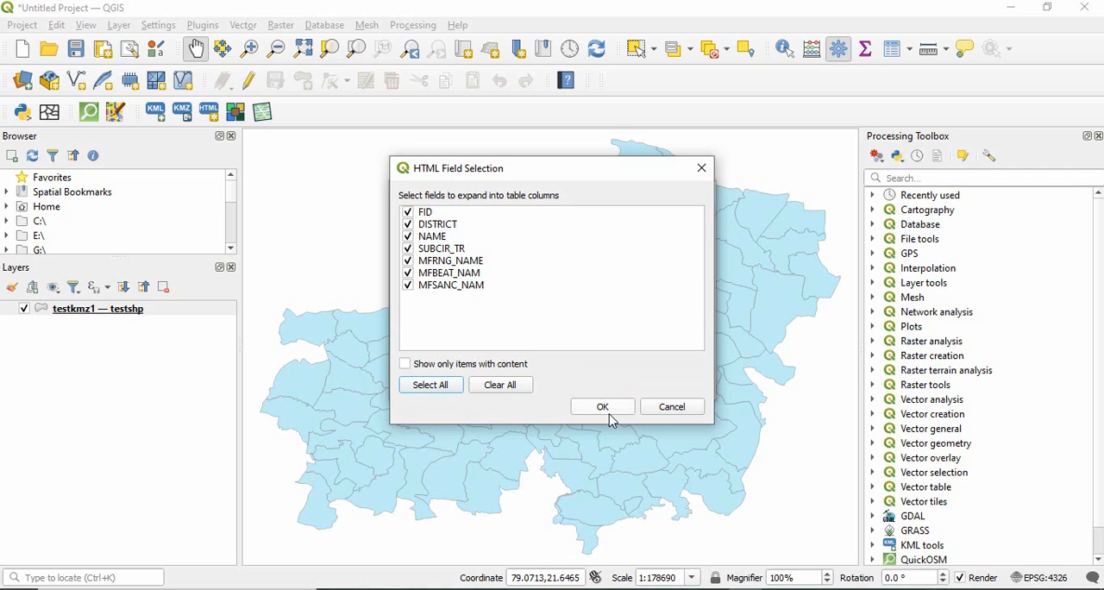
left_click(602, 407)
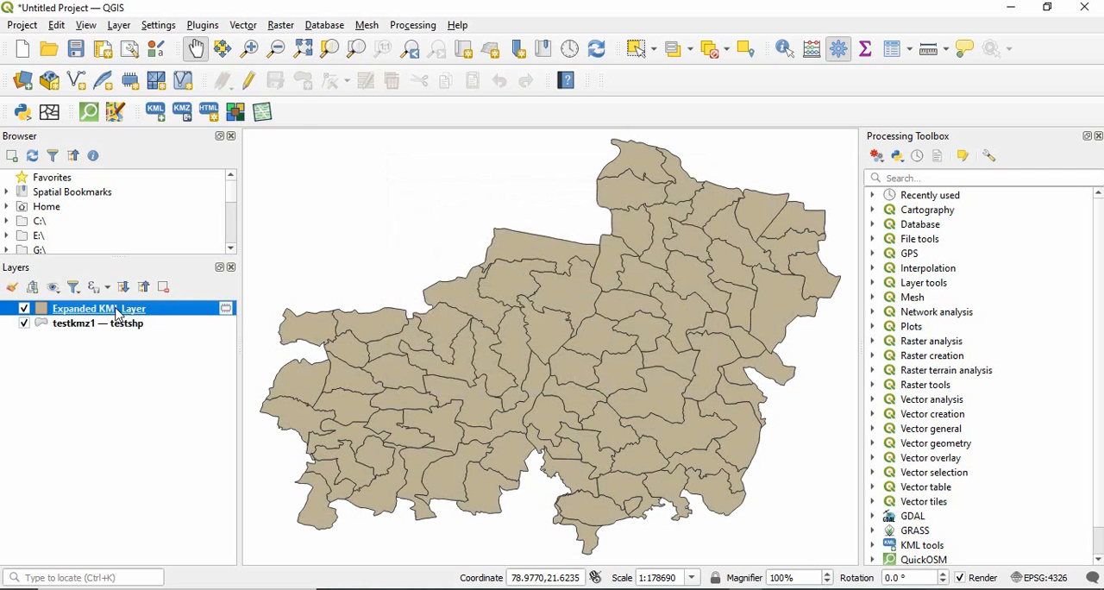
right_click(97, 309)
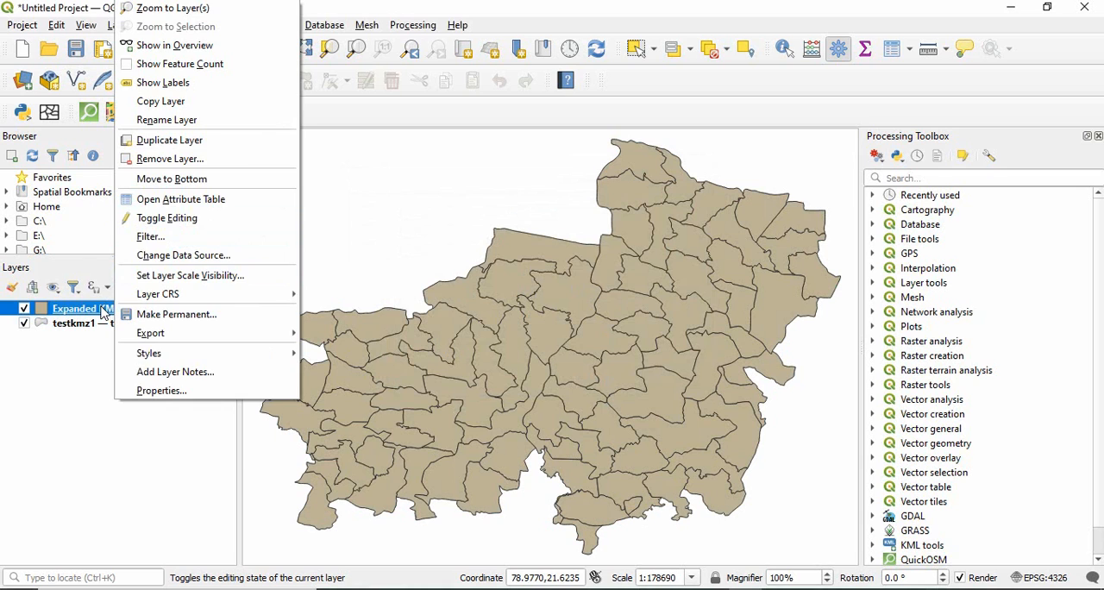
mouse_move(142, 198)
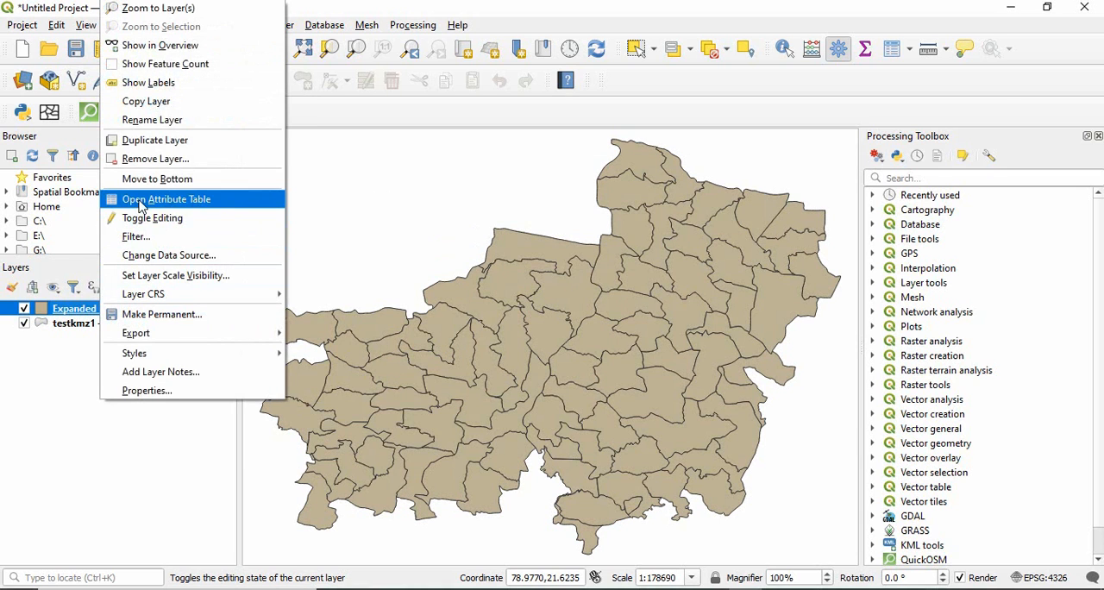
left_click(165, 199)
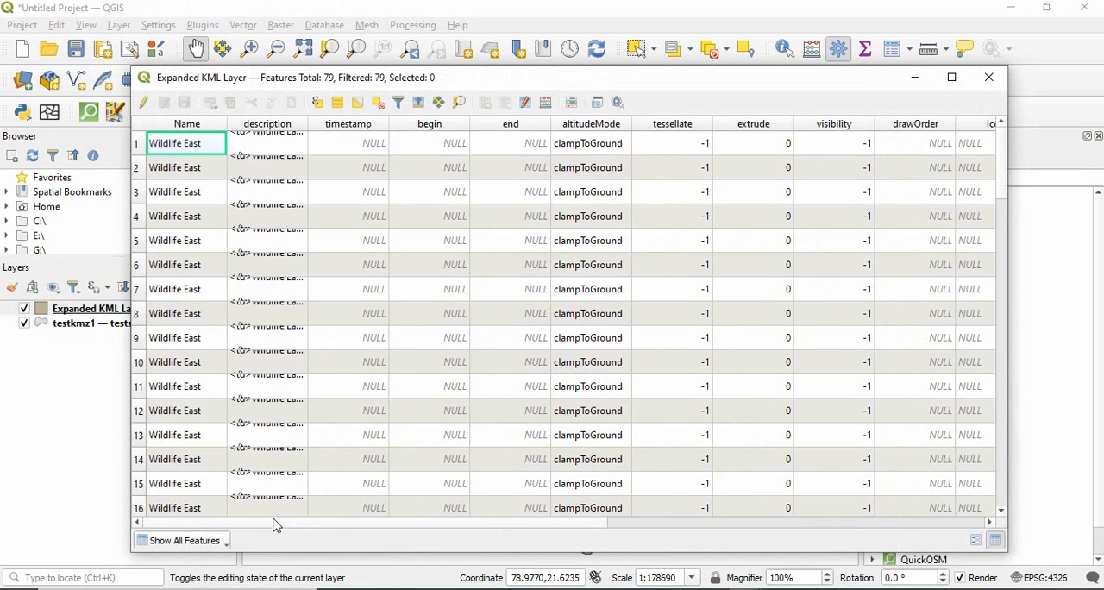
scroll("right", 3)
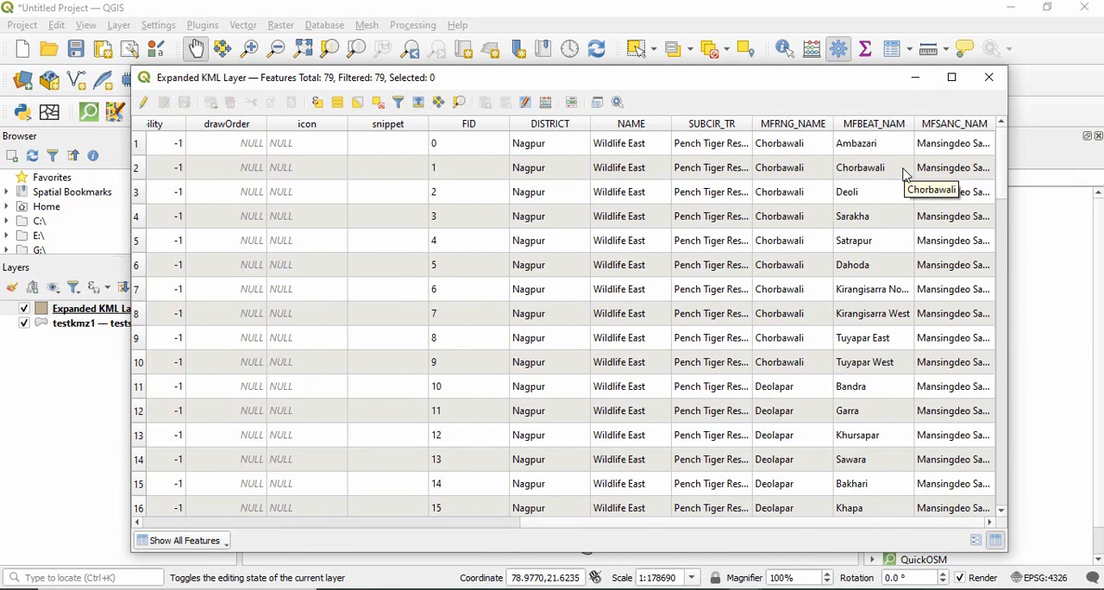
left_click(988, 78)
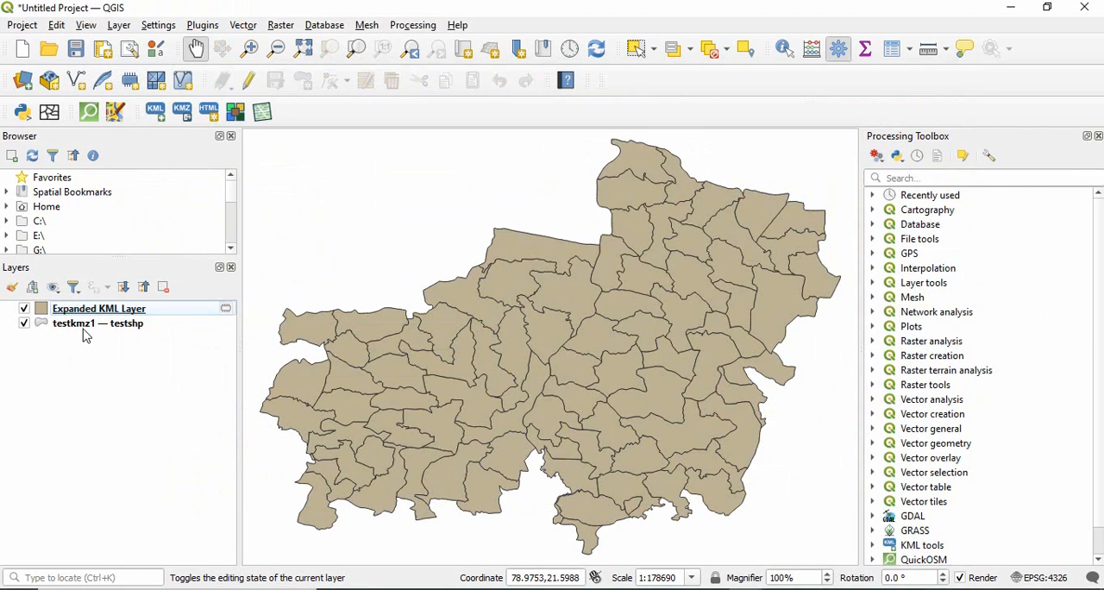
Step: Save the Expanded KML Layer as ESRI Shapefile E:\channel video\kml\test2.shp, added to the map
right_click(98, 308)
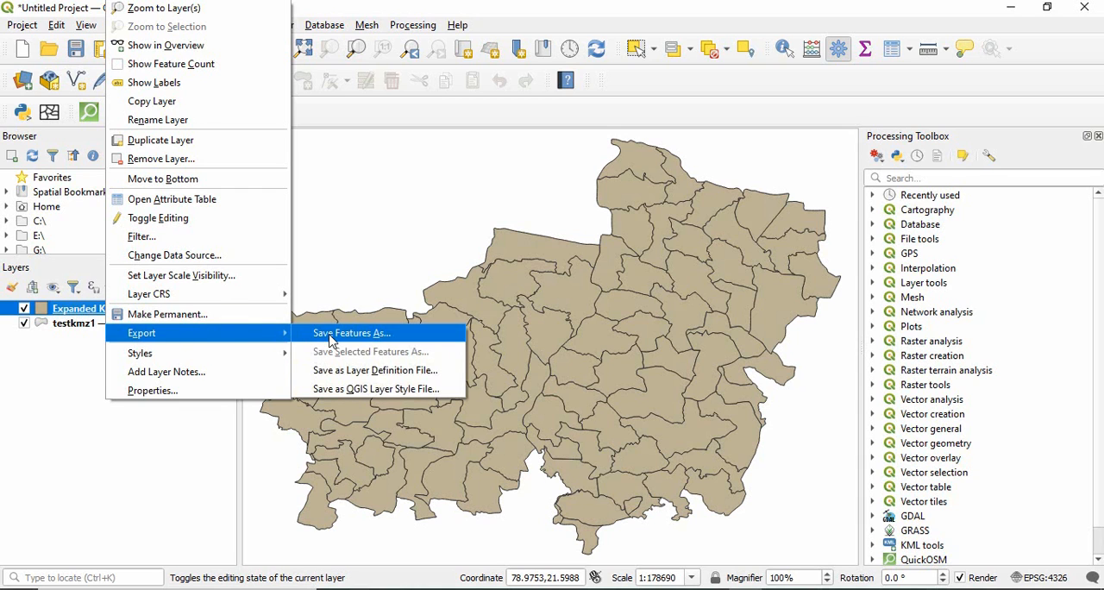
left_click(351, 333)
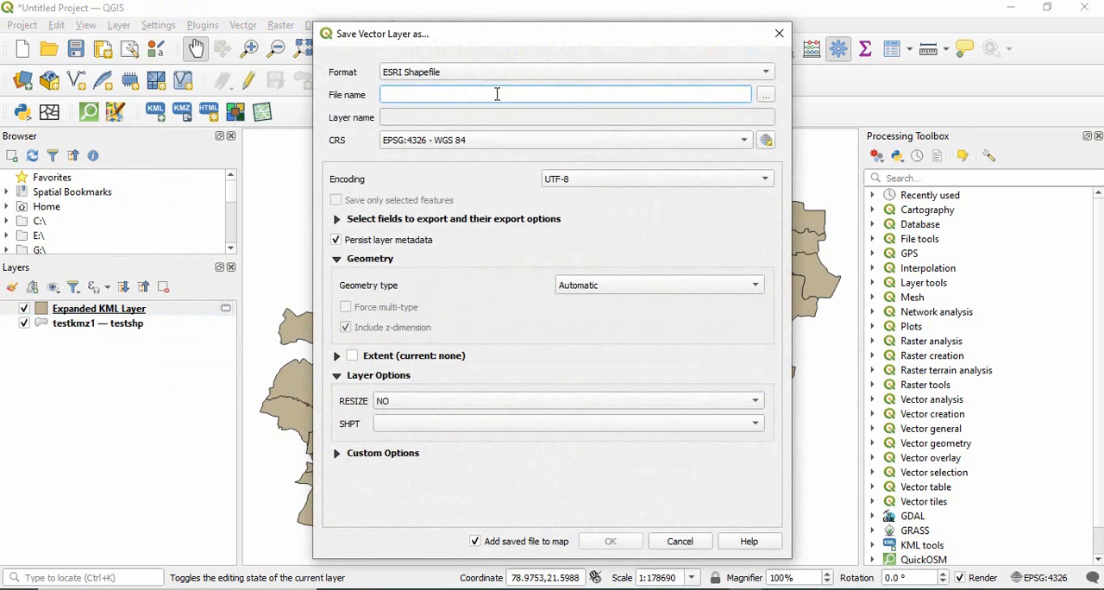
left_click(764, 94)
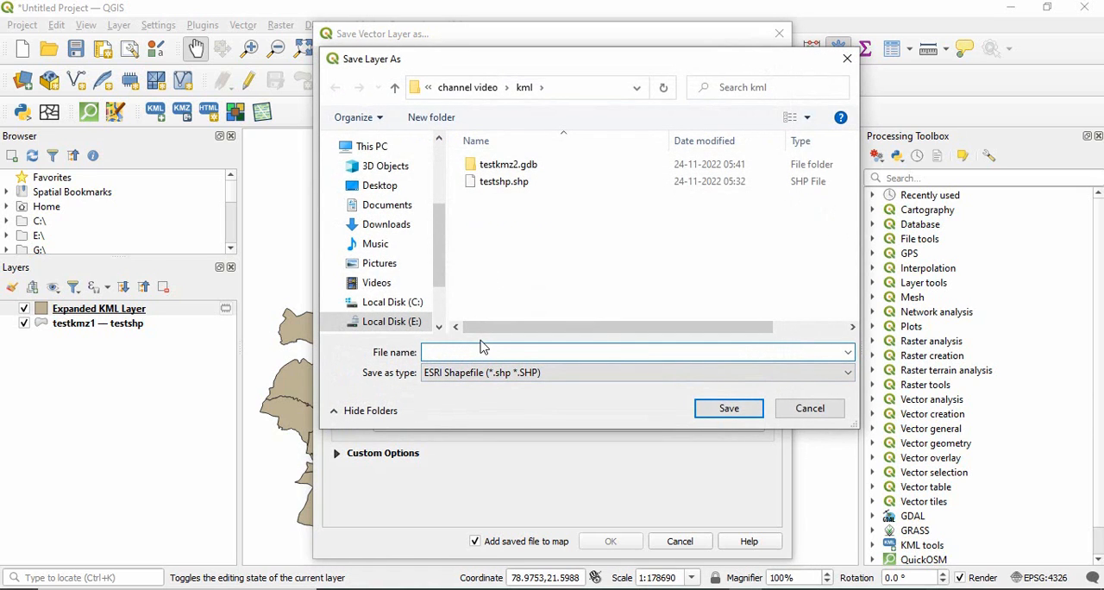
type("test2")
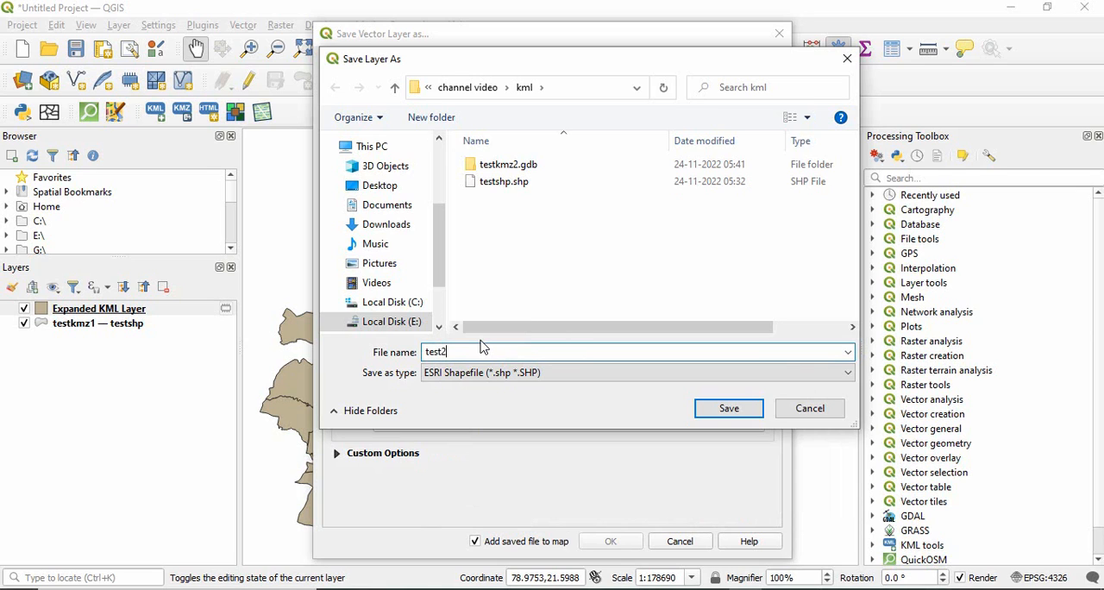
left_click(728, 407)
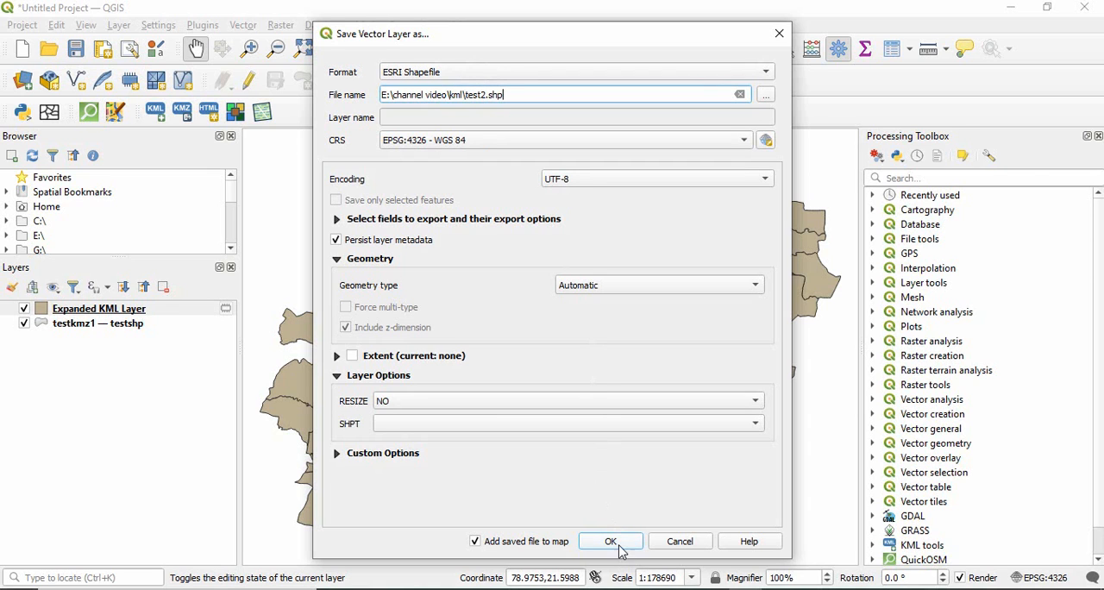
left_click(610, 540)
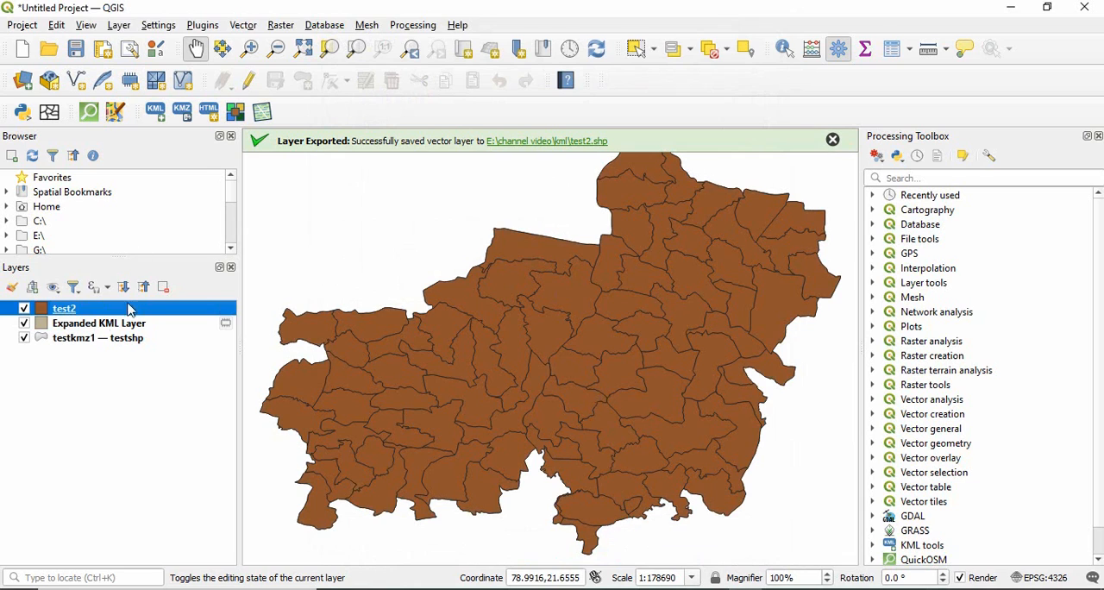
Step: Open test2's attribute table and scroll right through its district and forest columns
right_click(64, 308)
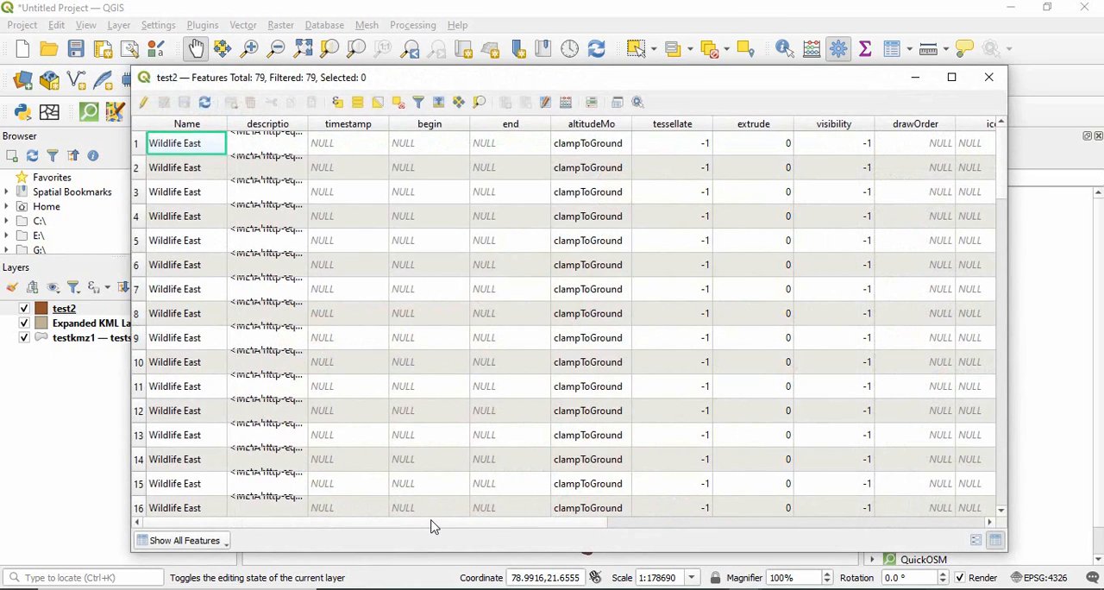
scroll("right", 3)
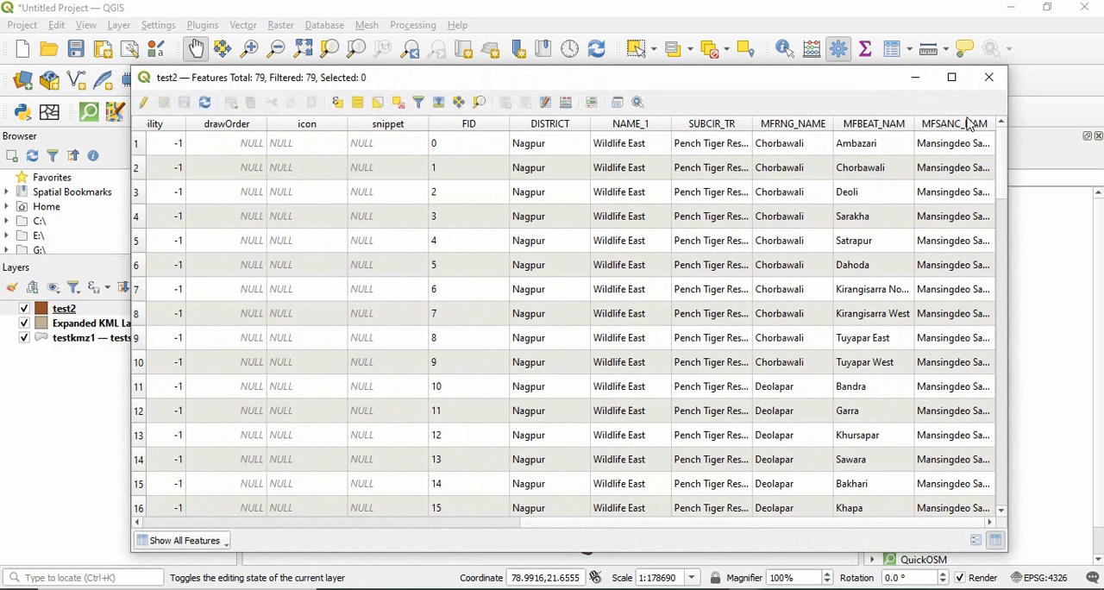
mouse_move(596, 313)
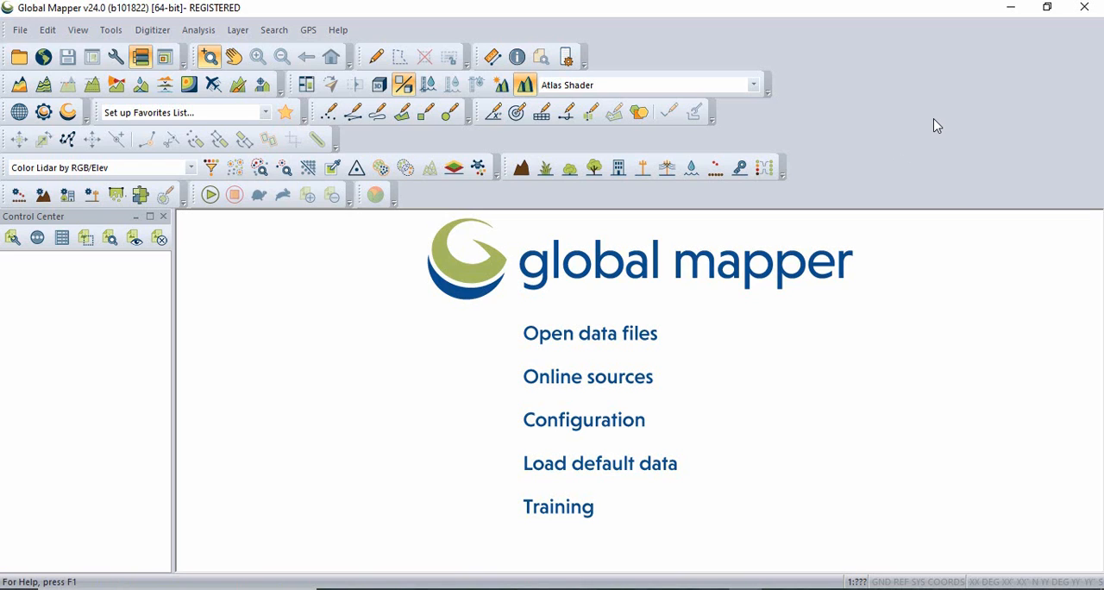
mouse_move(13, 58)
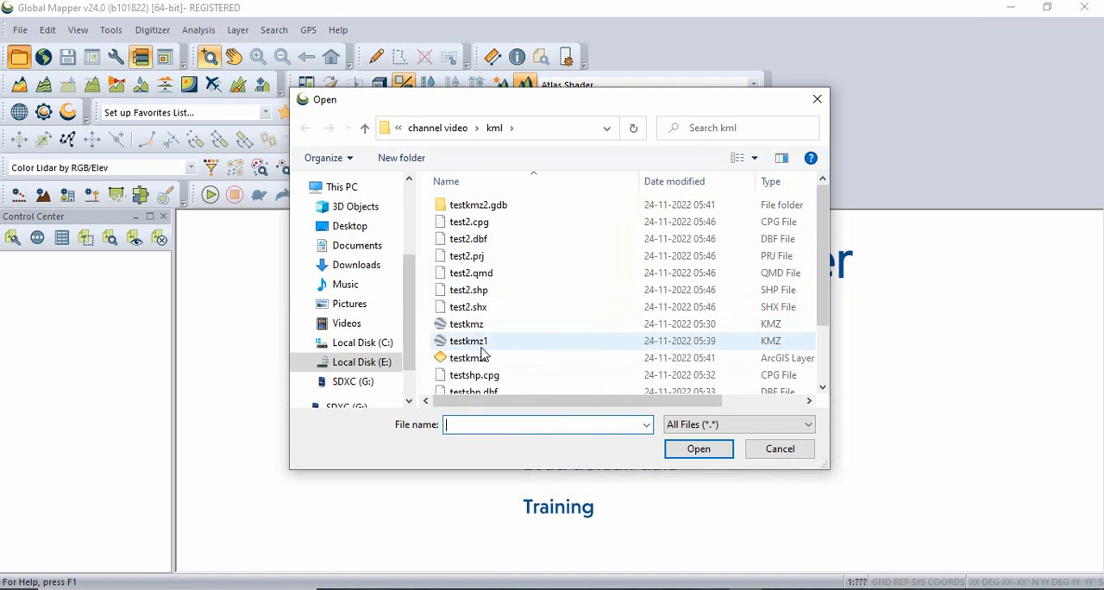
Step: Load testkmz1.kmz from the kml folder into Global Mapper
left_click(468, 341)
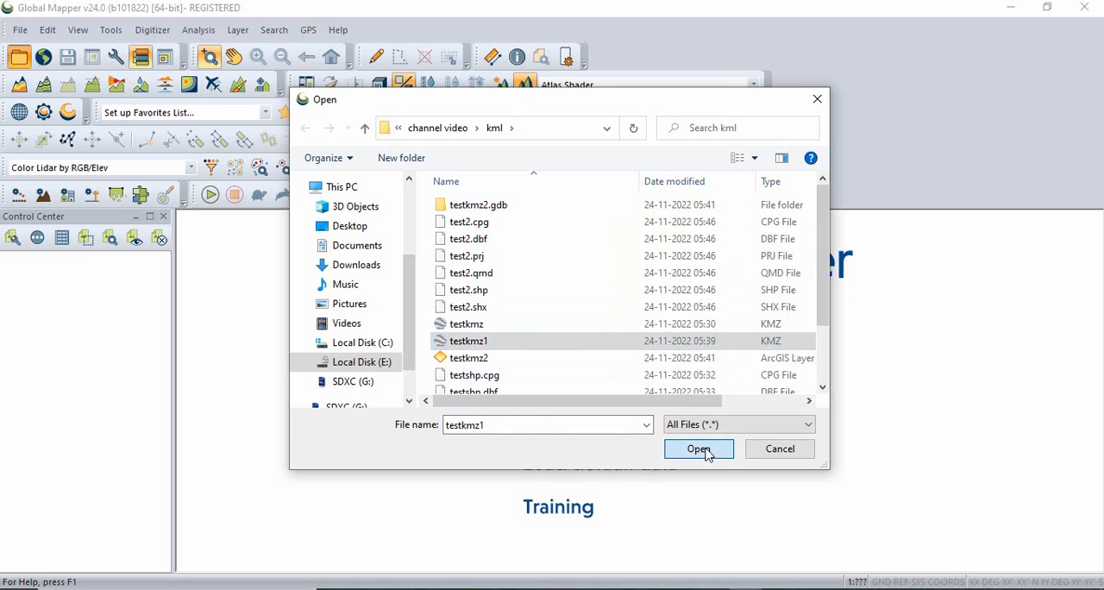
left_click(698, 448)
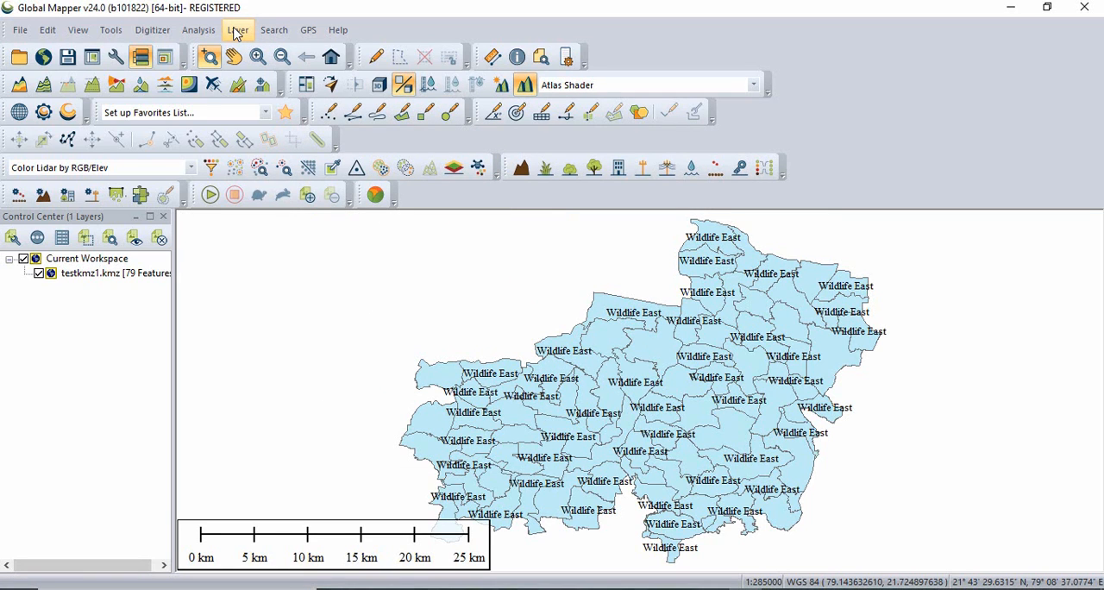
Step: Export the layer to a new file with Shapefile as the export format
left_click(238, 30)
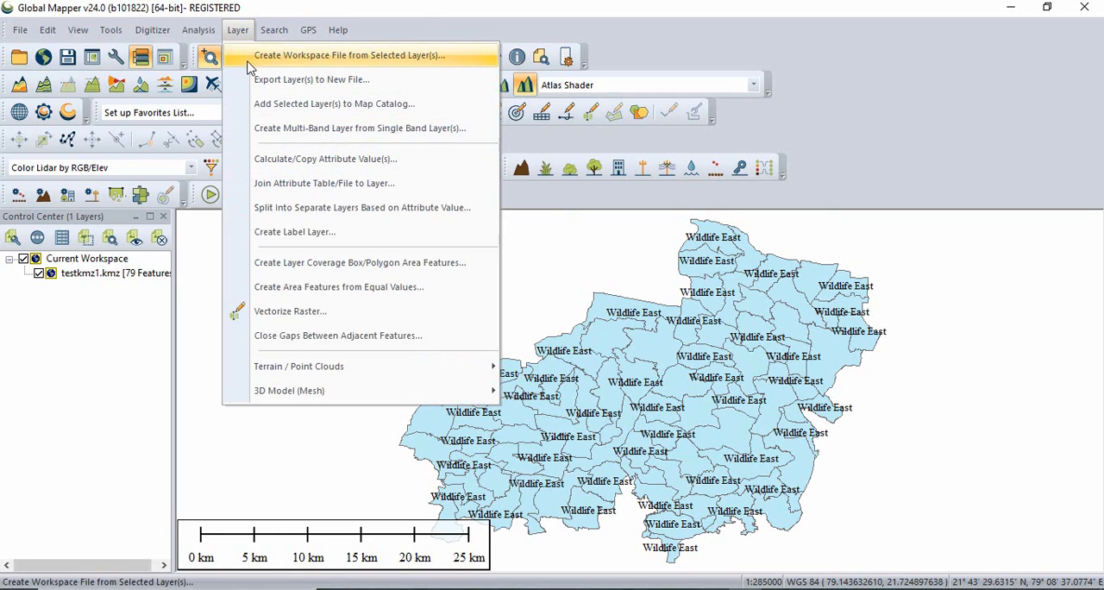
mouse_move(260, 79)
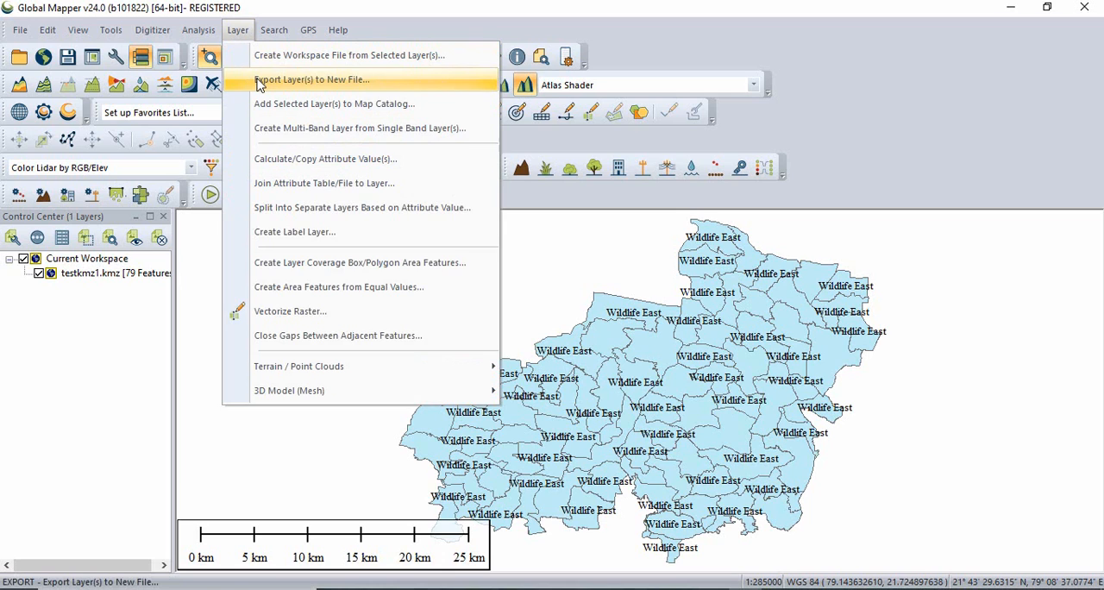
left_click(312, 79)
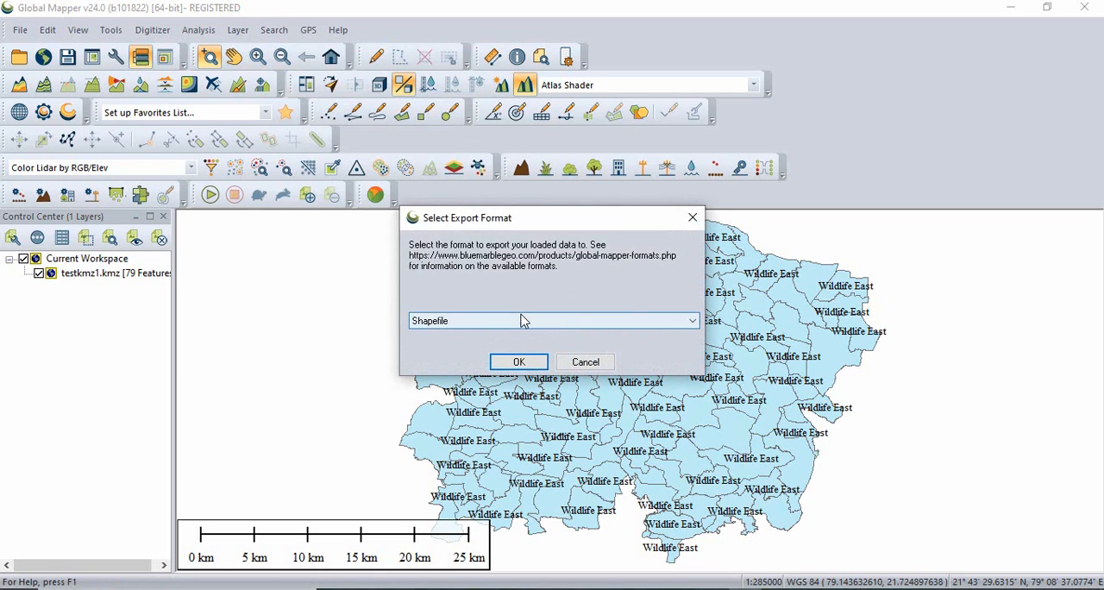
mouse_move(515, 233)
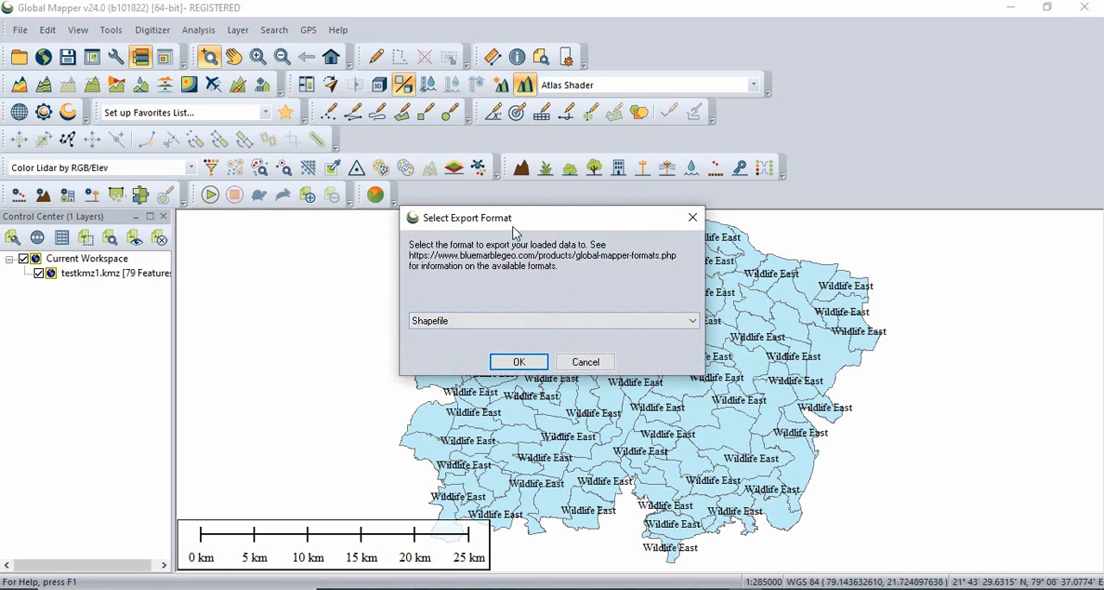
left_click(688, 321)
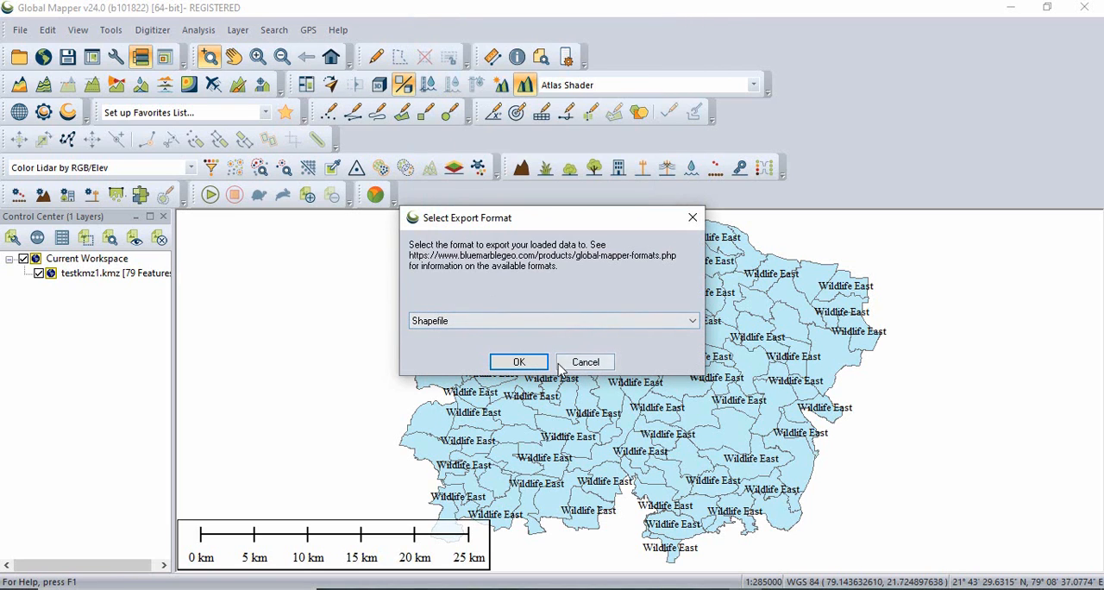
left_click(519, 361)
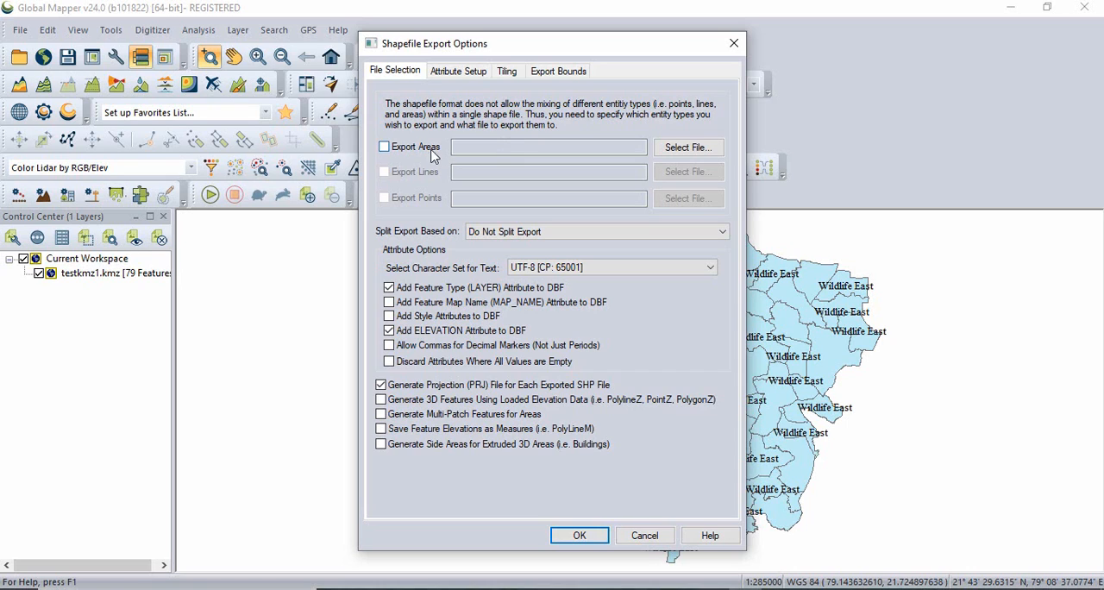
mouse_move(449, 160)
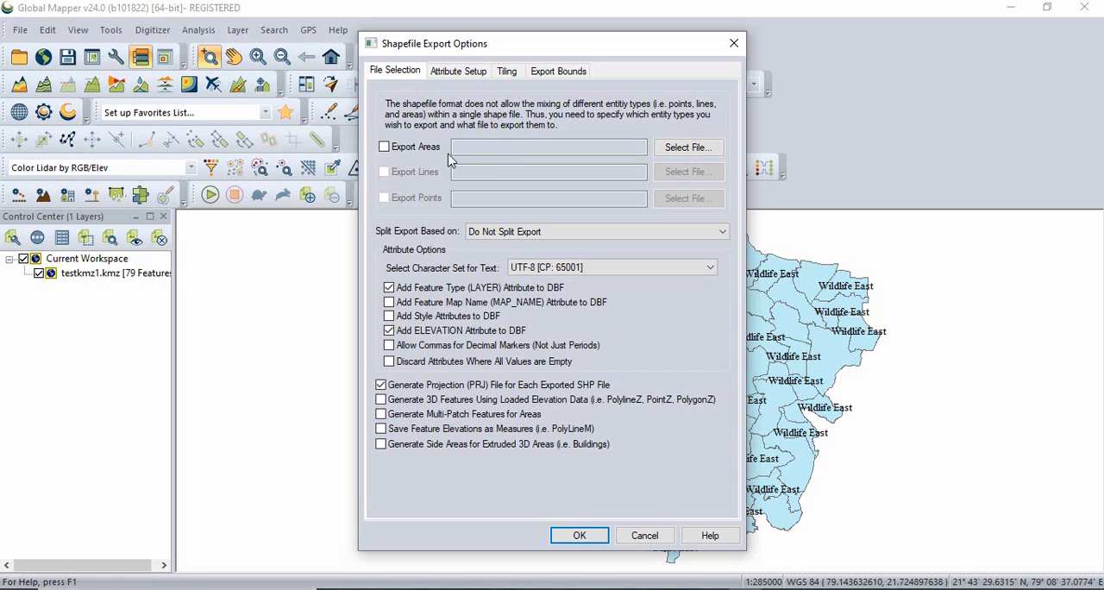
mouse_move(431, 140)
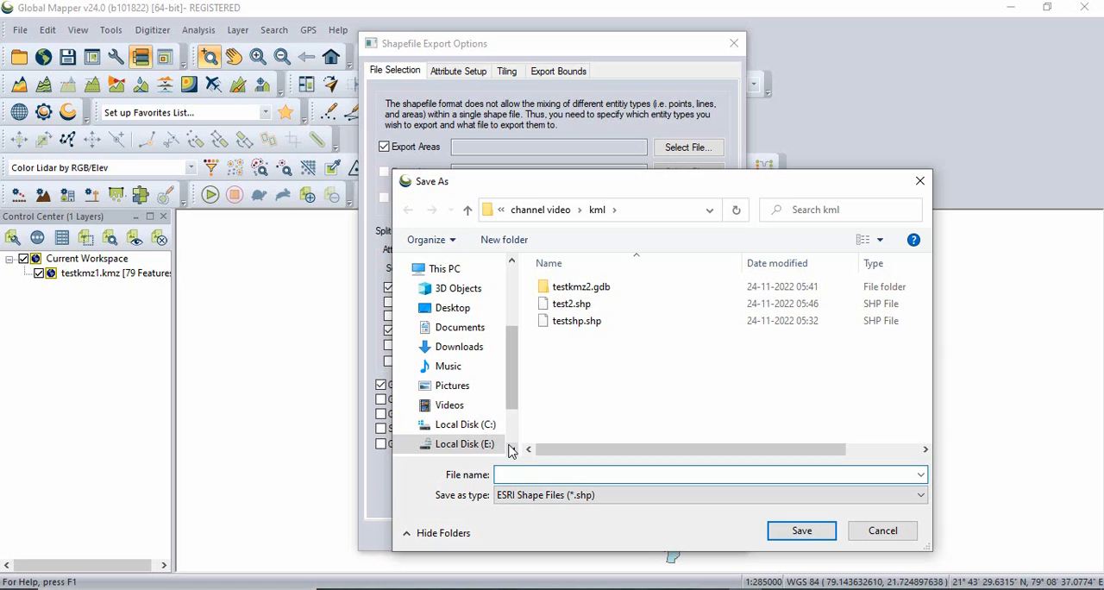
Step: Export areas to gmshp.shp with KML_STYLE and KML_FOLDER attributes removed
type("gmshp.shp")
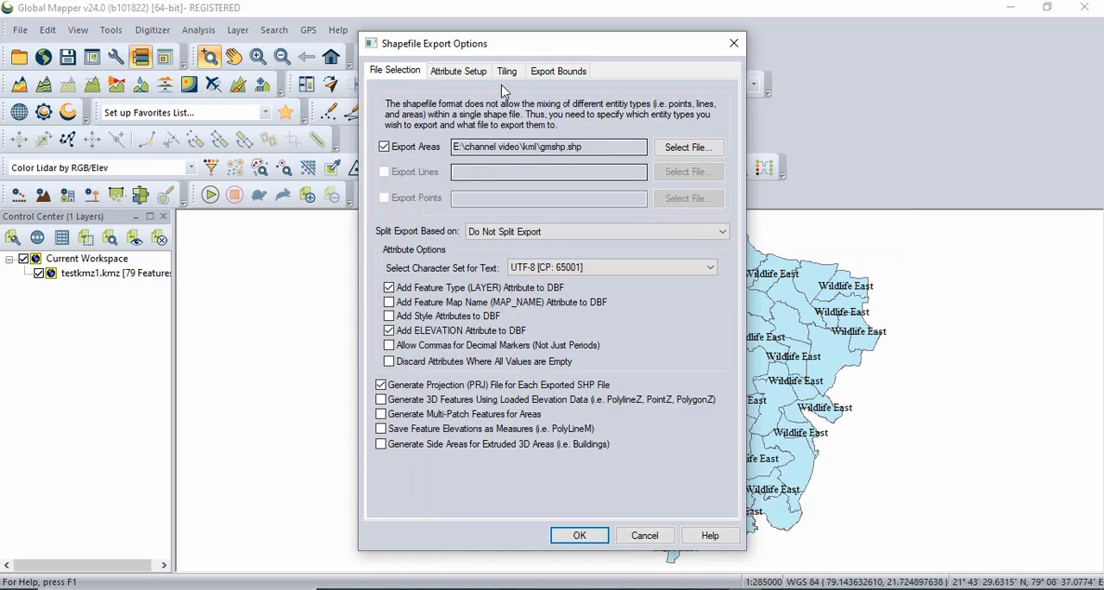
left_click(457, 70)
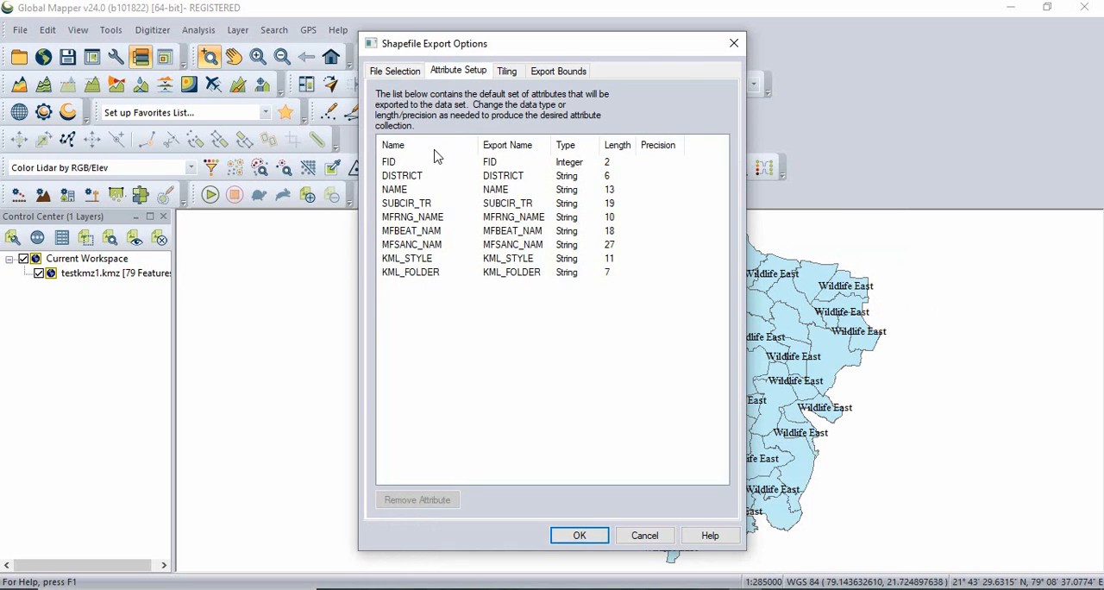
mouse_move(428, 282)
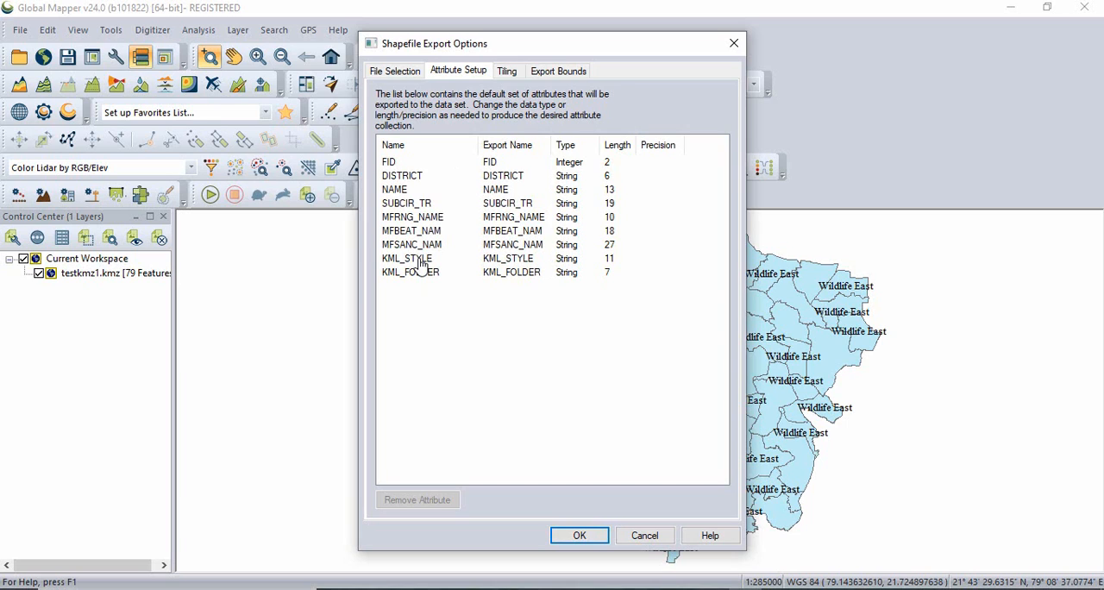
left_click(406, 258)
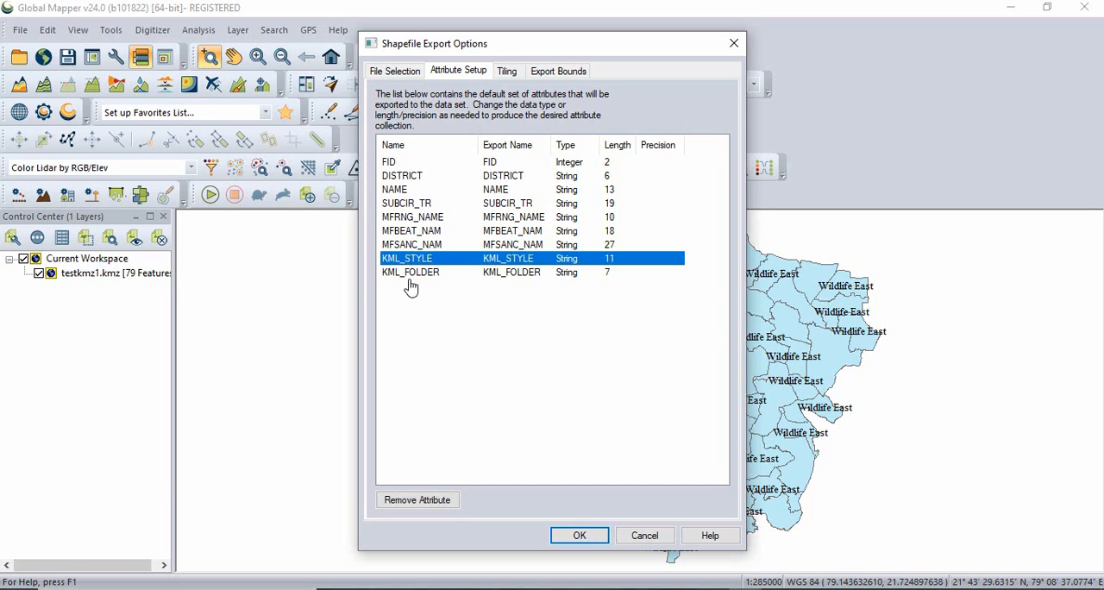
left_click(410, 272)
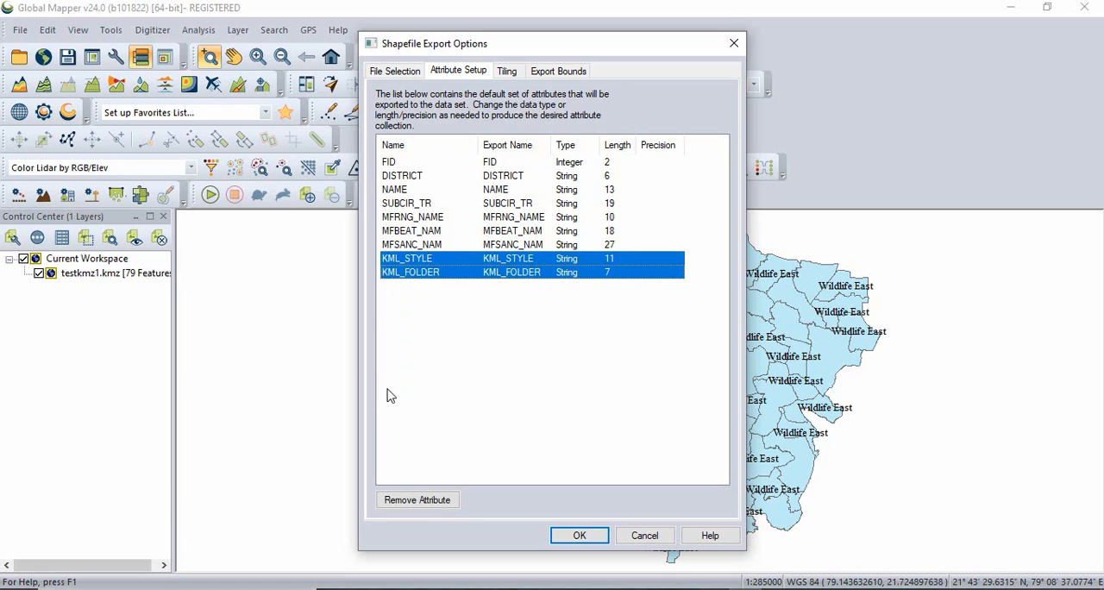
left_click(417, 499)
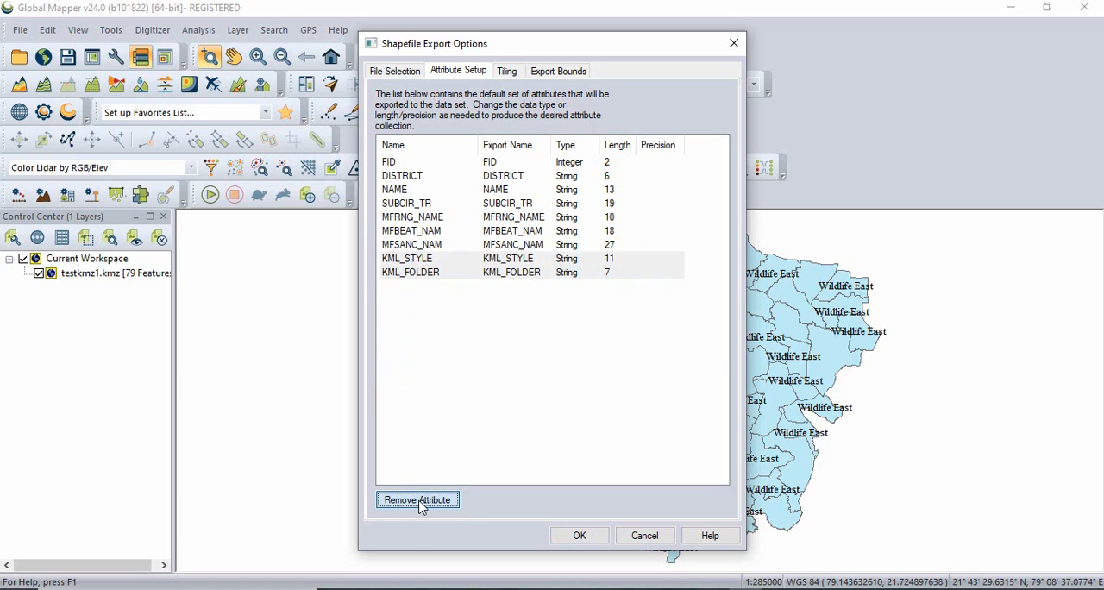
left_click(417, 499)
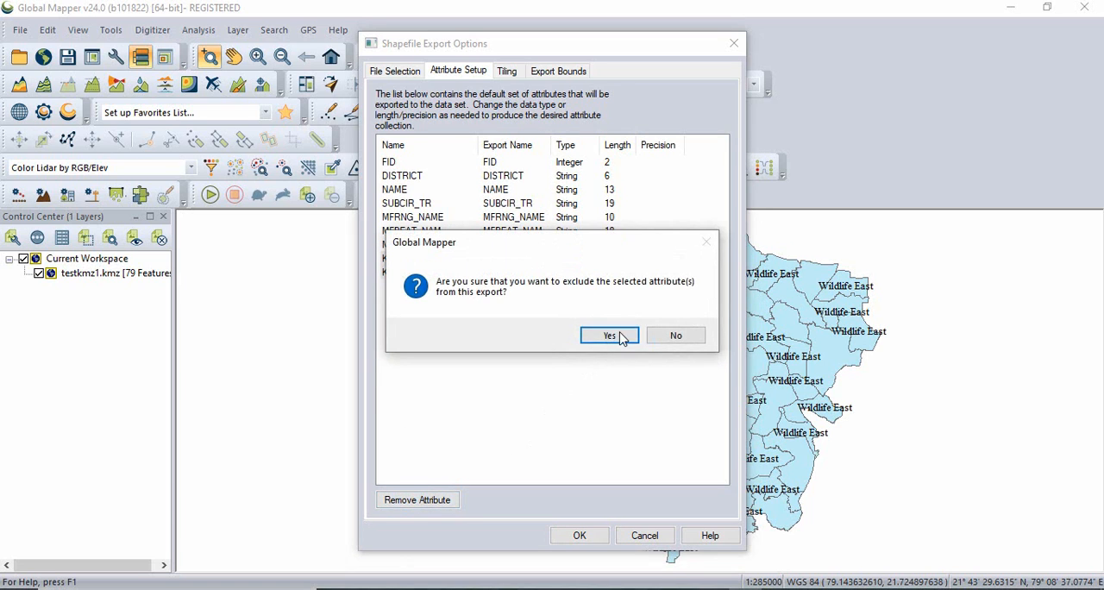
left_click(608, 335)
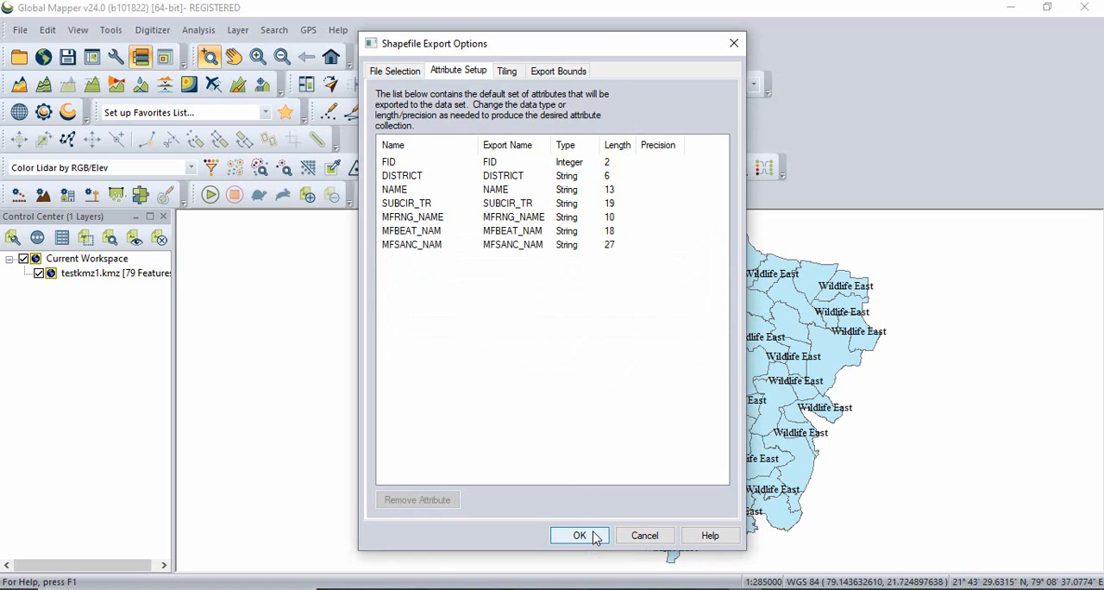
left_click(401, 71)
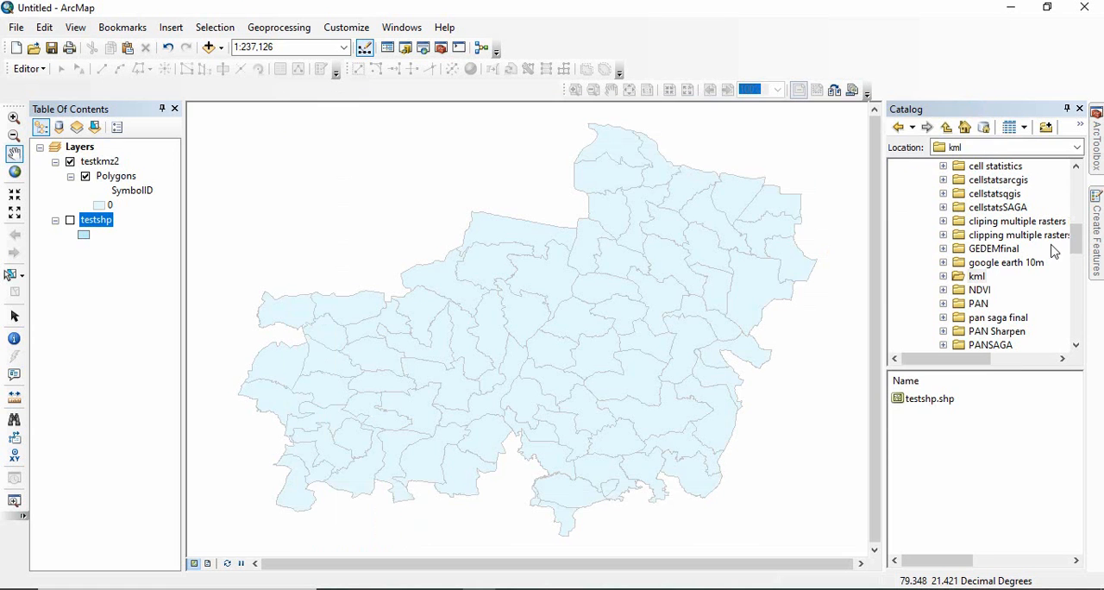
mouse_move(969, 357)
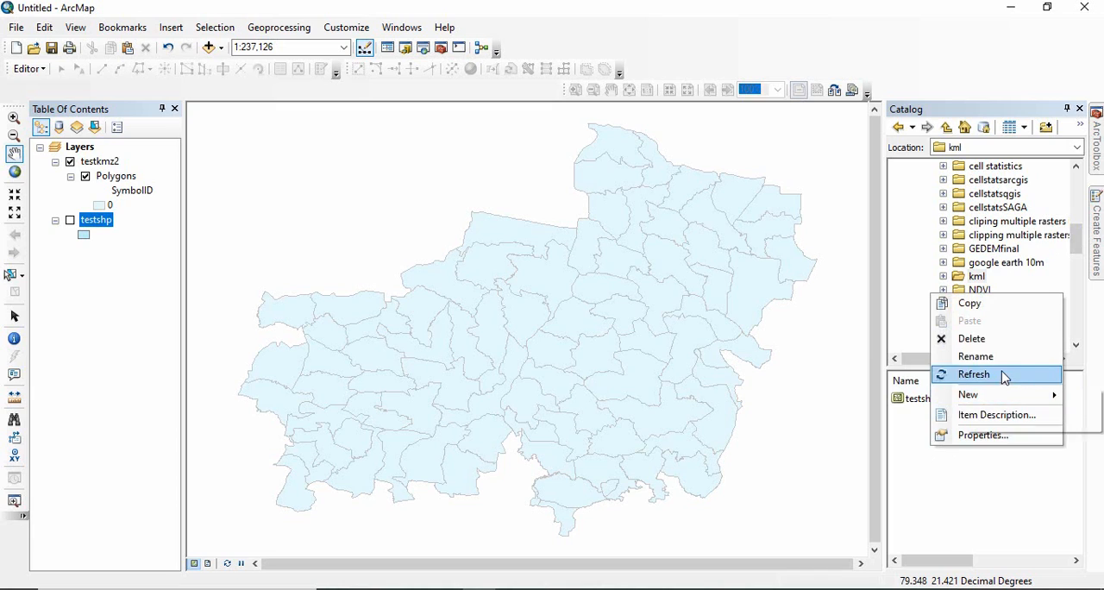
Step: Refresh the kml folder, add gmshp.shp, and view its 79-record attribute table
left_click(973, 374)
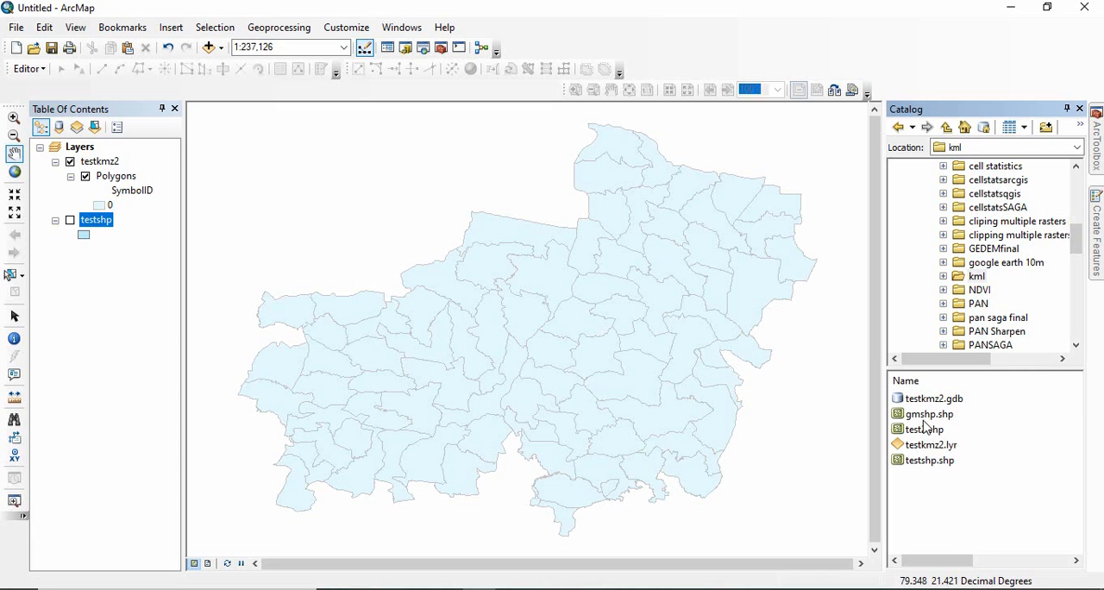
left_click(925, 414)
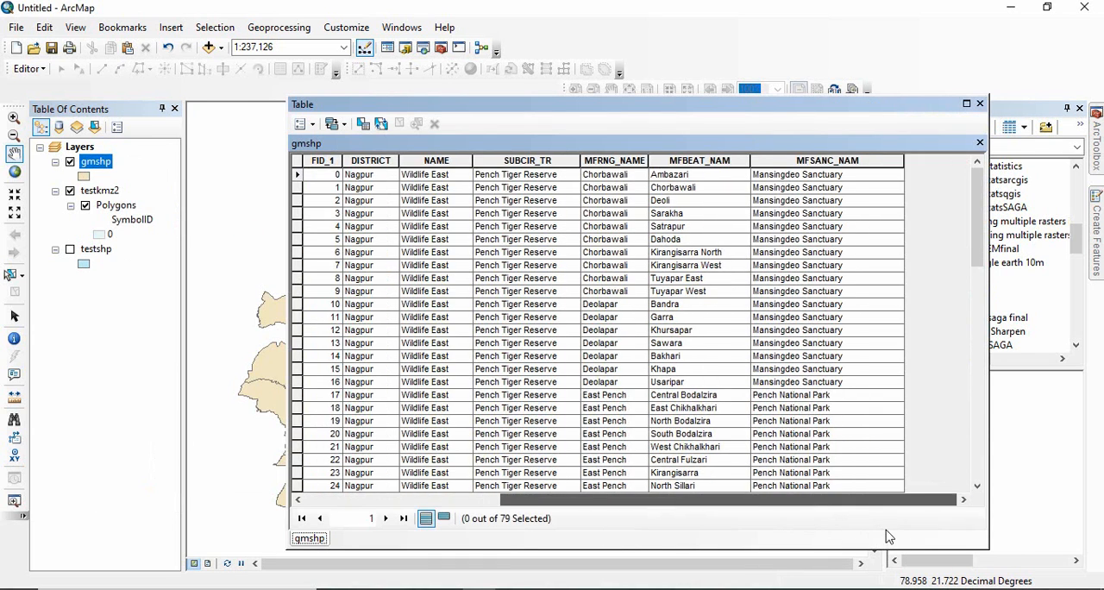
left_click(979, 102)
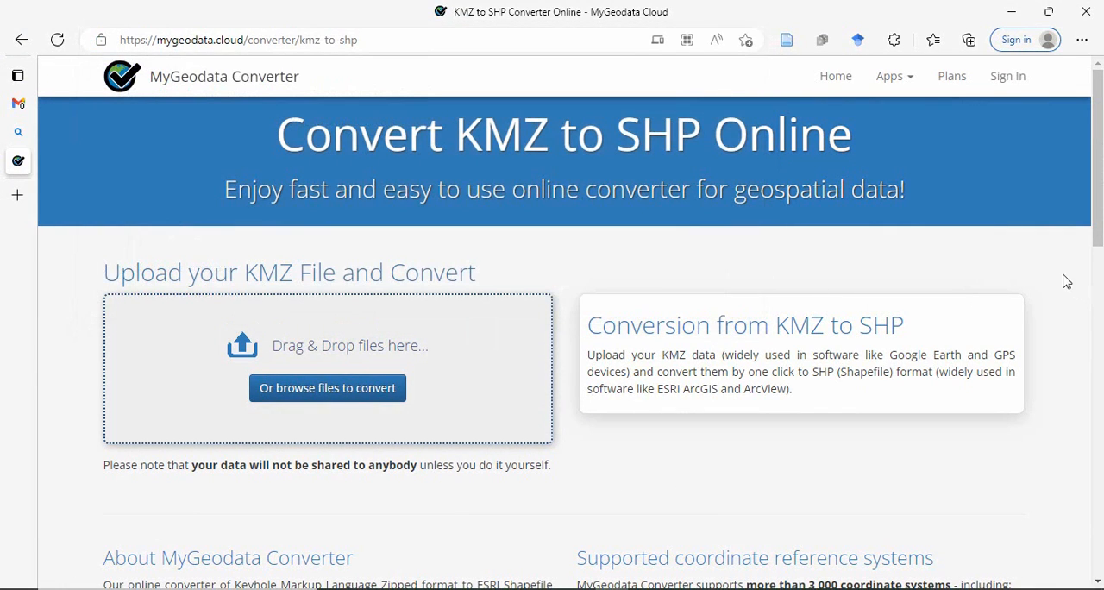
mouse_move(601, 313)
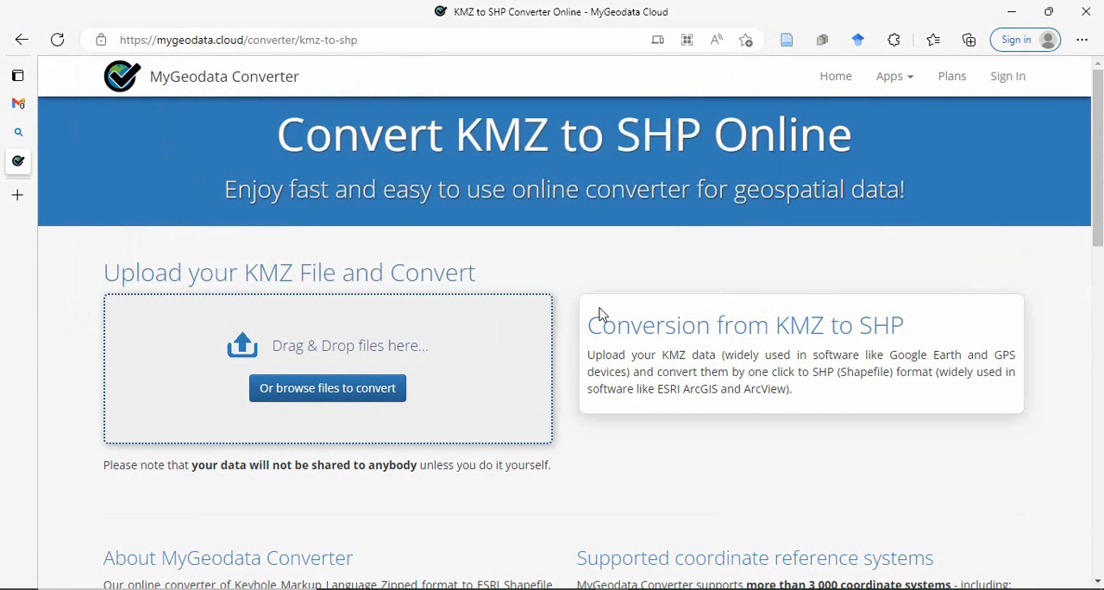
mouse_move(303, 320)
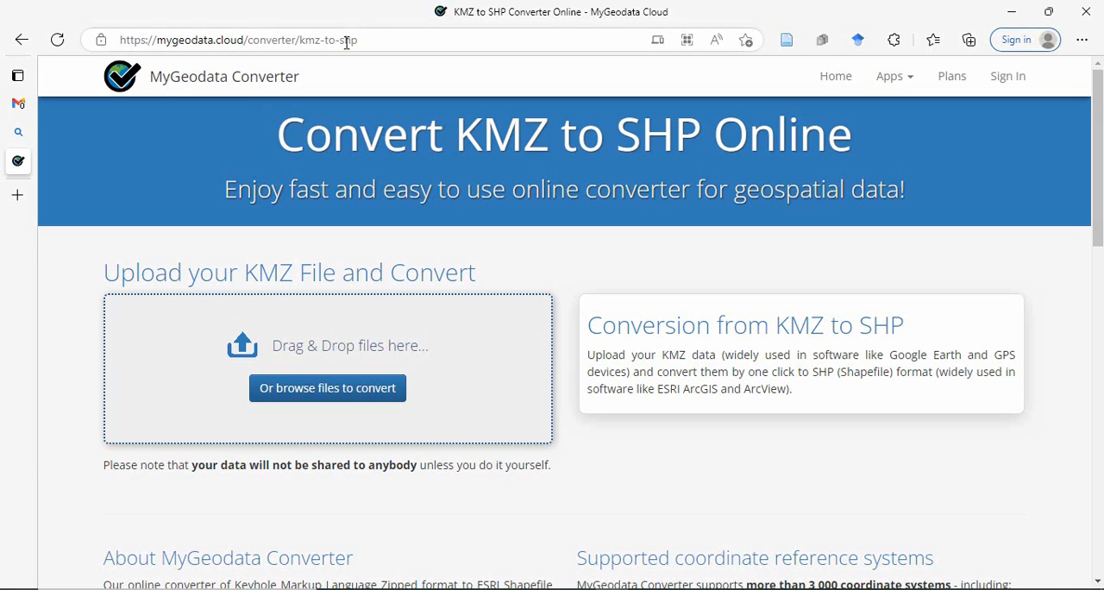
mouse_move(327, 388)
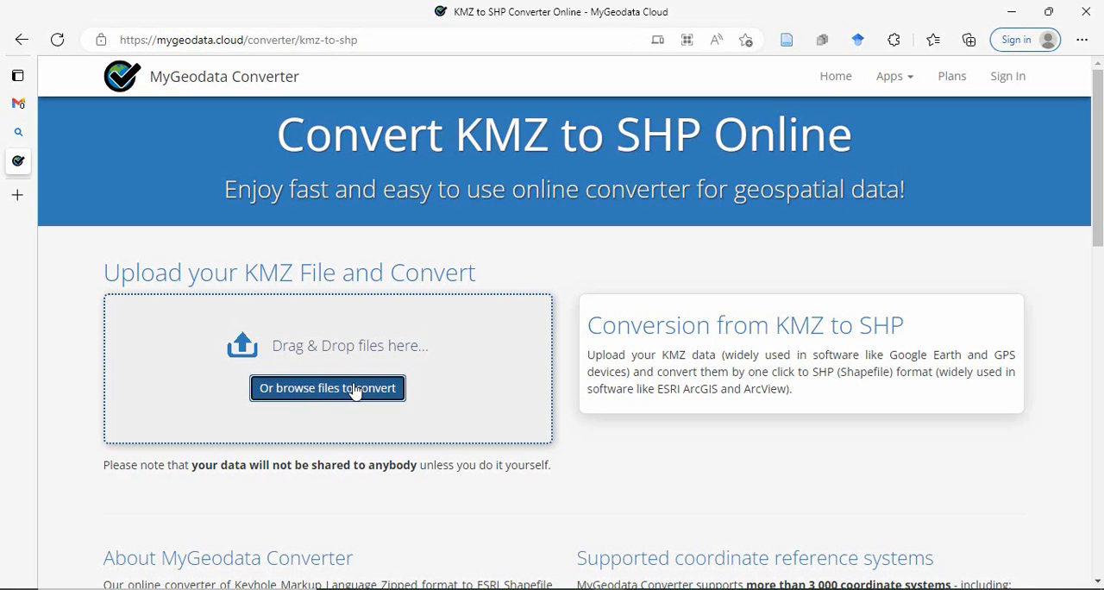
Step: Upload testkmz1.kmz to MyGeodata Converter and continue to conversion settings
left_click(327, 388)
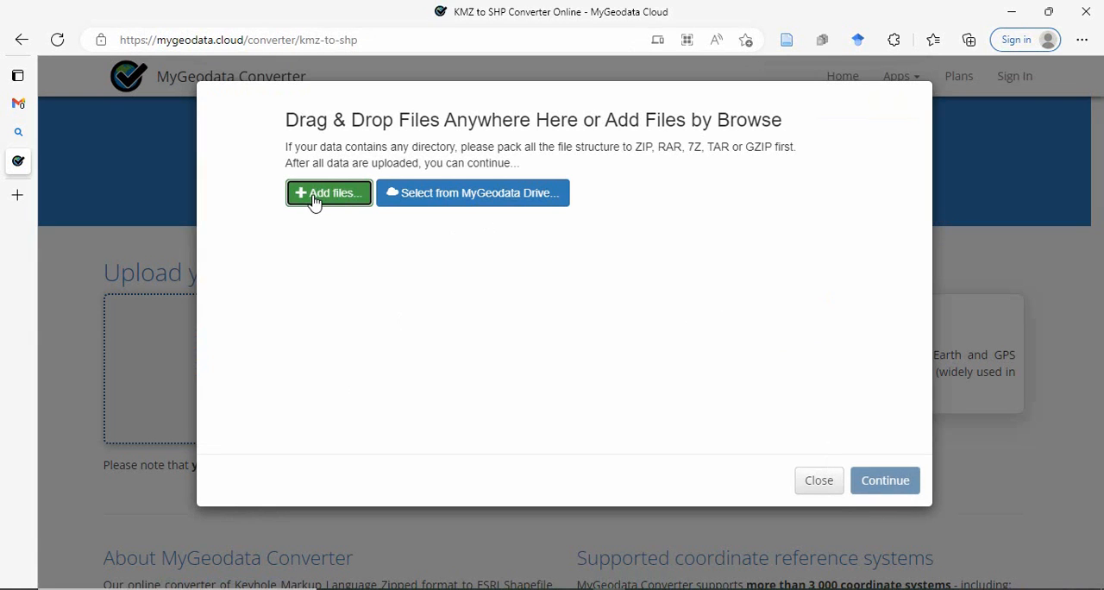
left_click(329, 192)
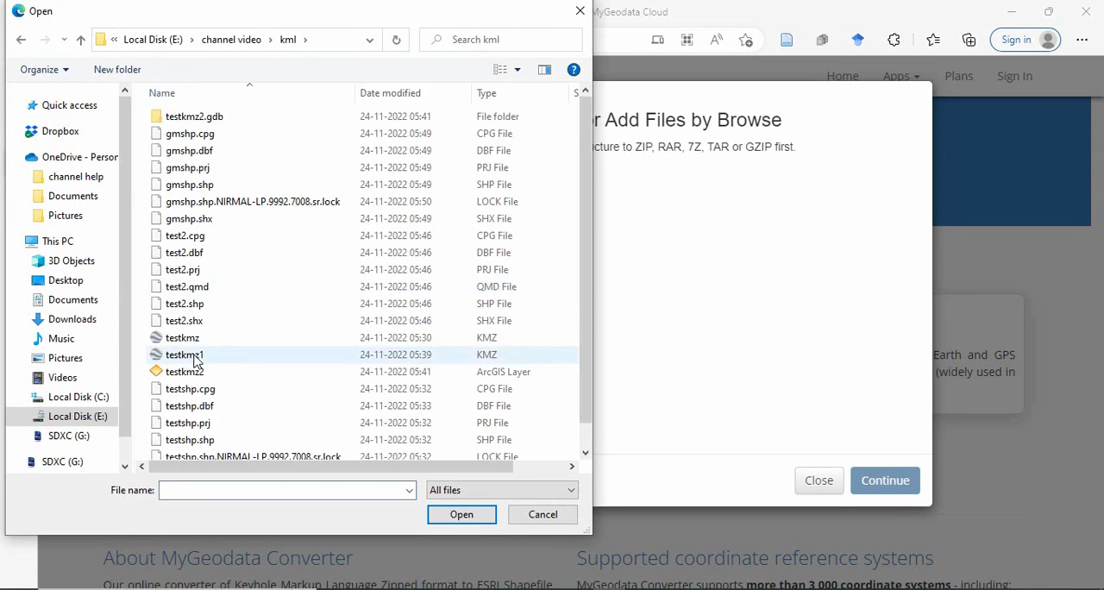
left_click(183, 354)
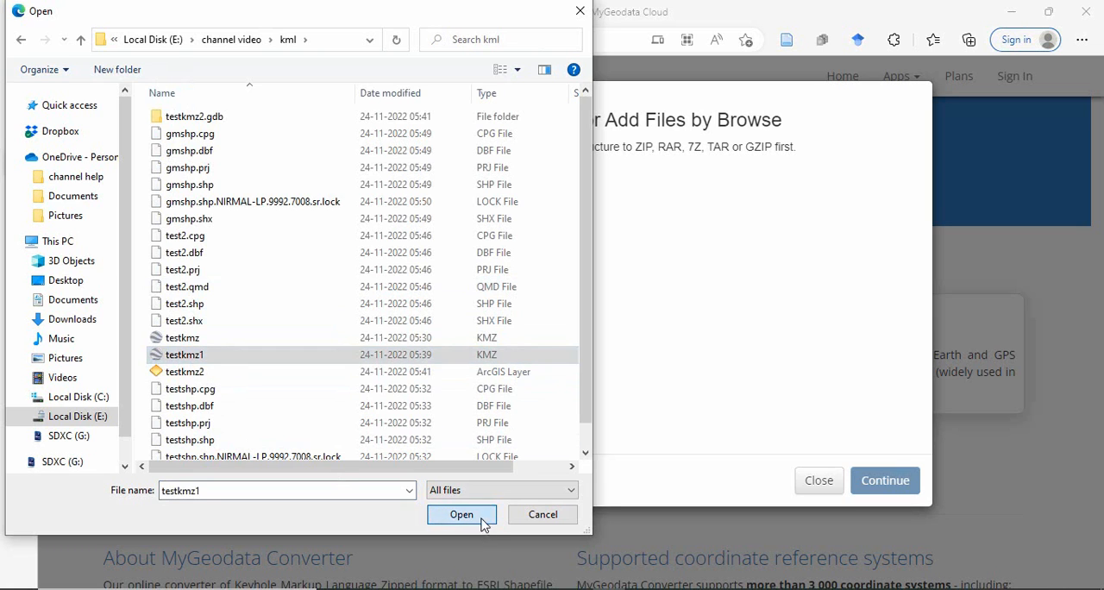
left_click(461, 514)
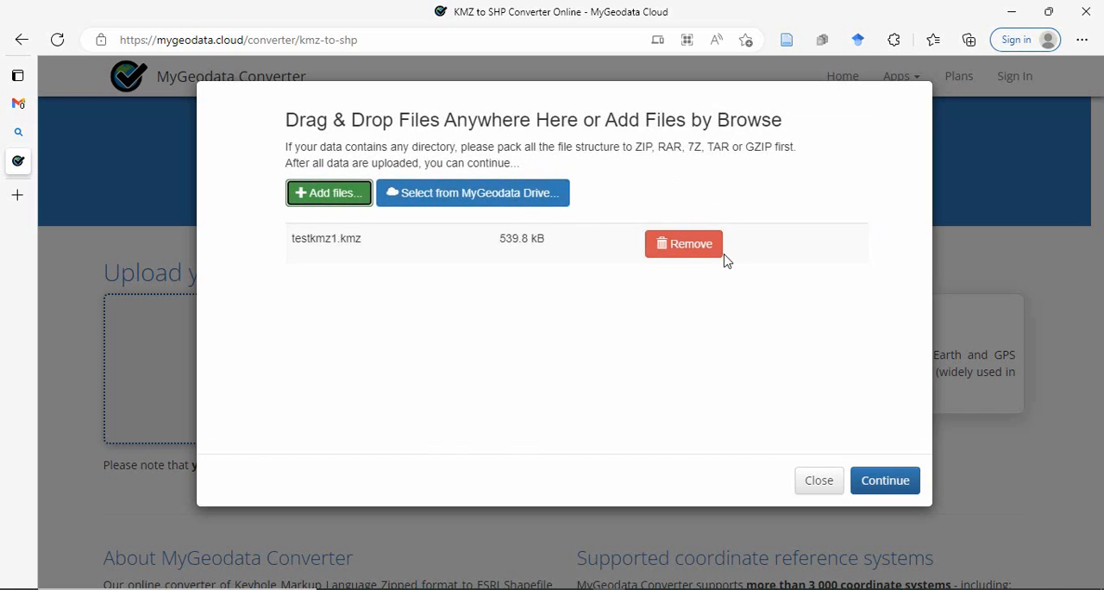
mouse_move(885, 481)
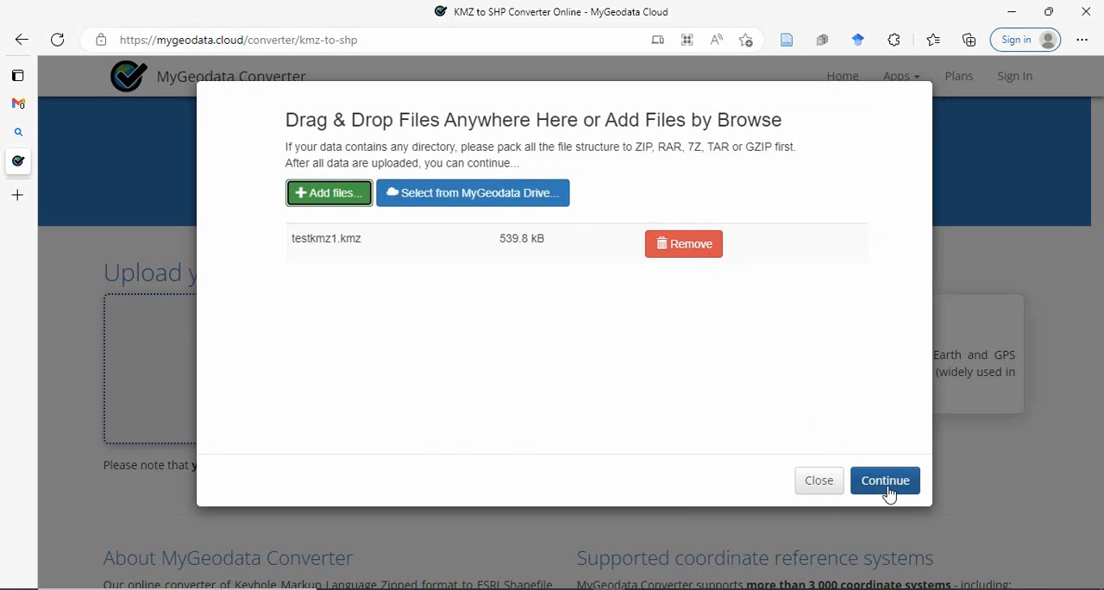
left_click(885, 479)
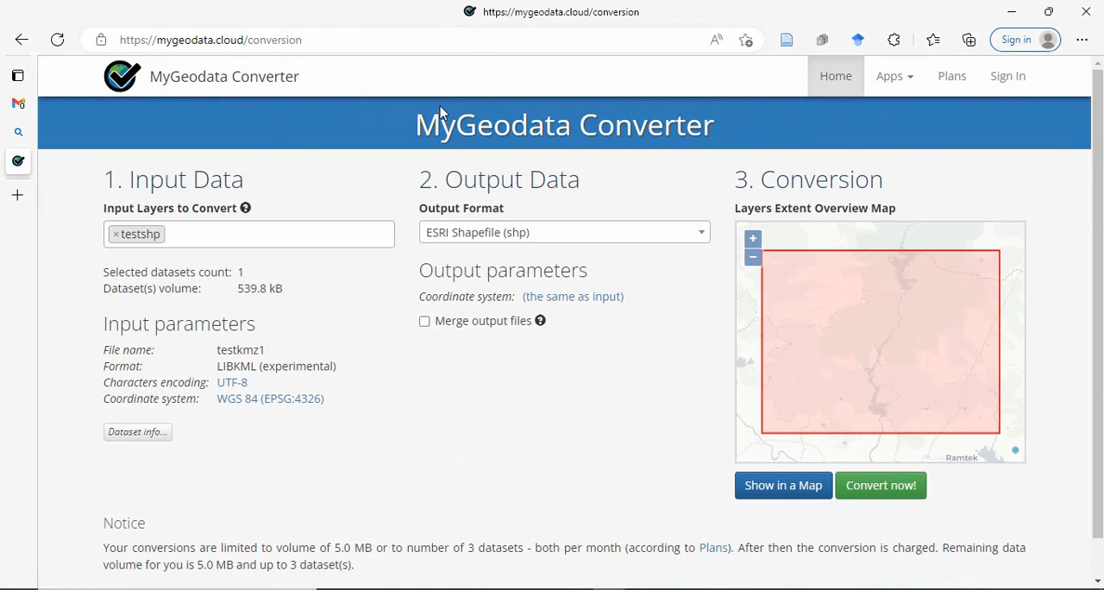
Step: Convert testkmz1 to ESRI Shapefile and download the mygeodata ZIP result
left_click(187, 234)
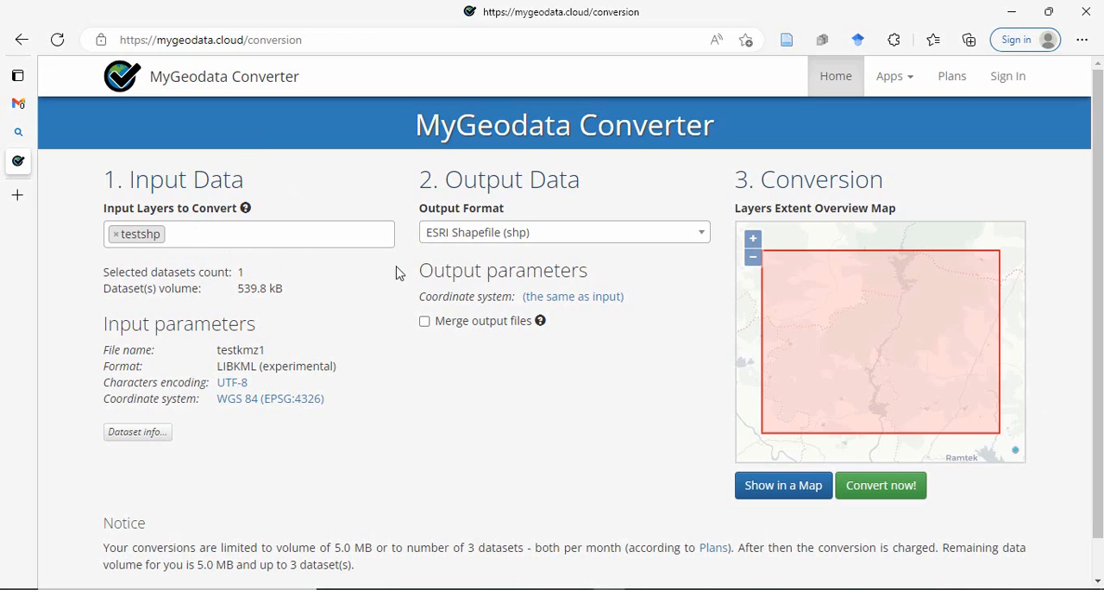
mouse_move(504, 241)
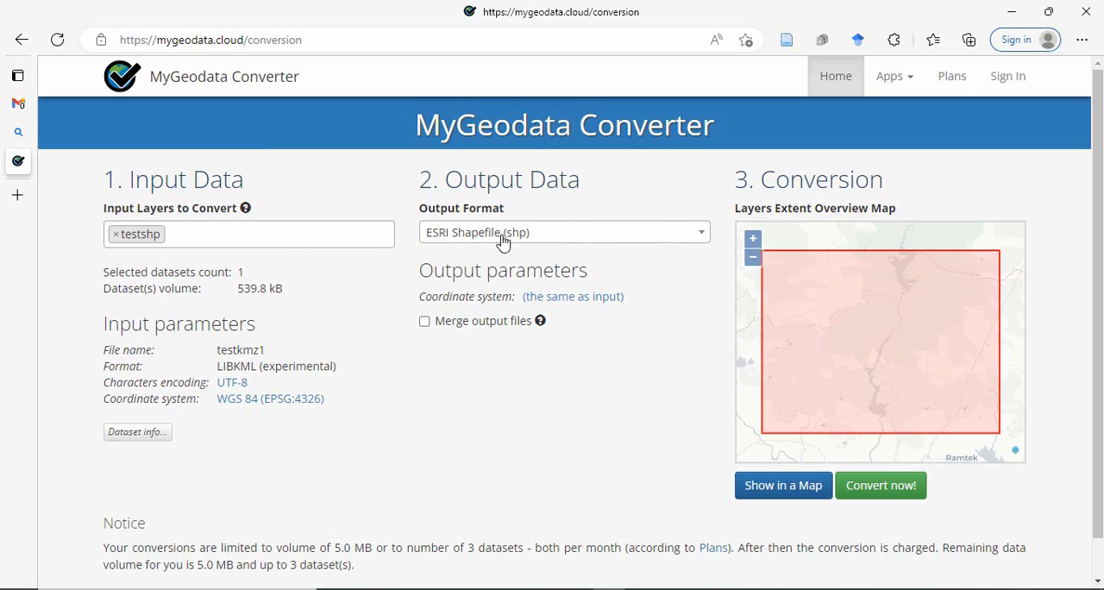
mouse_move(746, 346)
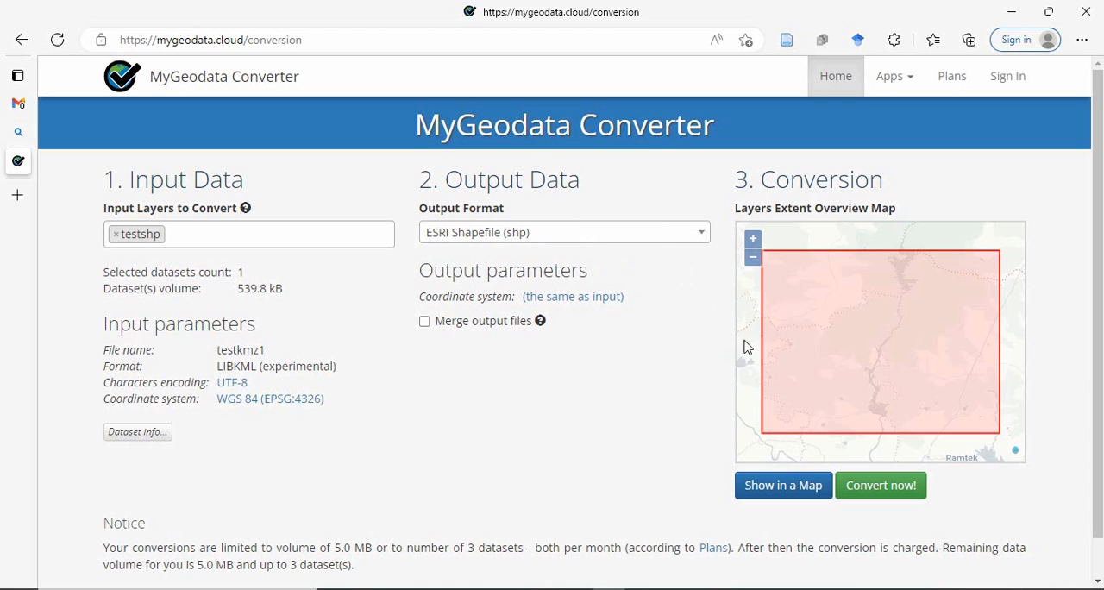
mouse_move(899, 476)
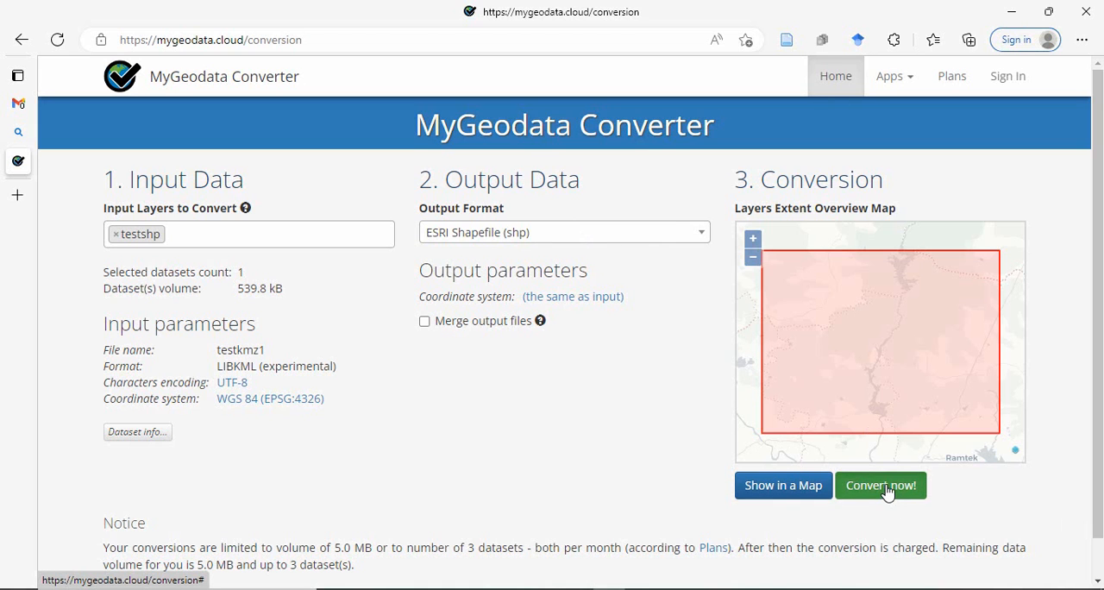
left_click(881, 485)
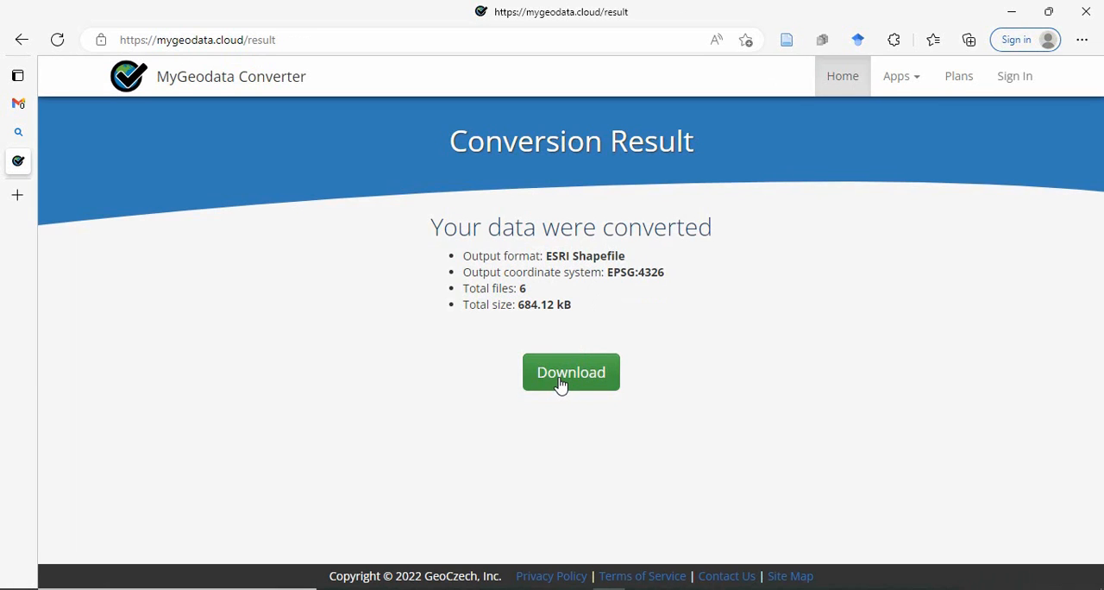
left_click(570, 372)
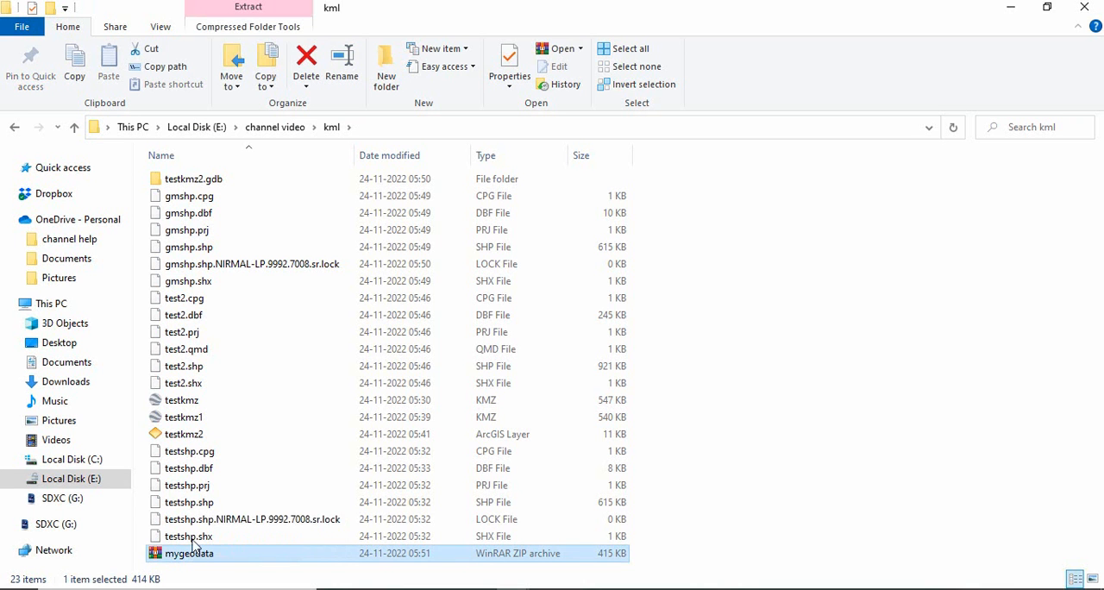
mouse_move(197, 560)
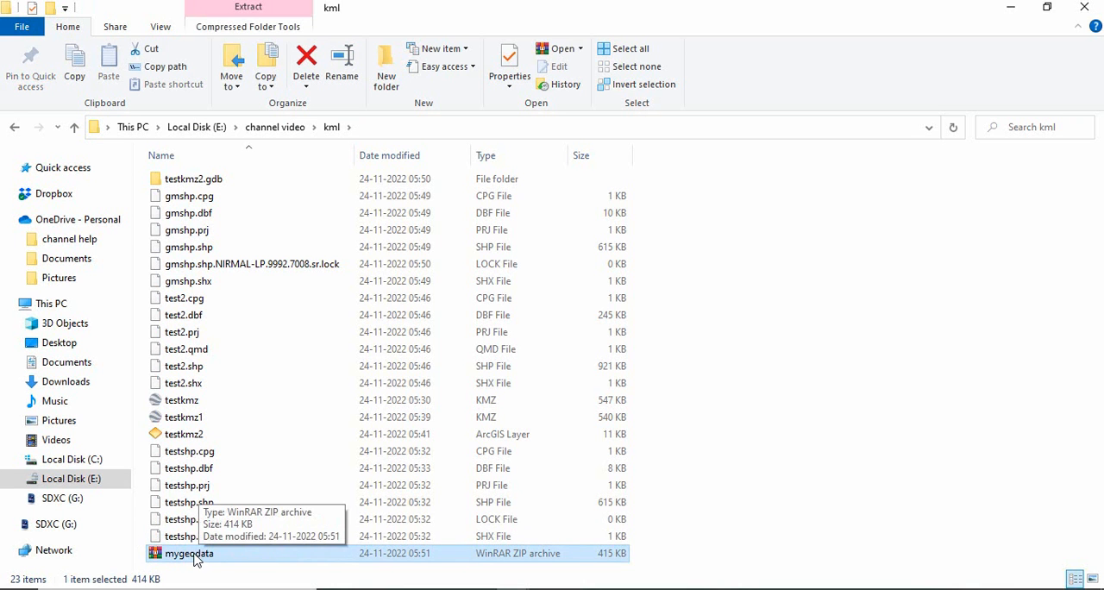
mouse_move(788, 355)
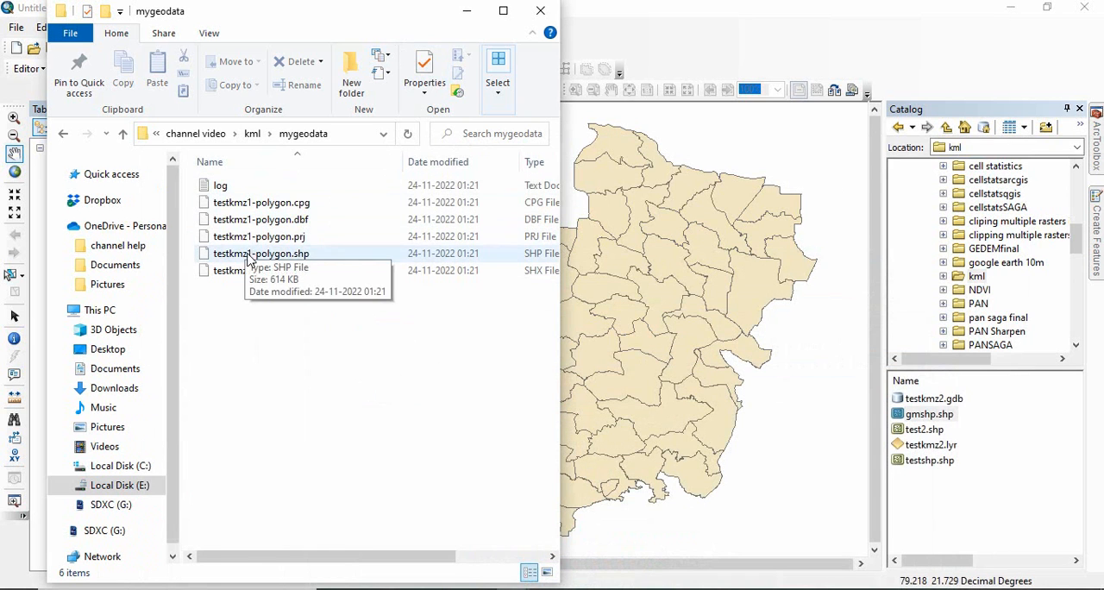
Step: Add testkmz1-polygon.shp to ArcMap and close the coordinate system warning
left_click(261, 253)
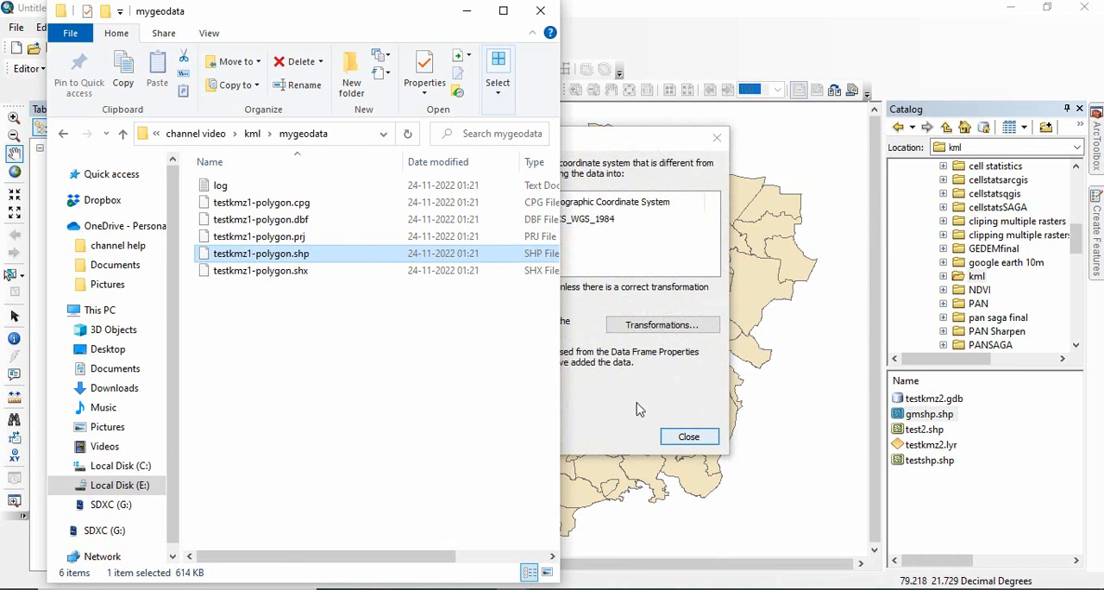
left_click(689, 437)
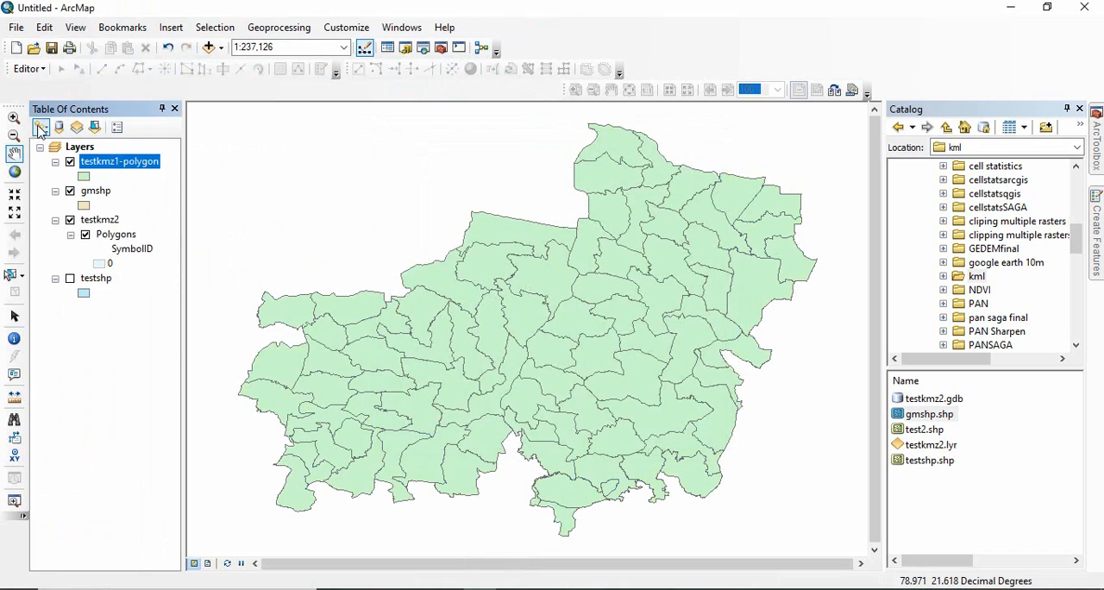
right_click(119, 161)
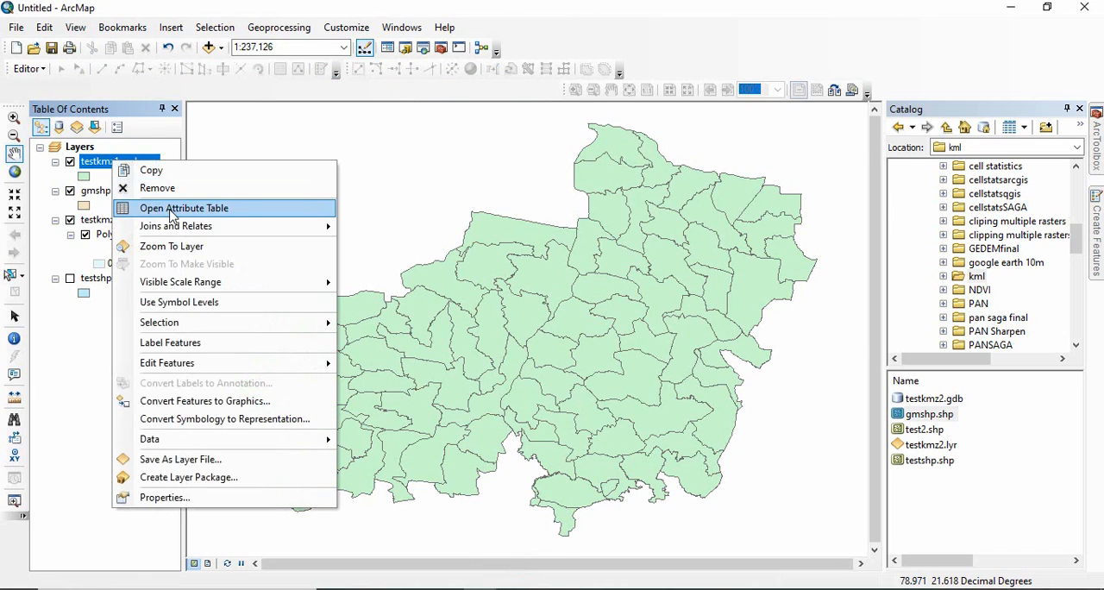
left_click(184, 208)
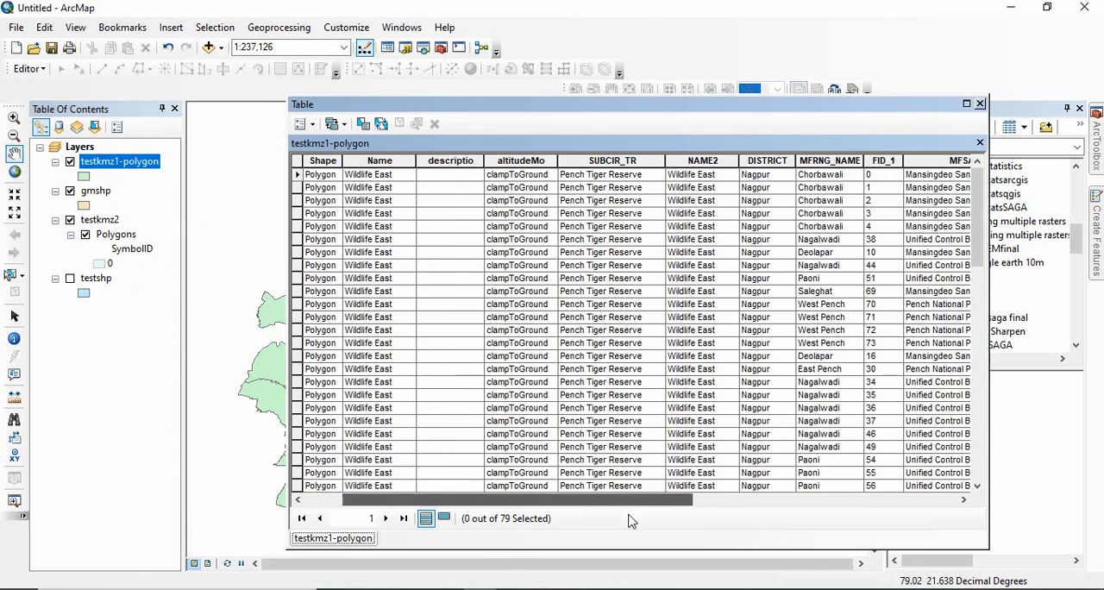
scroll("right", 3)
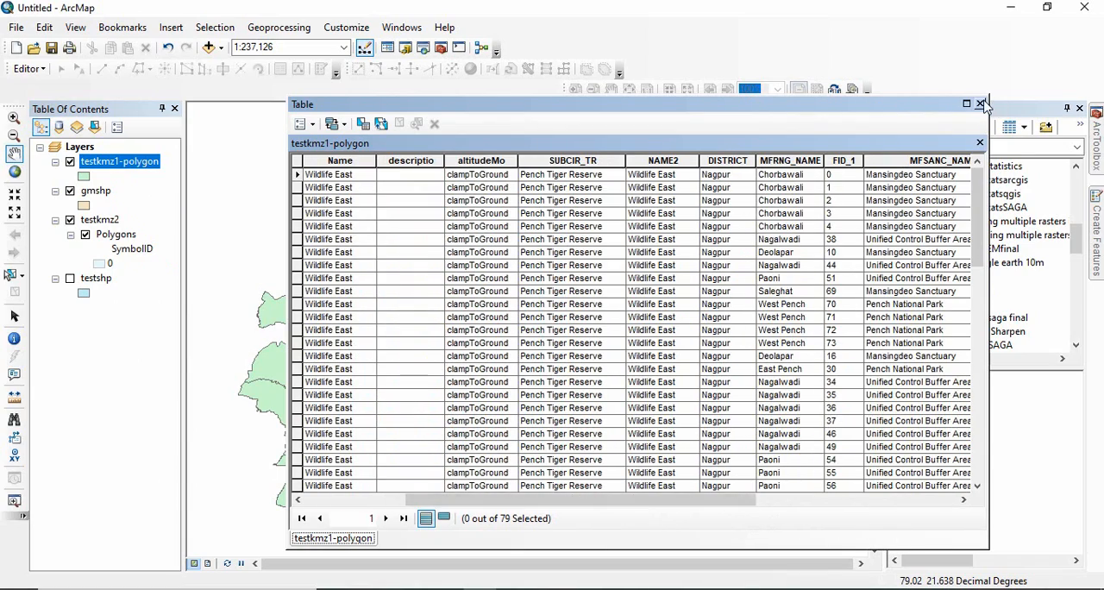
left_click(980, 104)
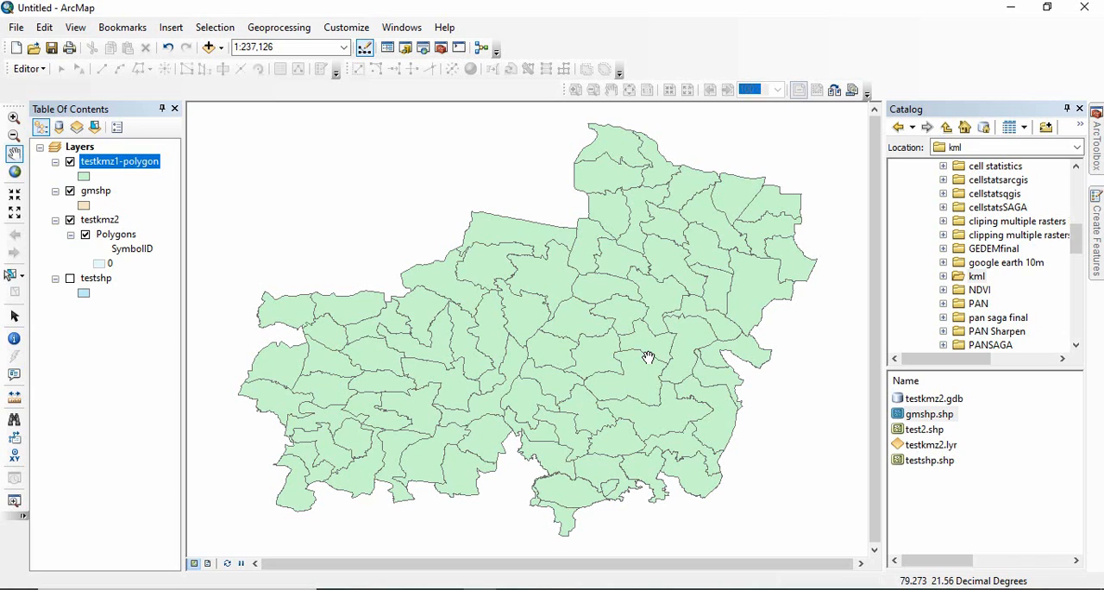
mouse_move(753, 507)
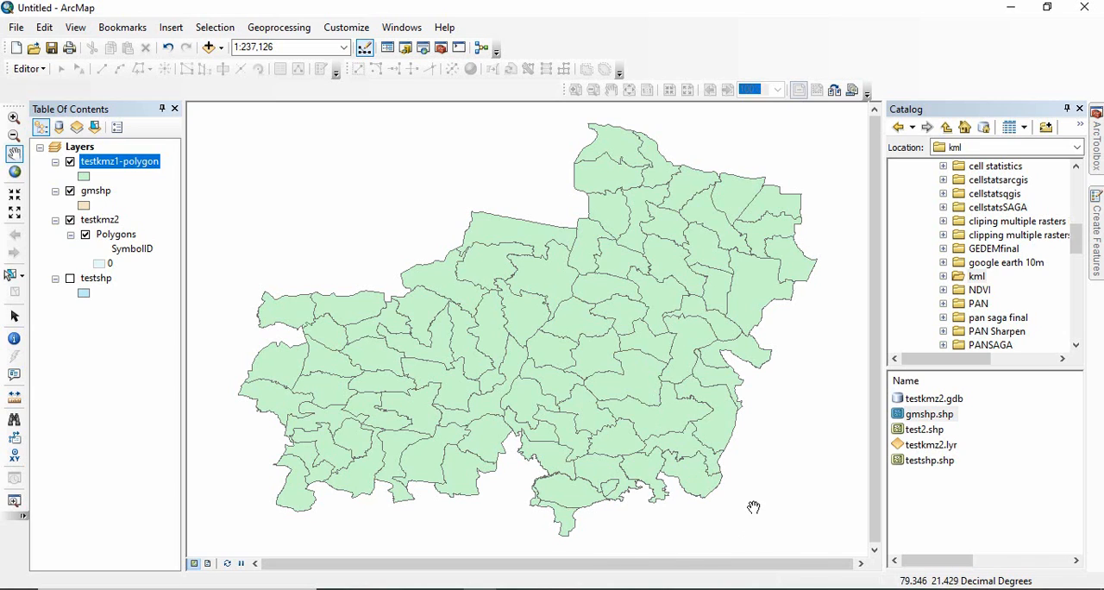